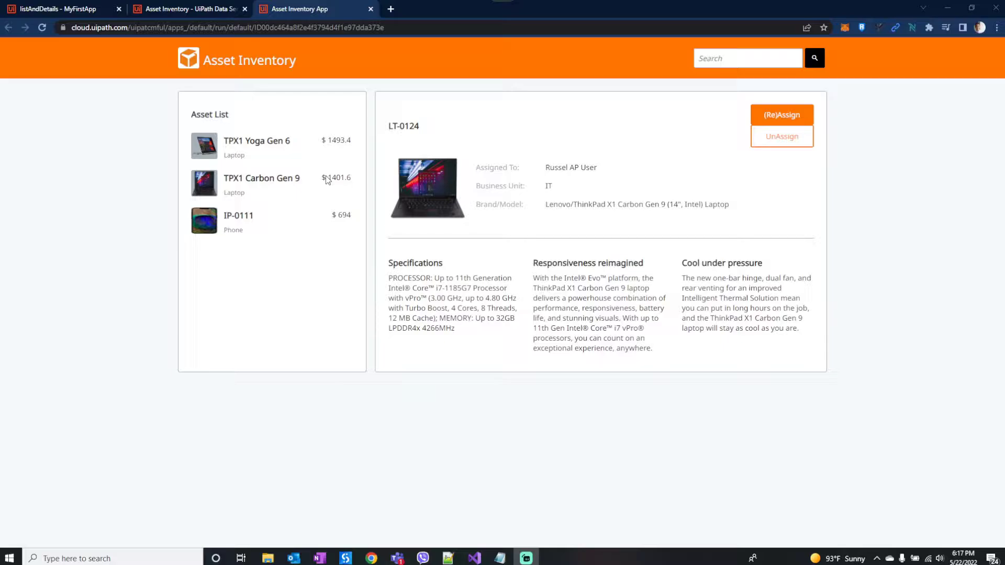
{"action": "mouse_move", "coordinate": [852, 353]}
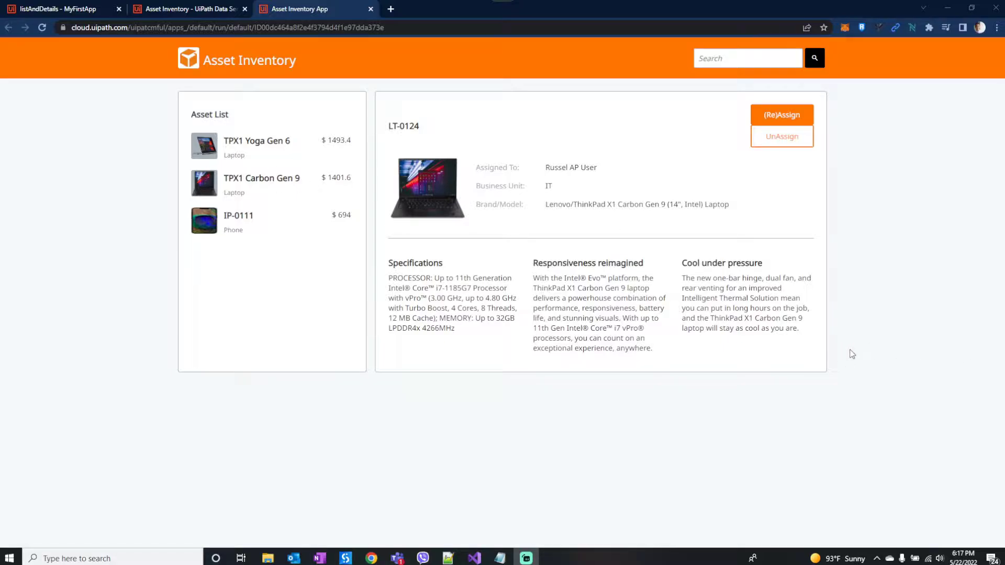
{"action": "mouse_move", "coordinate": [823, 292]}
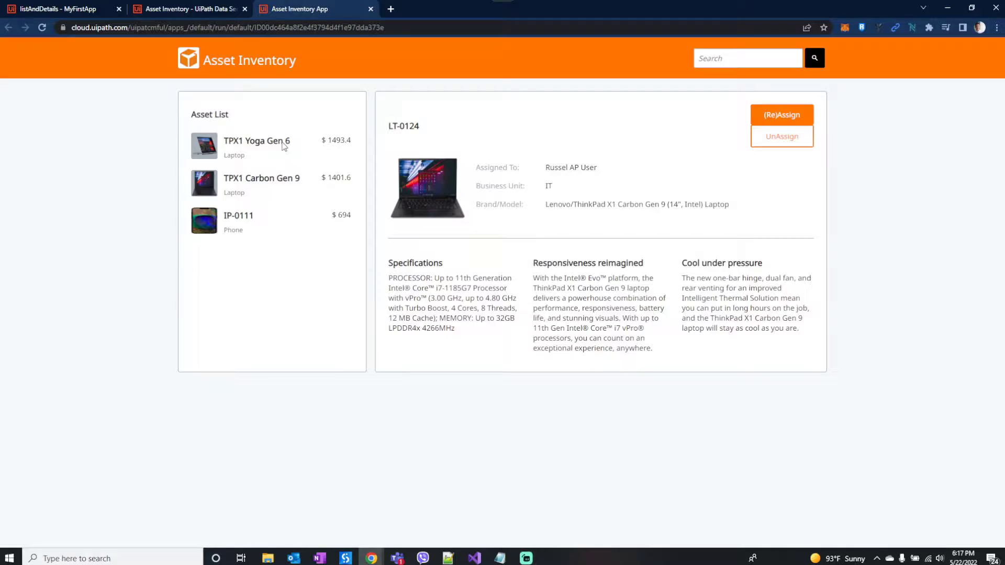
{"action": "mouse_move", "coordinate": [303, 193]}
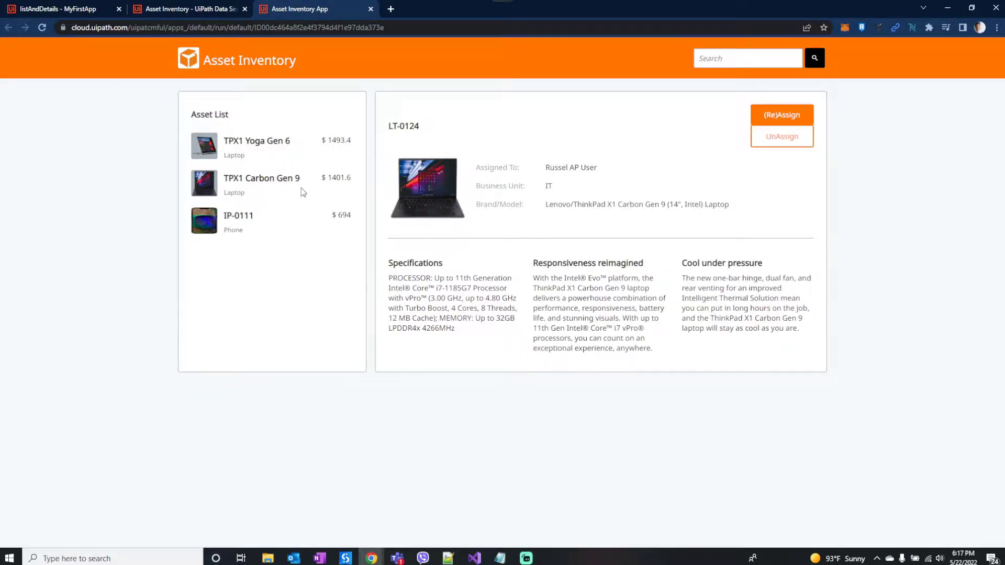
- Show the IP-0111 phone's details and reassign it to another user via the (Re)Assign pop-up
{"action": "left_click", "coordinate": [237, 221]}
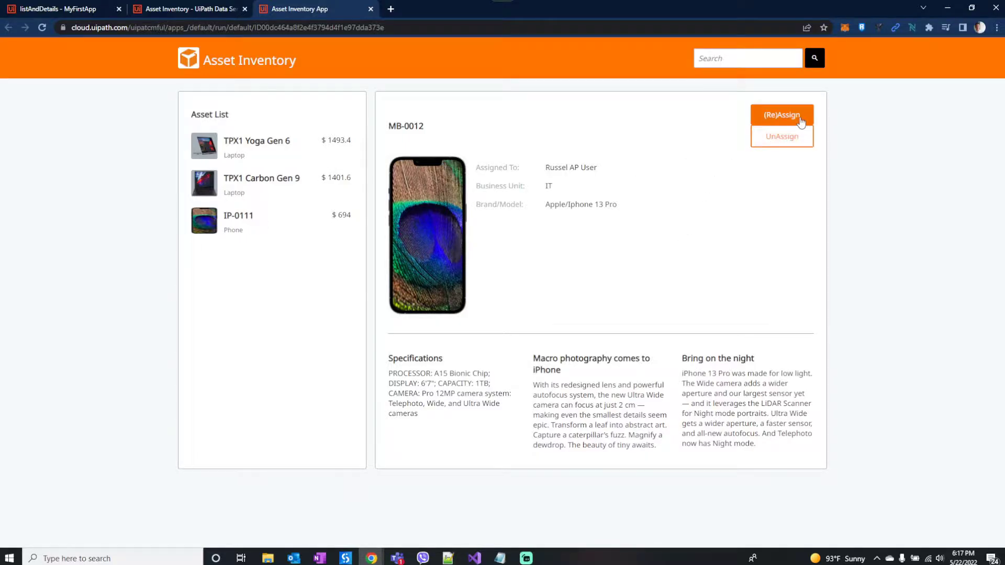
{"action": "left_click", "coordinate": [781, 115]}
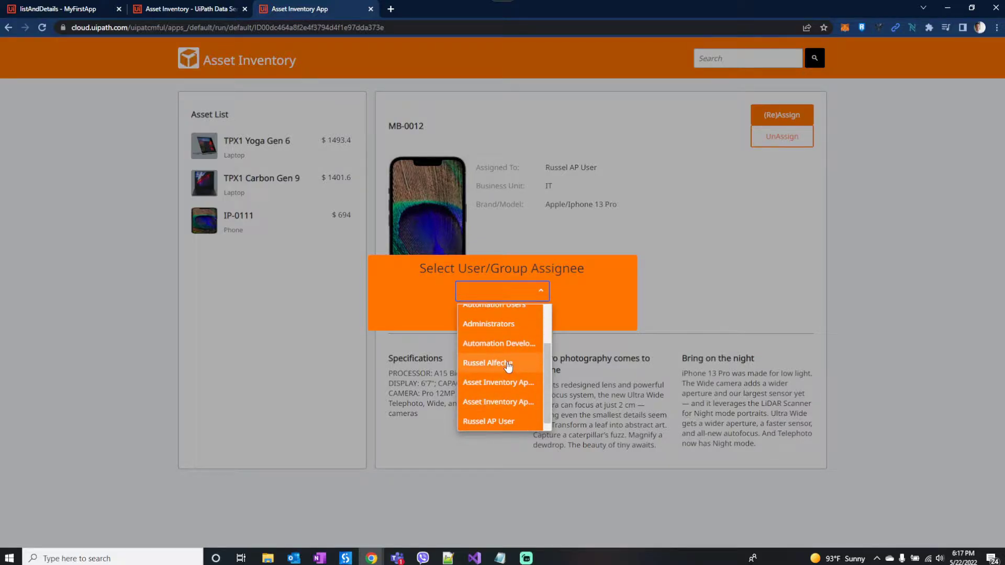
{"action": "left_click", "coordinate": [489, 363]}
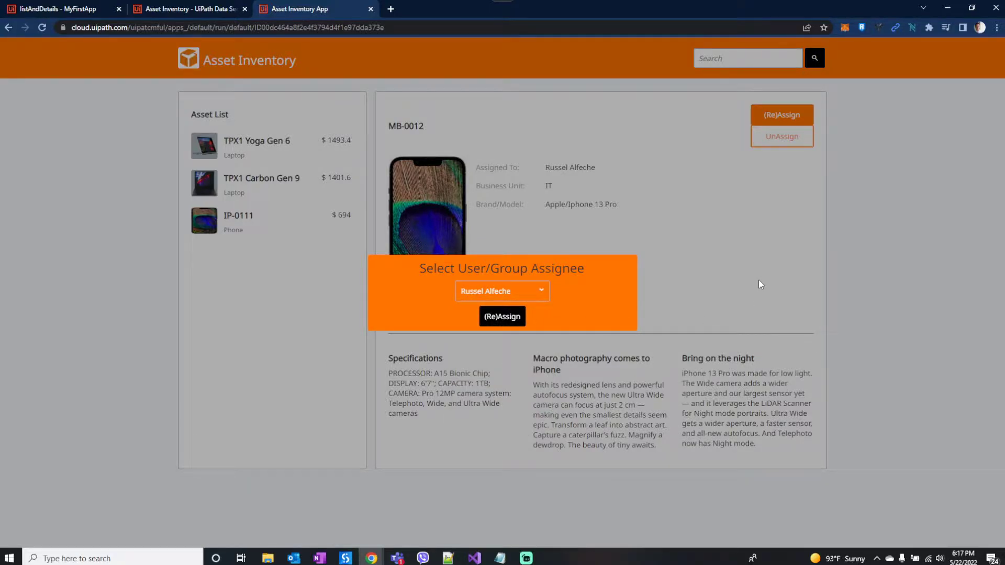
{"action": "left_click", "coordinate": [61, 9]}
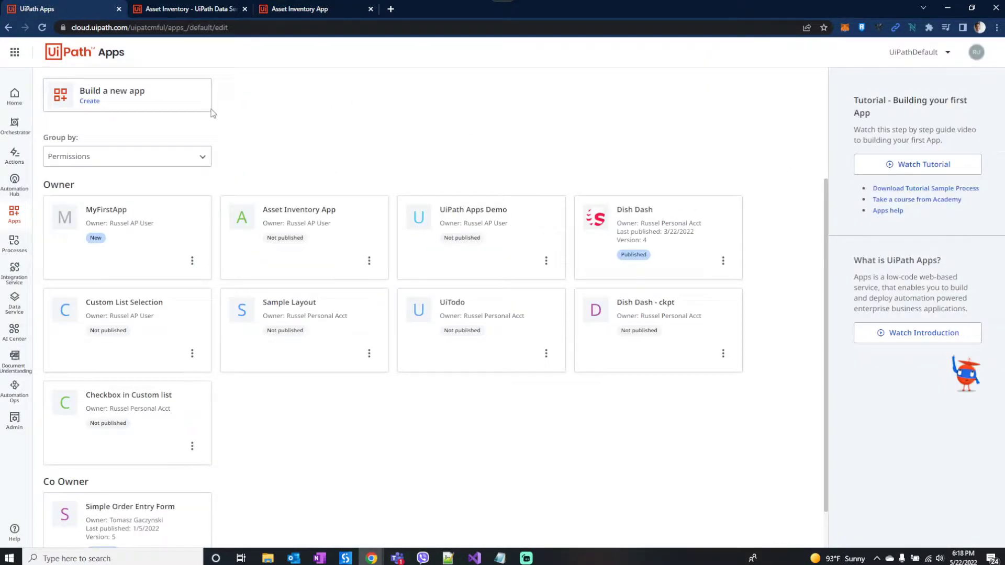
- Build a new app named MyFirstApp and create it
{"action": "left_click", "coordinate": [111, 94]}
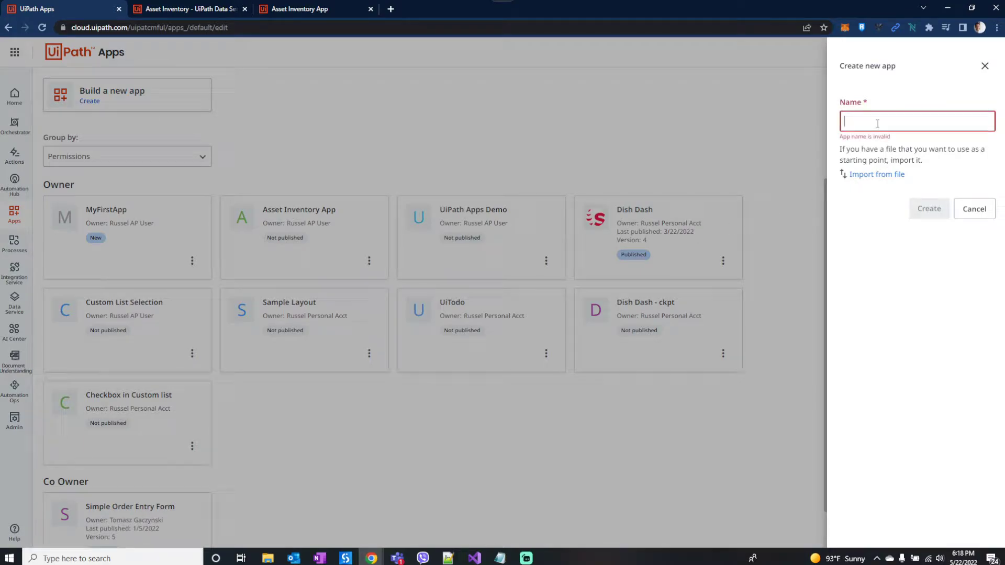
{"action": "type", "text": "MyFis"}
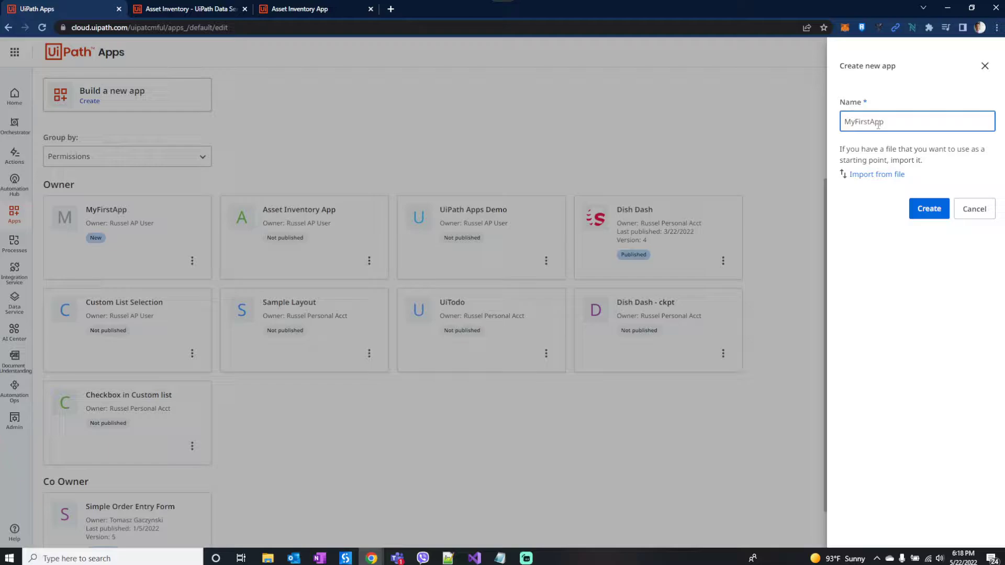
{"action": "left_click", "coordinate": [928, 208]}
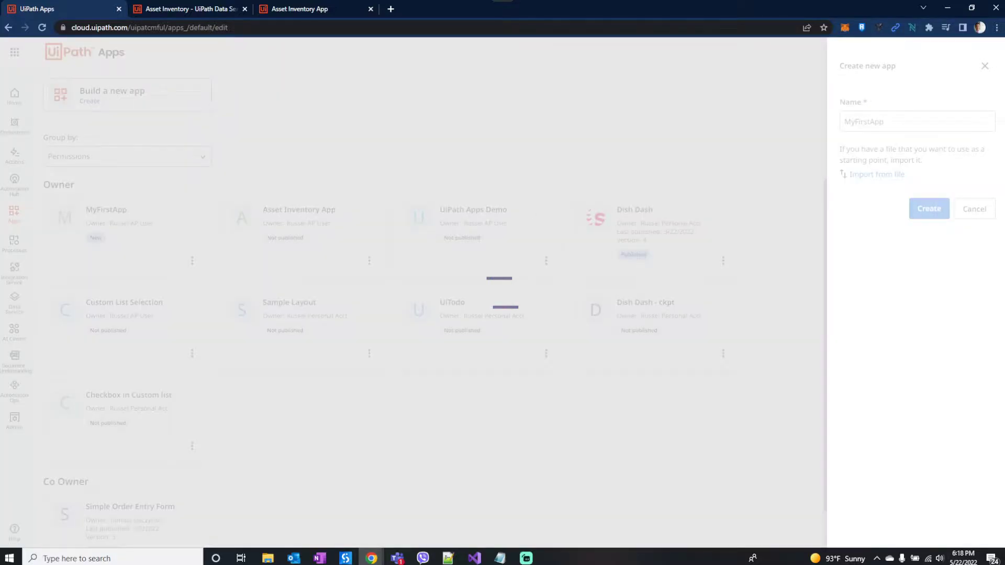
{"action": "left_click", "coordinate": [928, 208]}
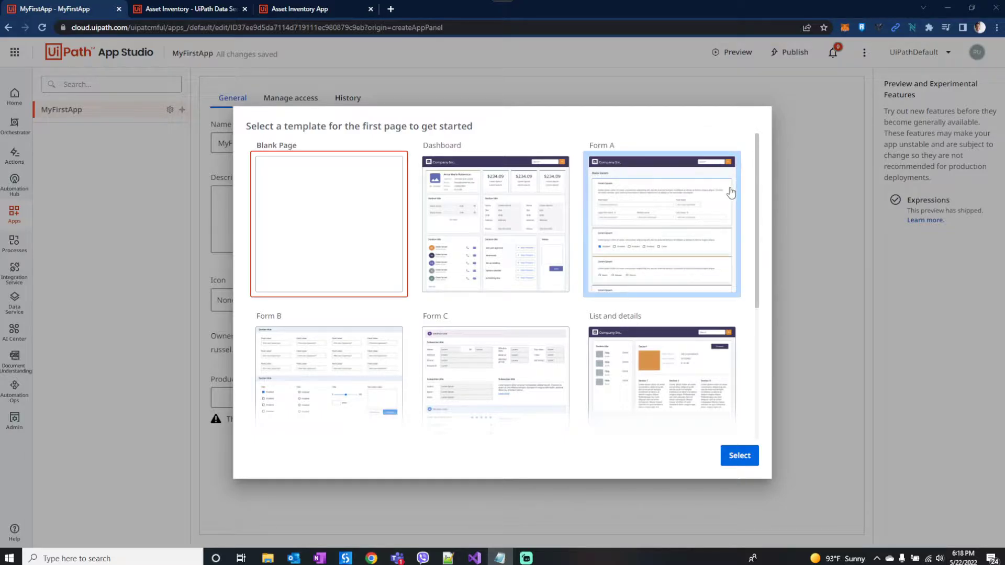
{"action": "mouse_move", "coordinate": [760, 206]}
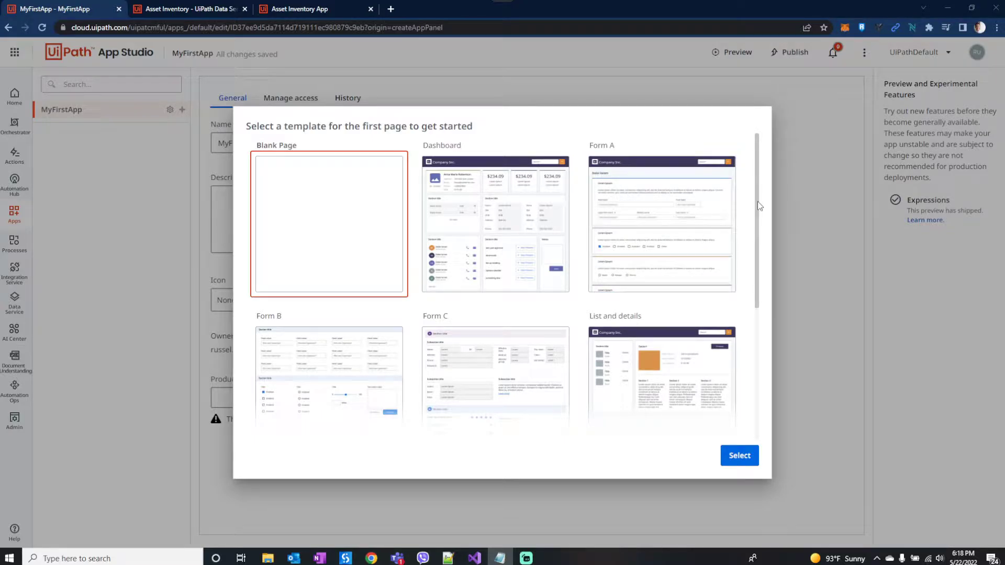
- Scroll the template picker down to the List and details template
{"action": "scroll", "scroll_direction": "down", "scroll_amount": 3}
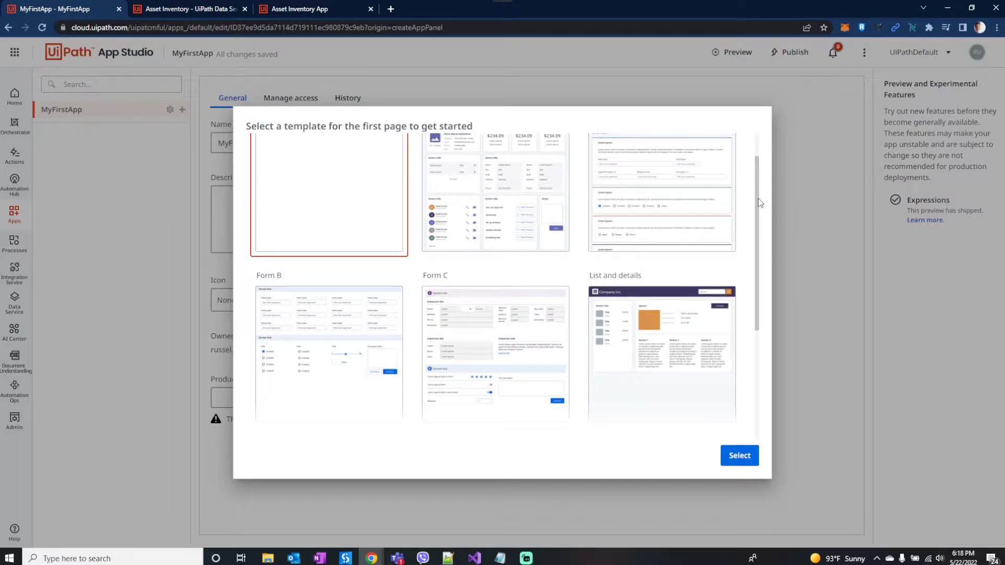
{"action": "scroll", "scroll_direction": "down", "scroll_amount": 3}
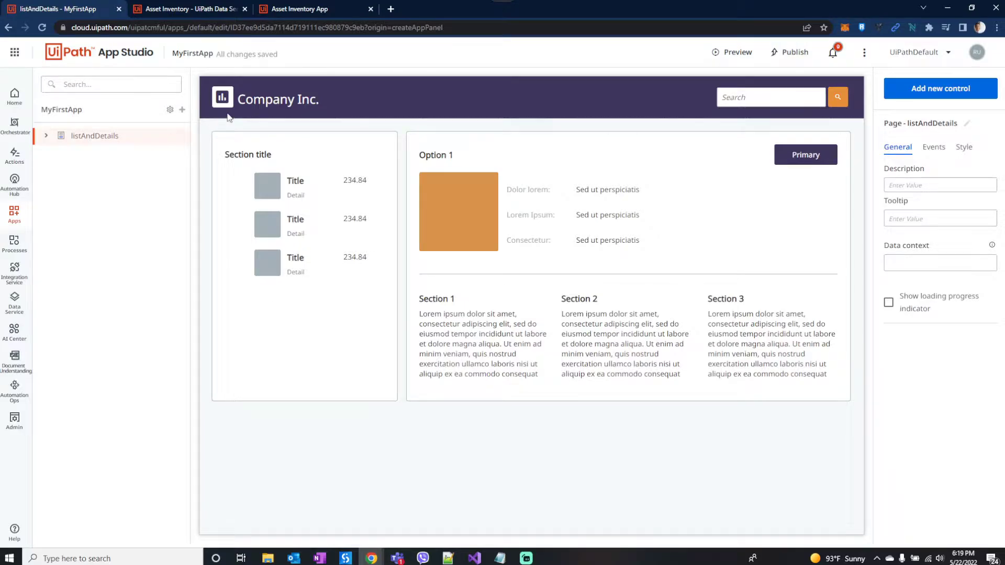
- Review the Asset Inventory entity's three records in Data Service, then return to the app
{"action": "left_click", "coordinate": [189, 8]}
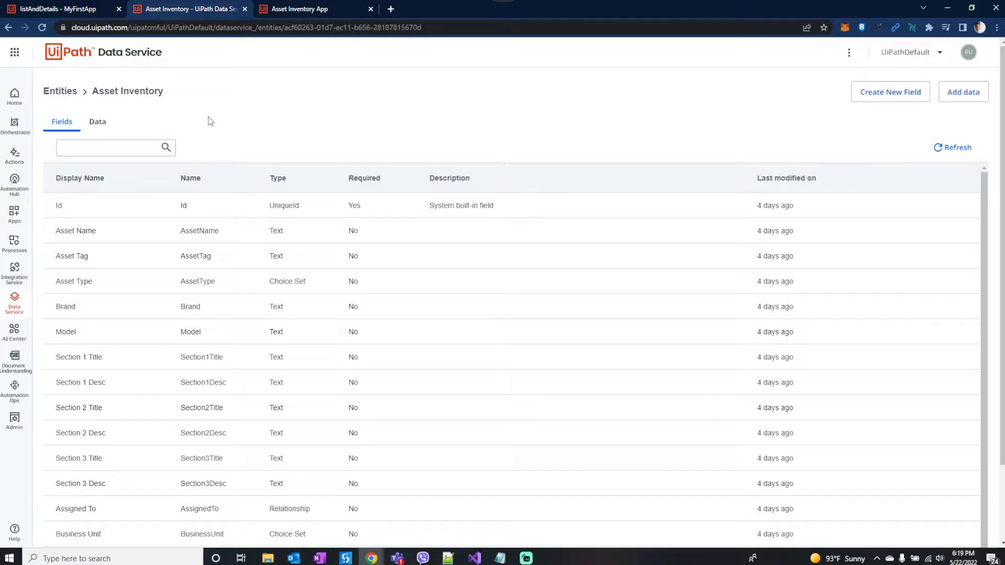
{"action": "left_click", "coordinate": [96, 121]}
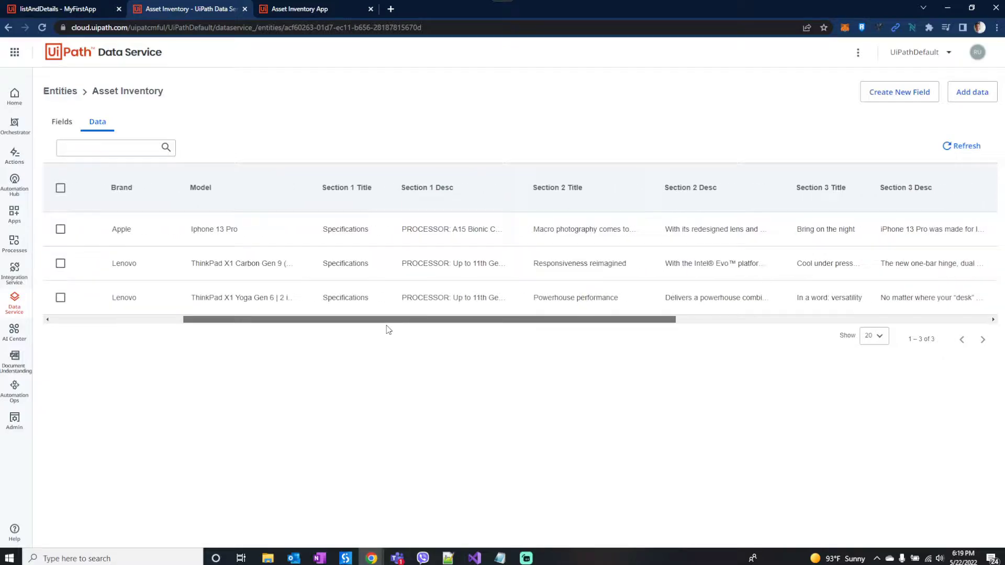
{"action": "scroll", "scroll_direction": "right", "scroll_amount": 3}
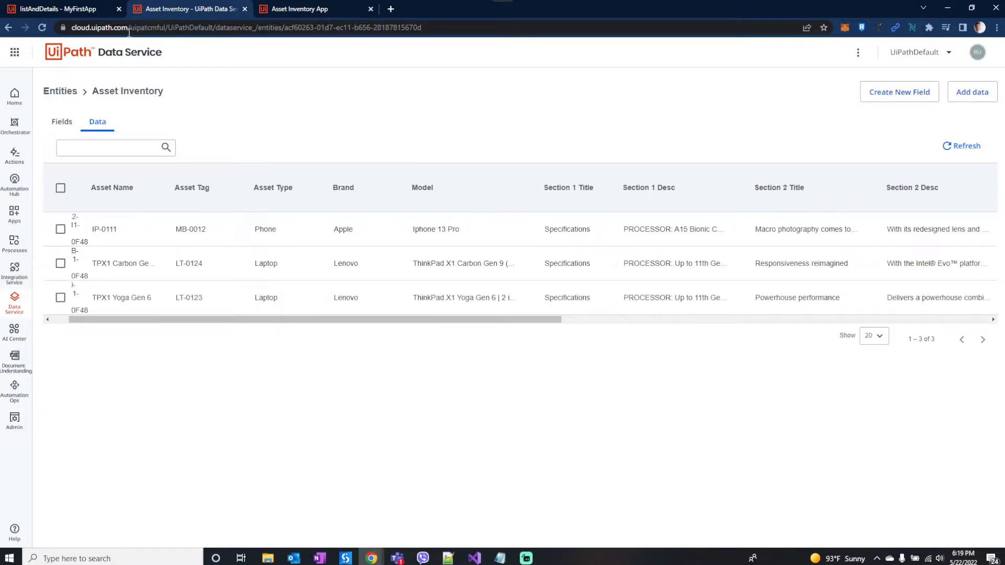
{"action": "left_click", "coordinate": [58, 8]}
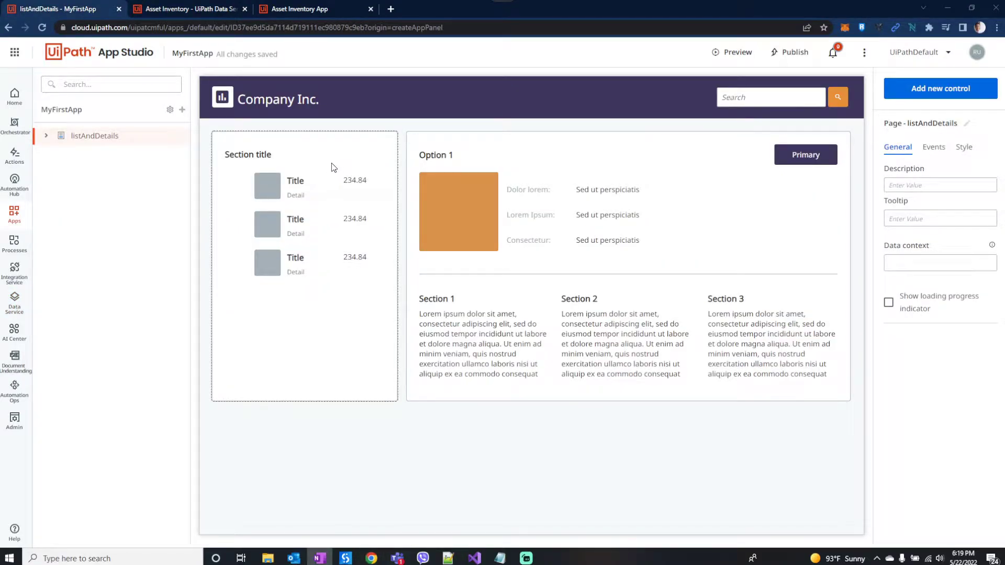
- Add the Asset Inventory entity from the UiPathDefault tenant as the custom list's data resource
{"action": "left_click", "coordinate": [45, 135]}
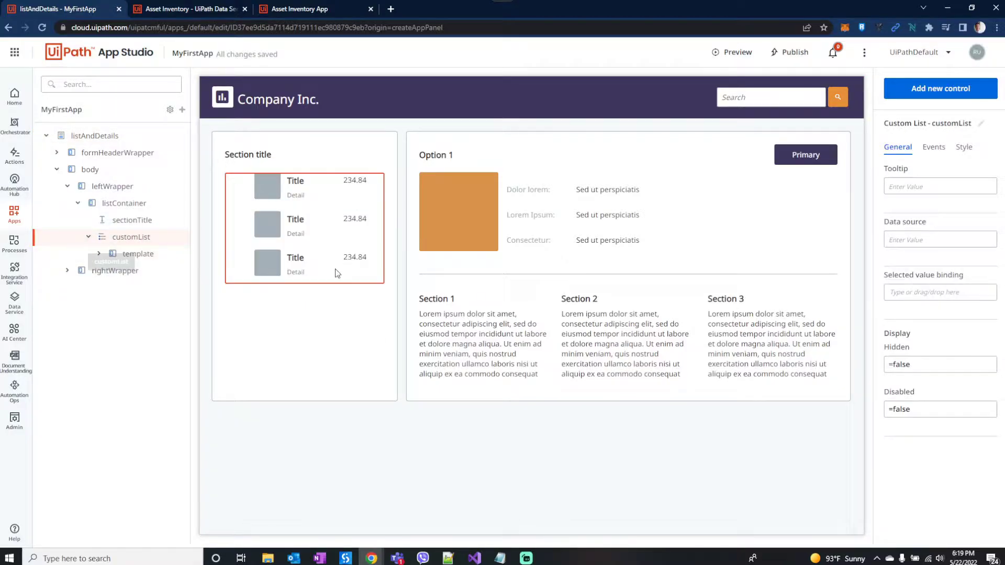
{"action": "left_click", "coordinate": [940, 187]}
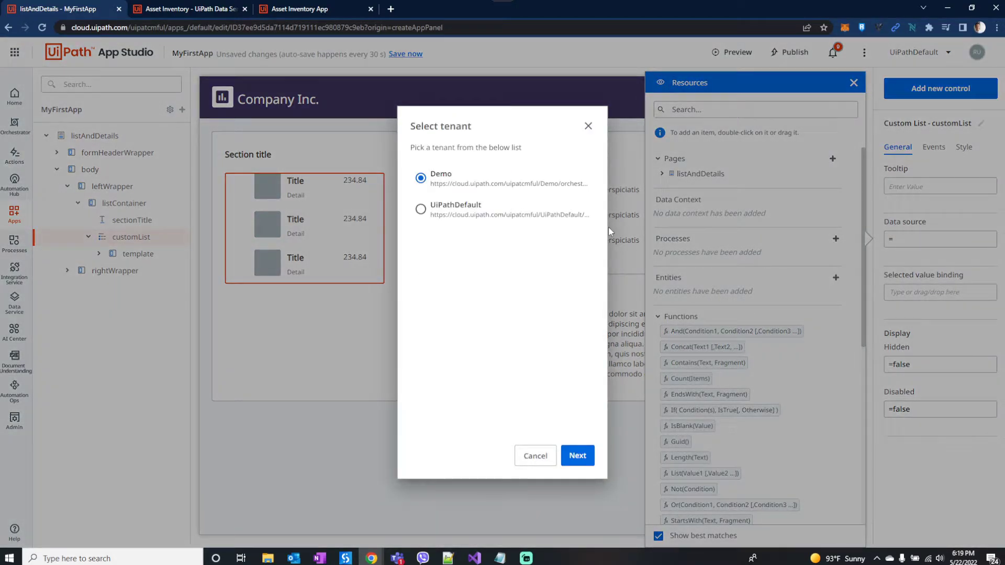
{"action": "left_click", "coordinate": [576, 455]}
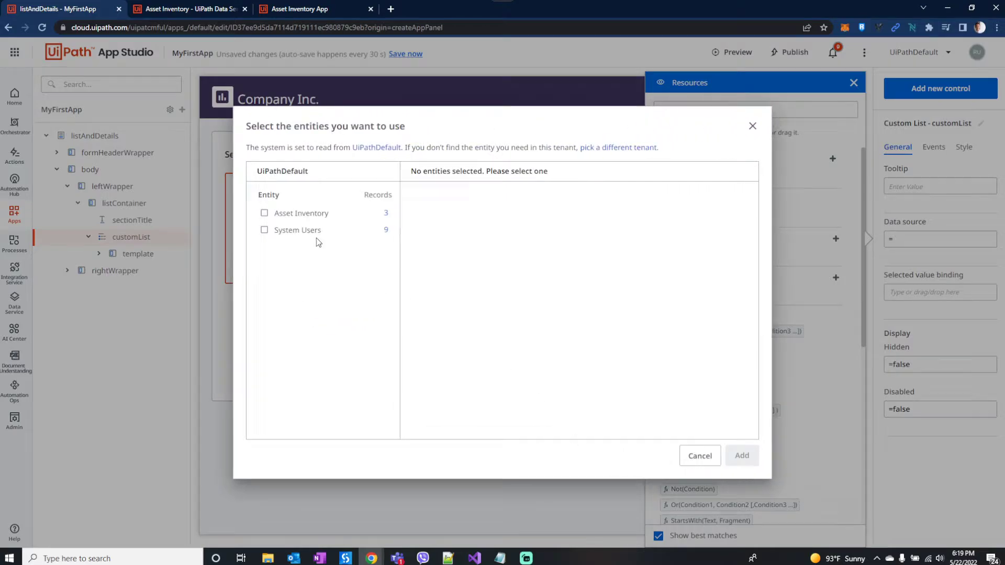
{"action": "left_click", "coordinate": [264, 213]}
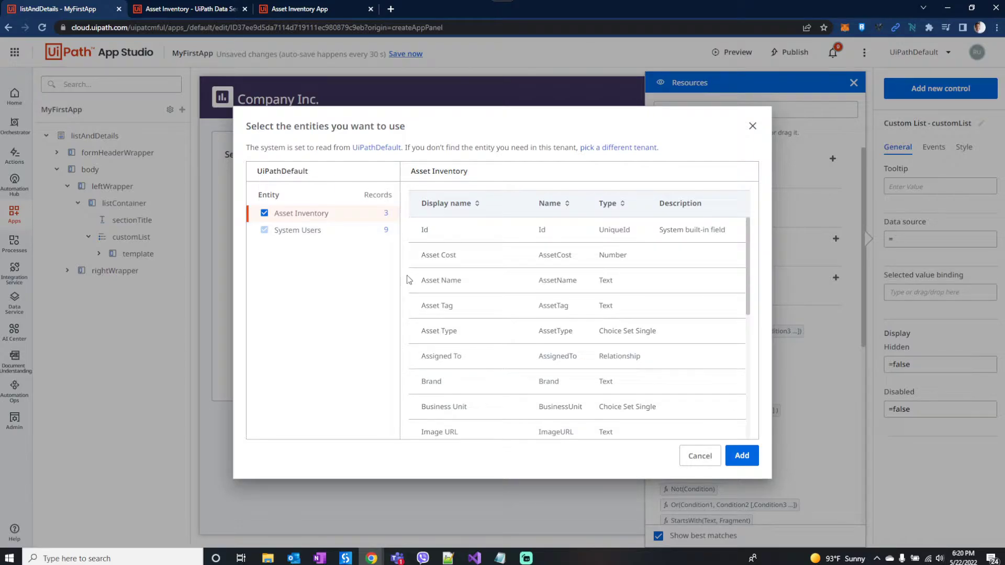
{"action": "left_click", "coordinate": [741, 455]}
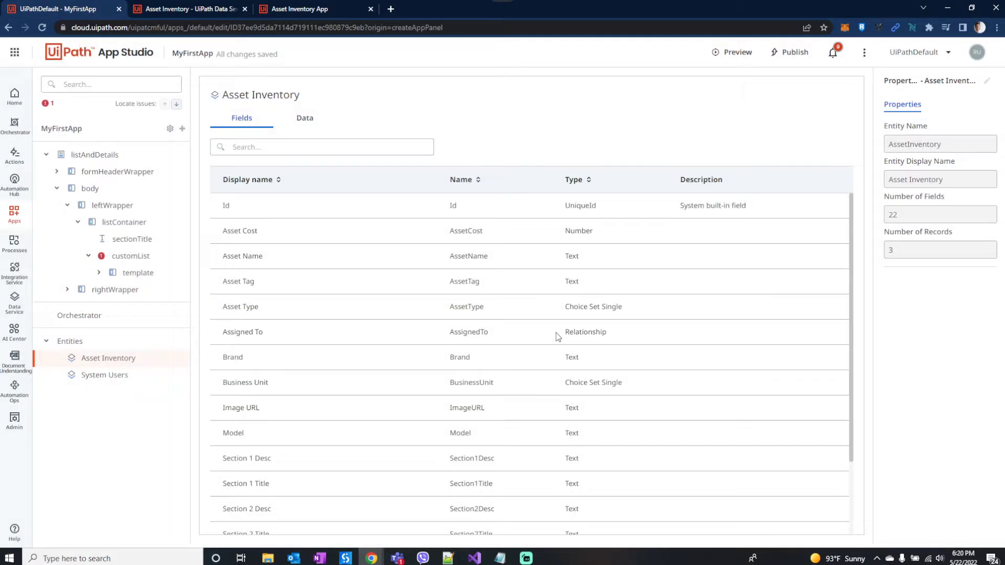
{"action": "left_click", "coordinate": [130, 256]}
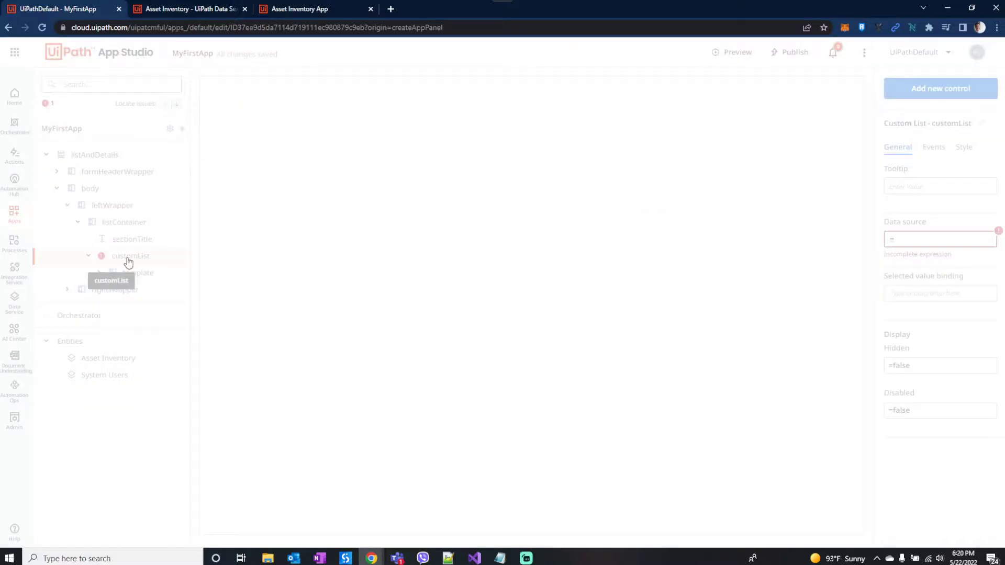
- Bind the list to Asset Inventory and start an expression for the item's Title label
{"action": "left_click", "coordinate": [939, 239]}
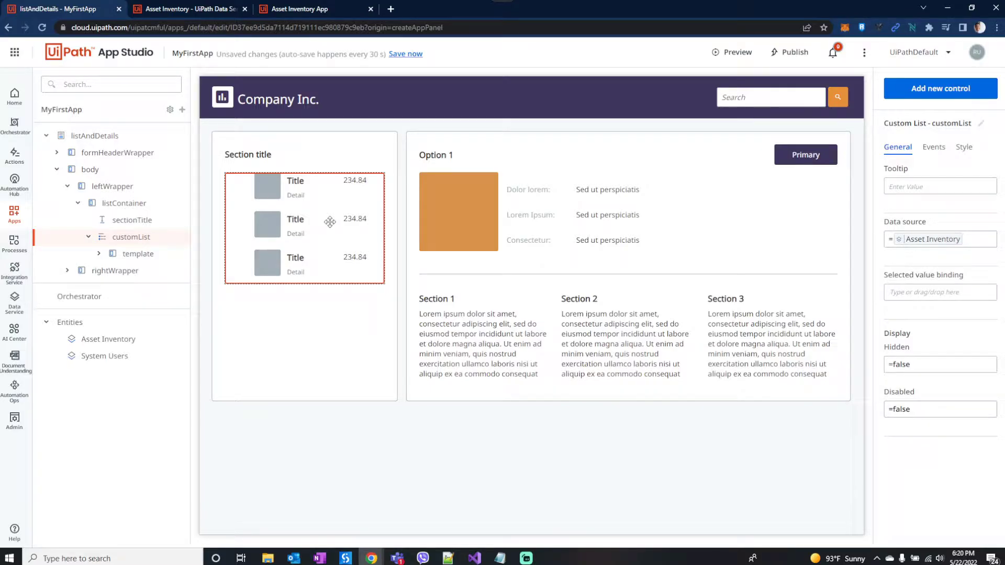
{"action": "left_click", "coordinate": [89, 169]}
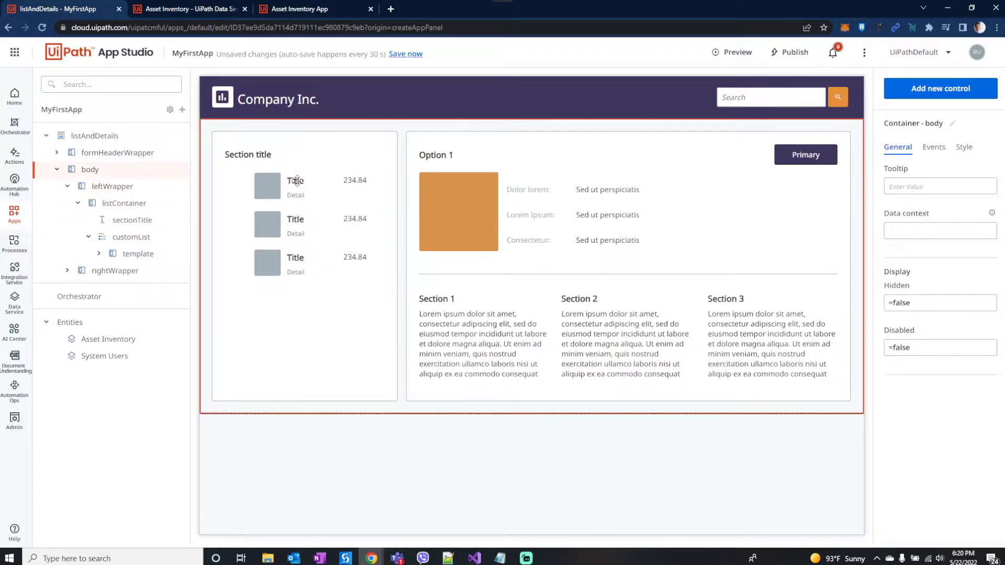
{"action": "left_click", "coordinate": [295, 180]}
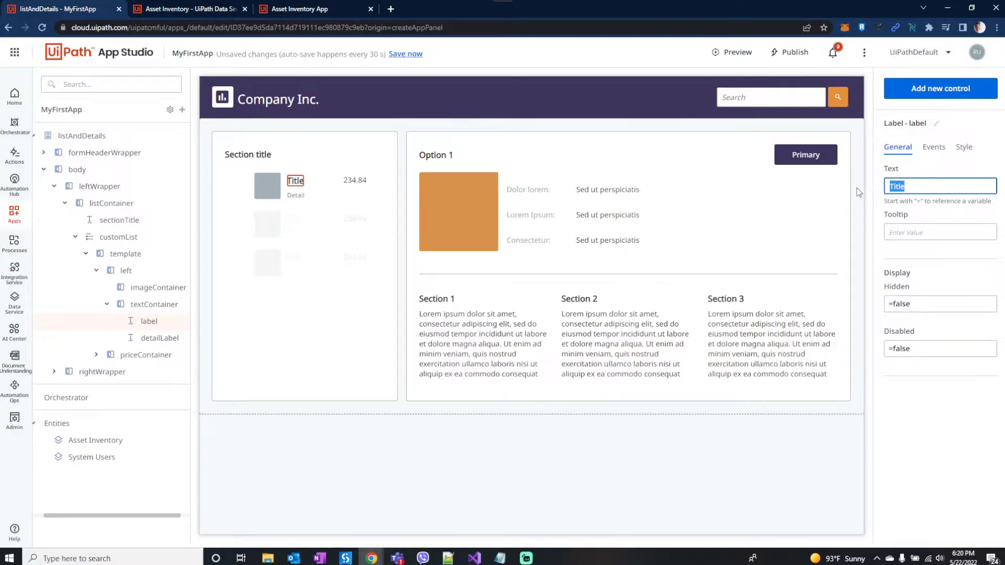
{"action": "type", "text": "= Asset Inventory. Asset Cost"}
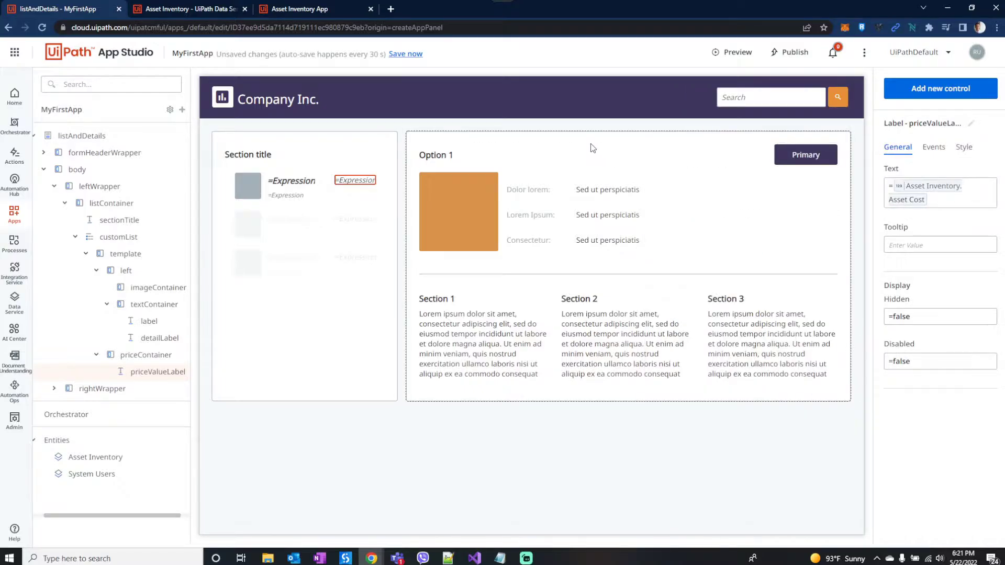
{"action": "left_click", "coordinate": [247, 155]}
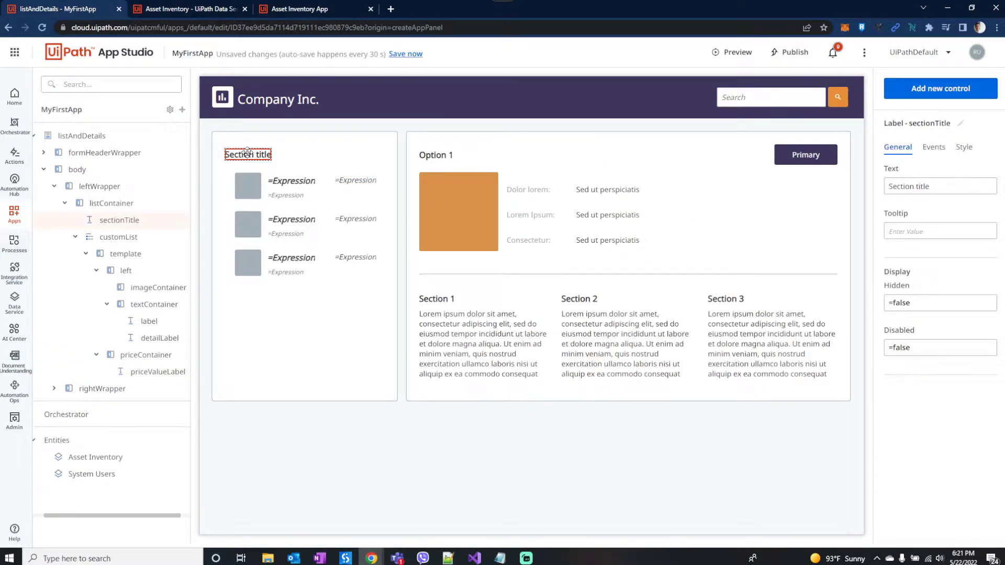
{"action": "type", "text": "Asset List"}
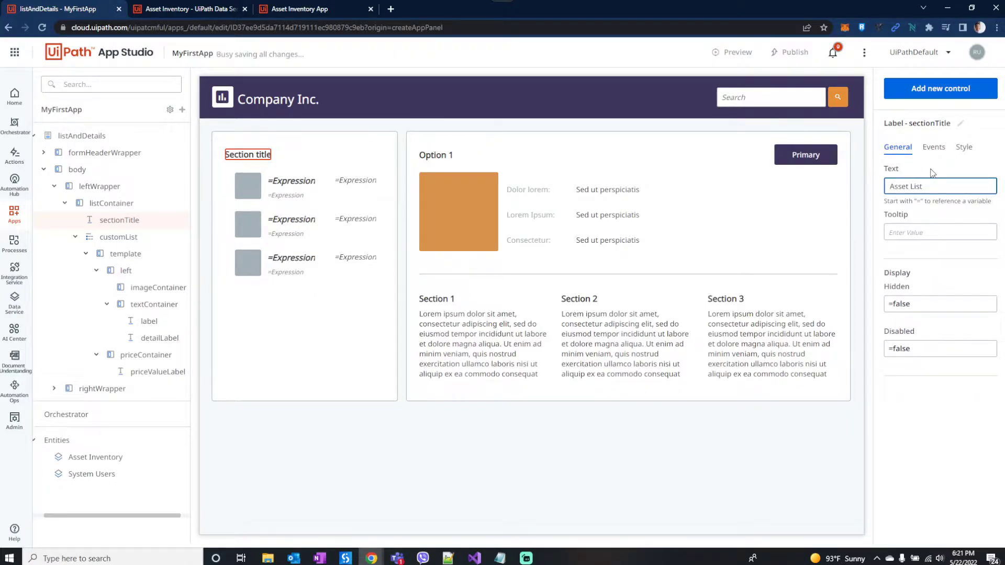
{"action": "left_click", "coordinate": [110, 203]}
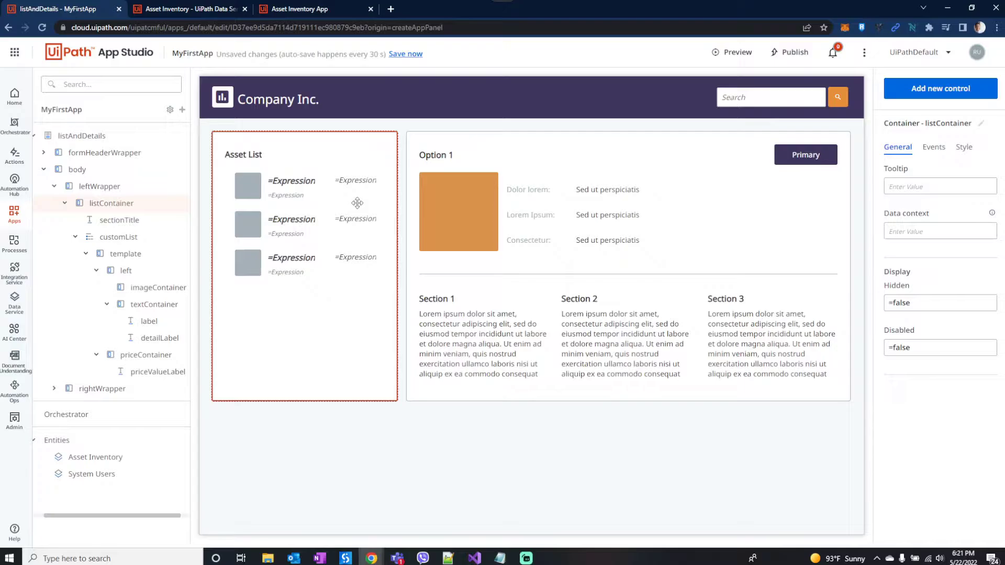
{"action": "mouse_move", "coordinate": [361, 167]}
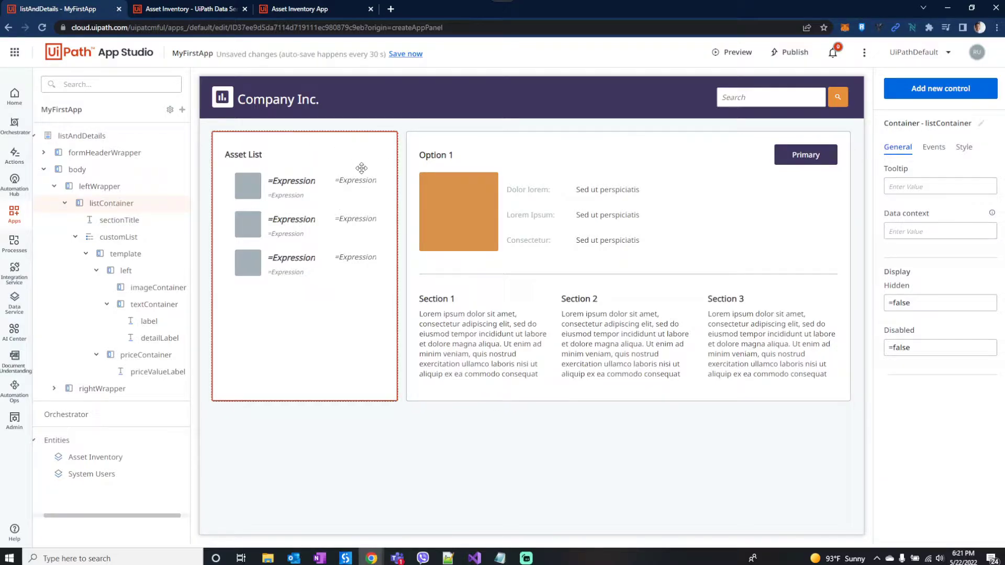
{"action": "mouse_move", "coordinate": [381, 191]}
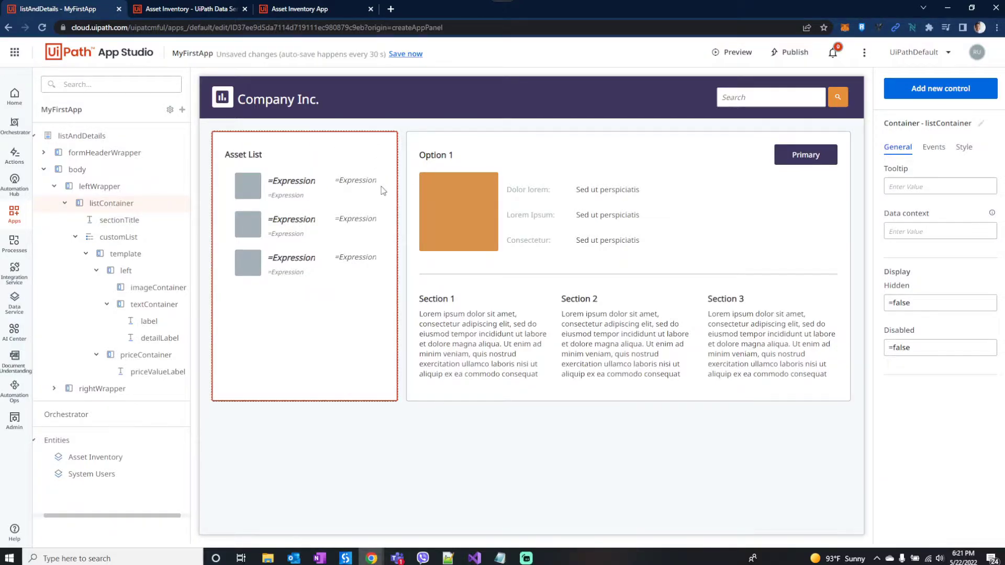
{"action": "left_click", "coordinate": [565, 141]}
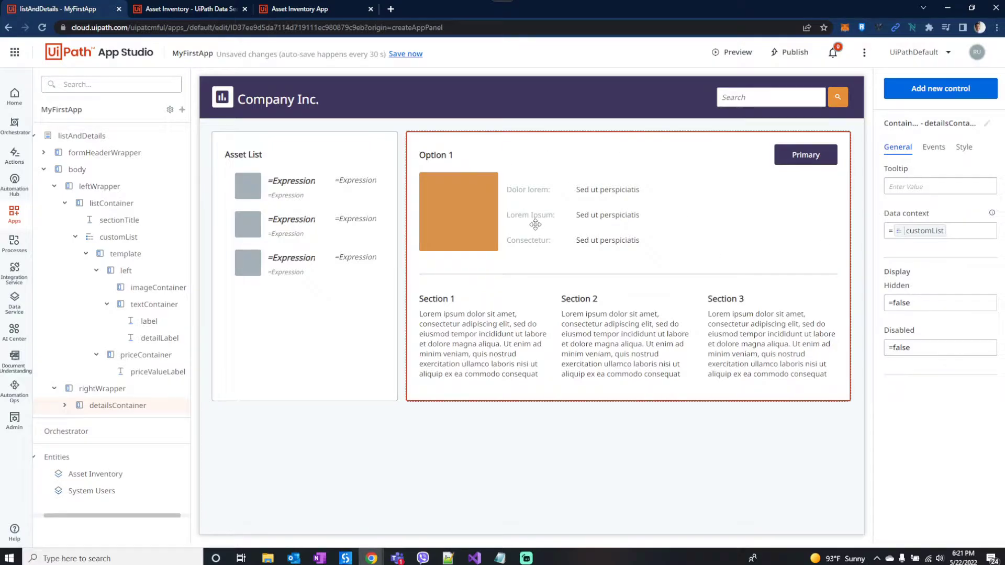
{"action": "mouse_move", "coordinate": [704, 183]}
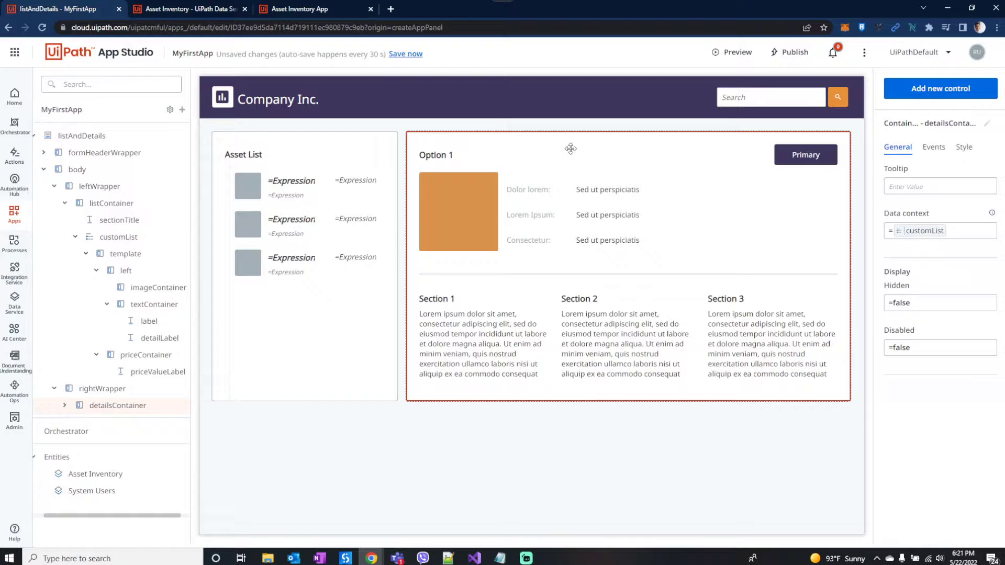
{"action": "mouse_move", "coordinate": [731, 207]}
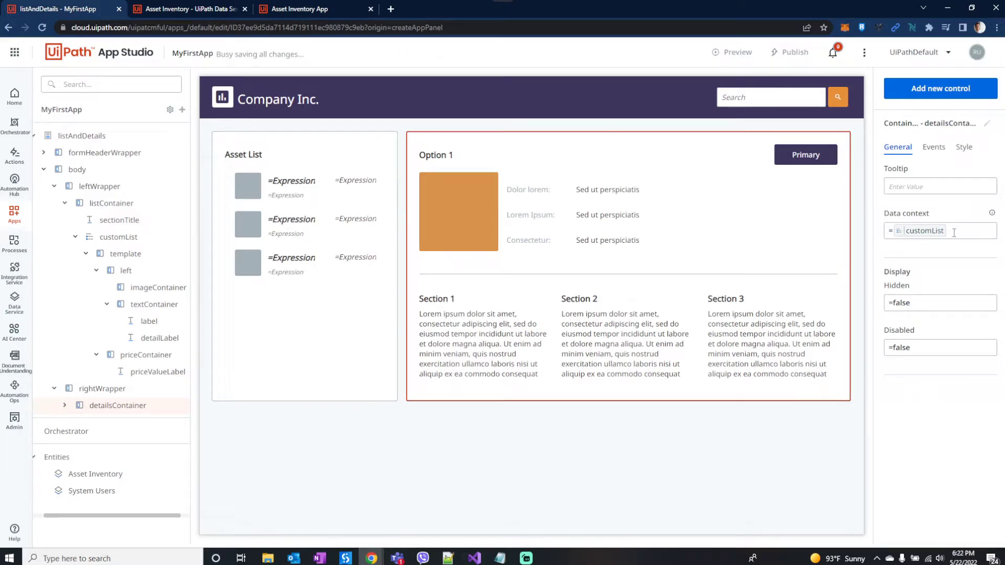
- Set detailsContainer Data context to Lookup(Asset Inventory, Id = customList selected Id)
{"action": "left_click", "coordinate": [940, 232]}
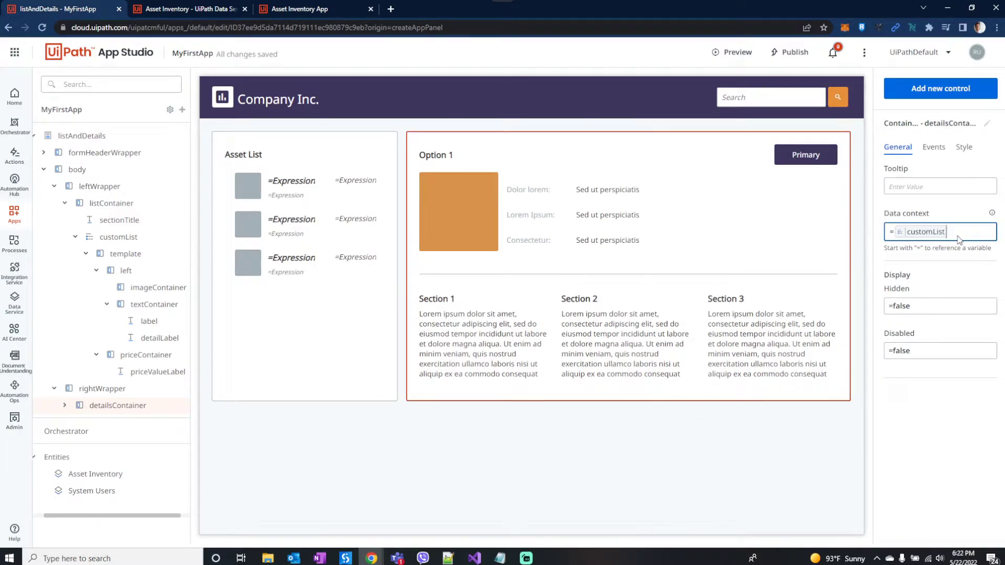
{"action": "left_click", "coordinate": [939, 231]}
{"action": "type", "text": "Lookup ( Asset Inventory"}
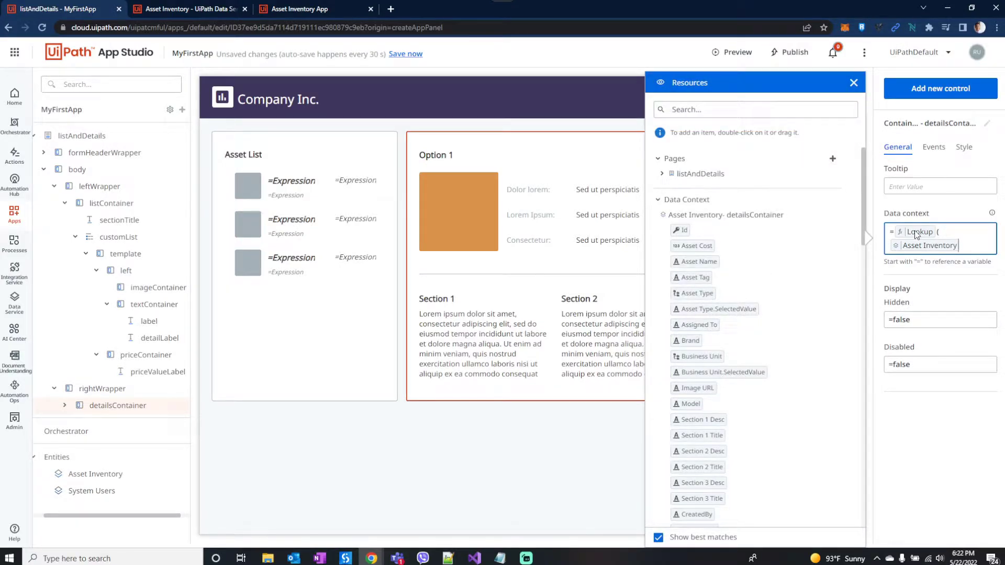
{"action": "type", "text": ",[])"}
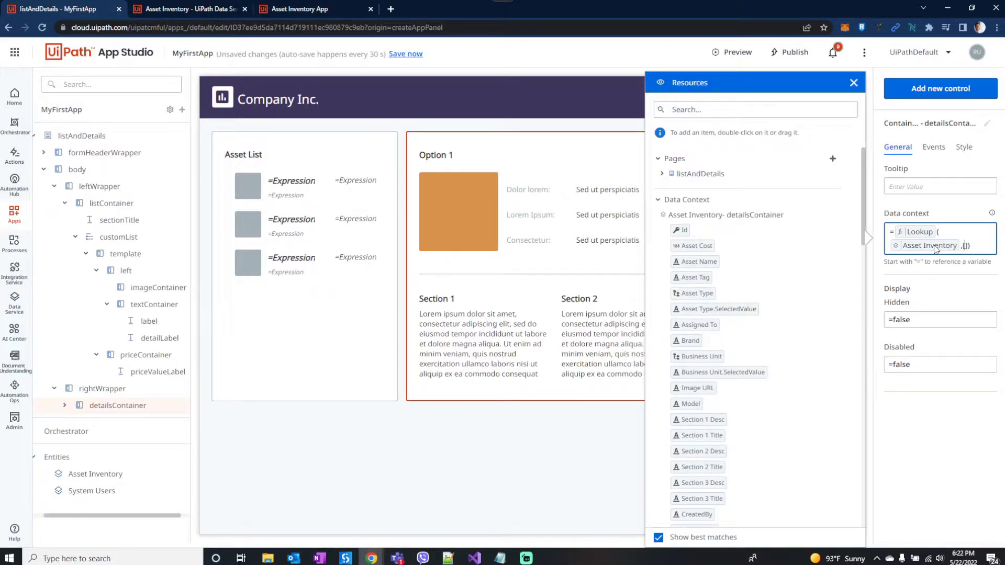
{"action": "scroll", "scroll_direction": "down", "scroll_amount": 3}
{"action": "type", "text": " Asset Inventory.Id ,\"=\","}
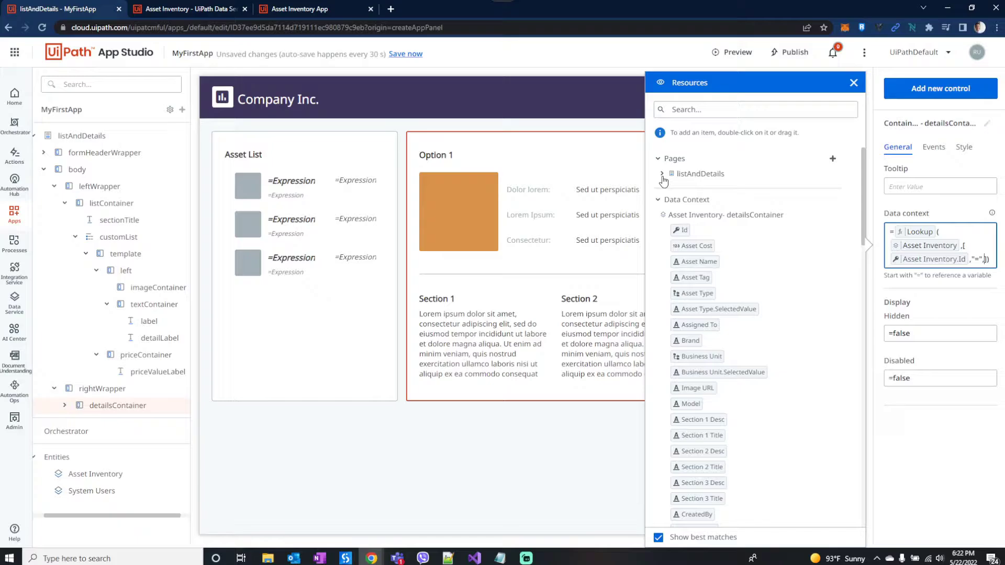
{"action": "left_click", "coordinate": [663, 173]}
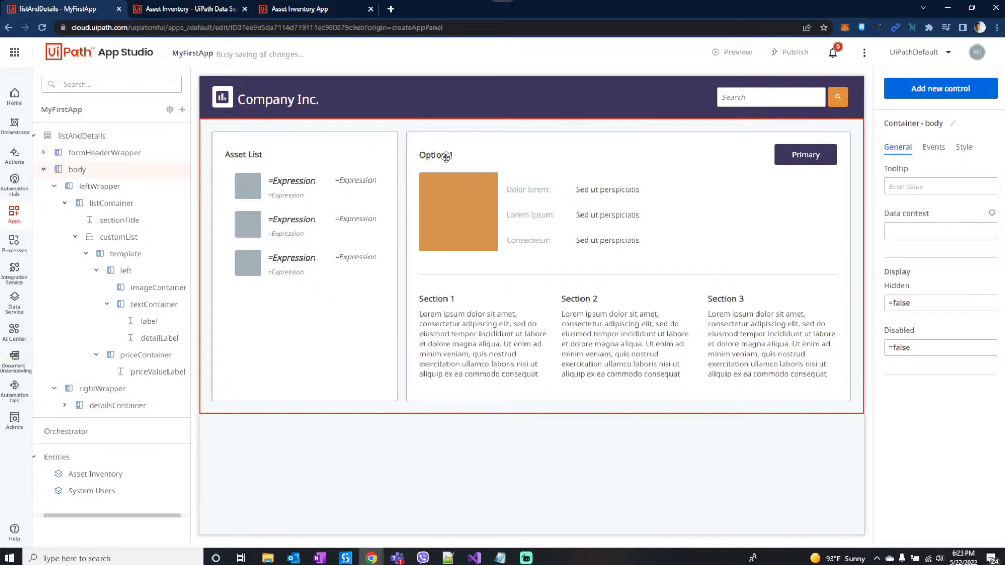
- Bind the subTitle heading and rename the row labels to Assigned To, Business Unit and Brand/Model
{"action": "left_click", "coordinate": [436, 155]}
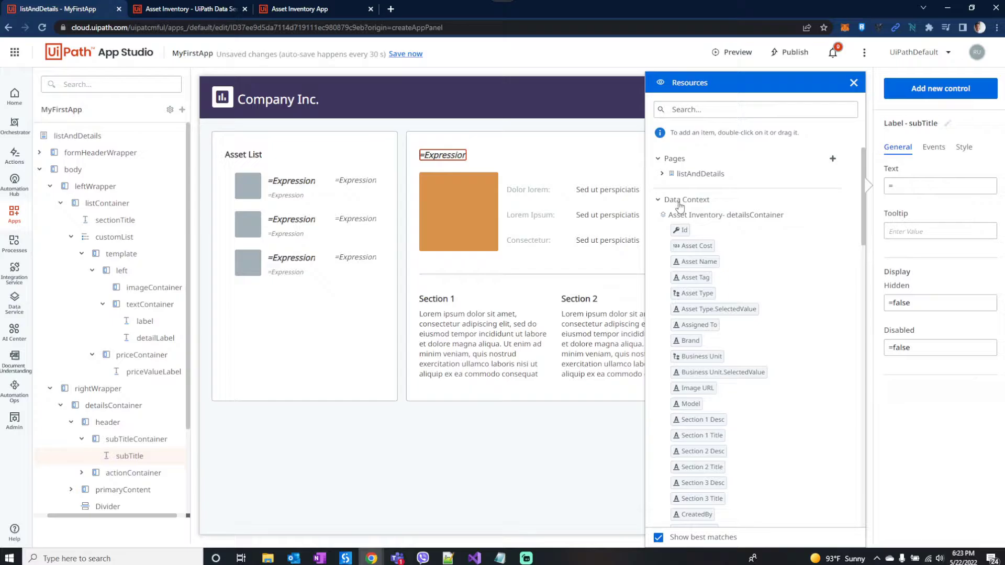
{"action": "scroll", "scroll_direction": "down", "scroll_amount": 3}
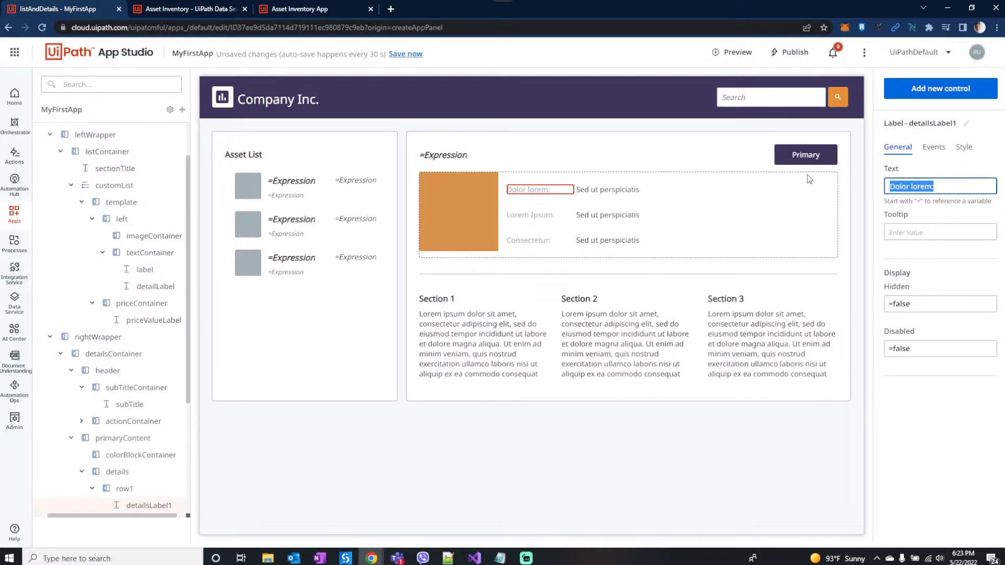
{"action": "type", "text": "Assigned"}
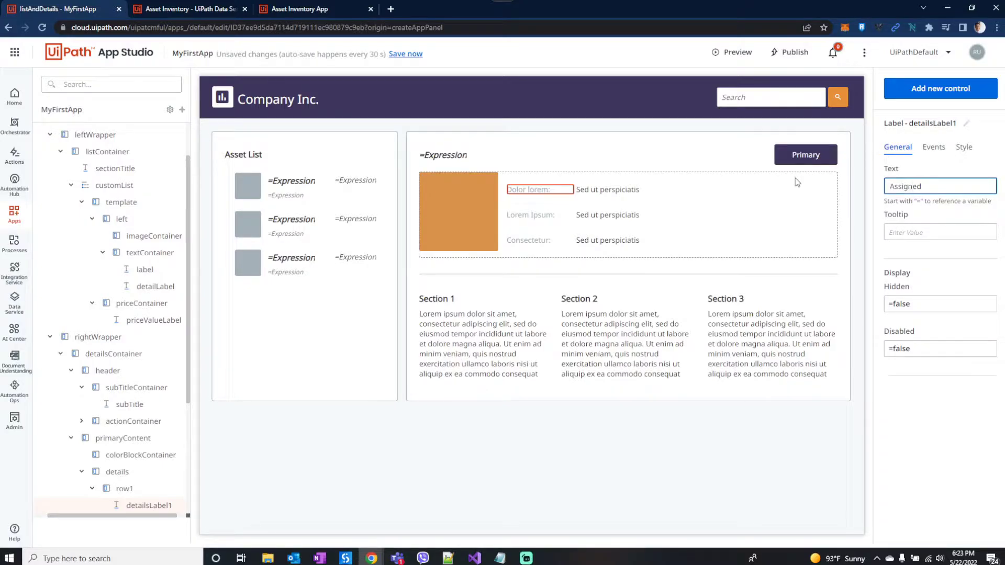
{"action": "type", "text": "To:"}
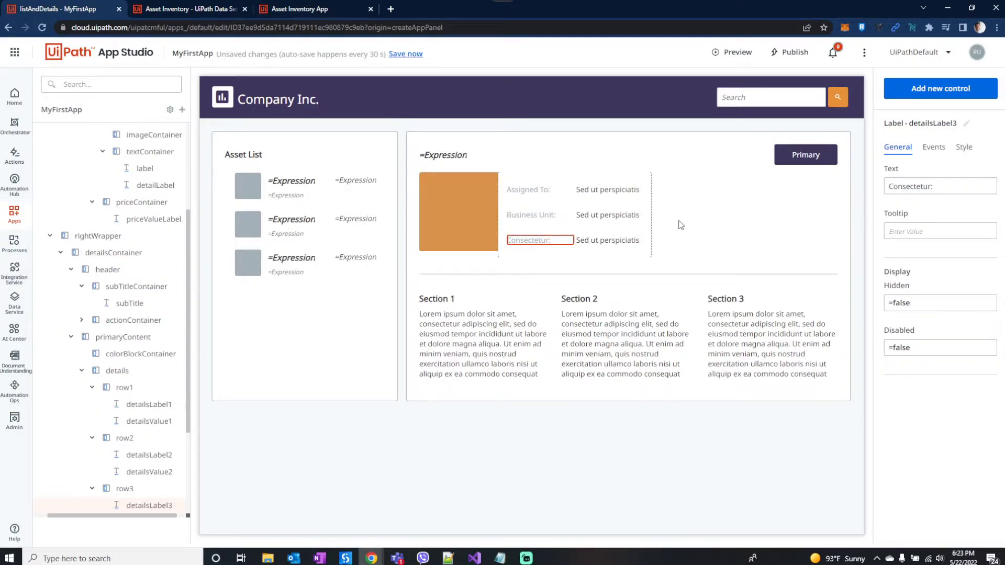
{"action": "type", "text": "Brand/Model"}
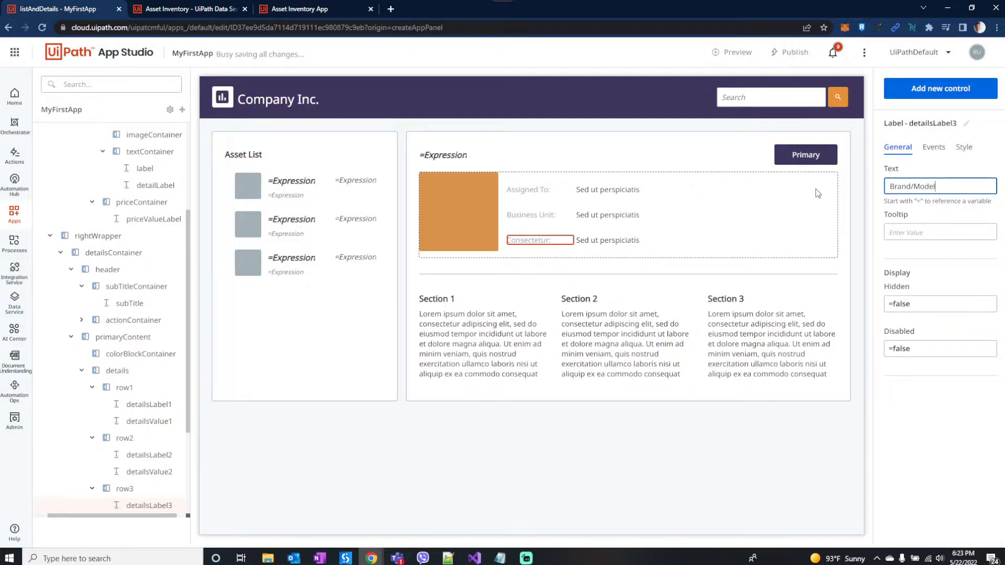
- Bind the Assigned To, Business Unit and Brand/Model value labels to their Data Context fields
{"action": "left_click", "coordinate": [152, 421]}
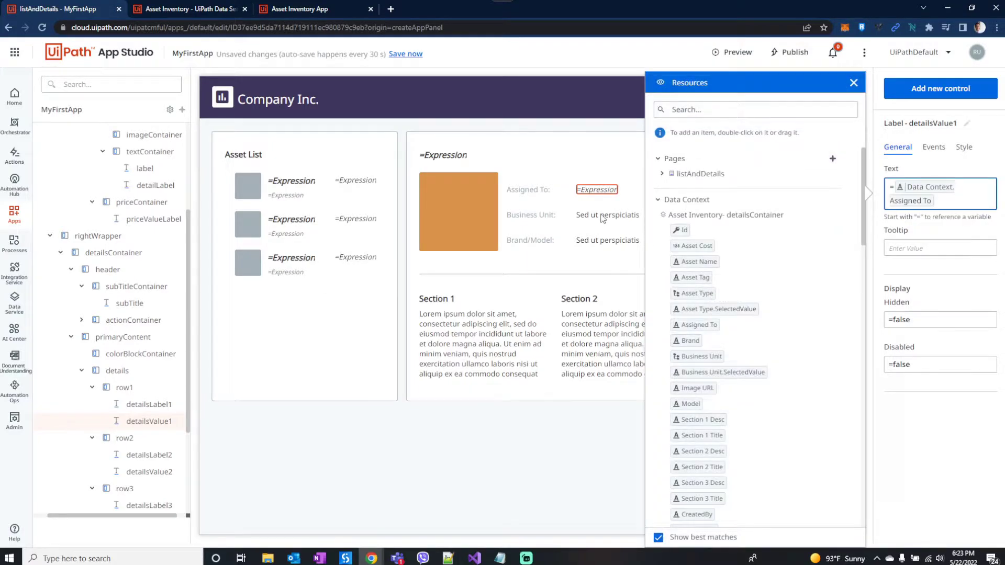
{"action": "left_click", "coordinate": [148, 472]}
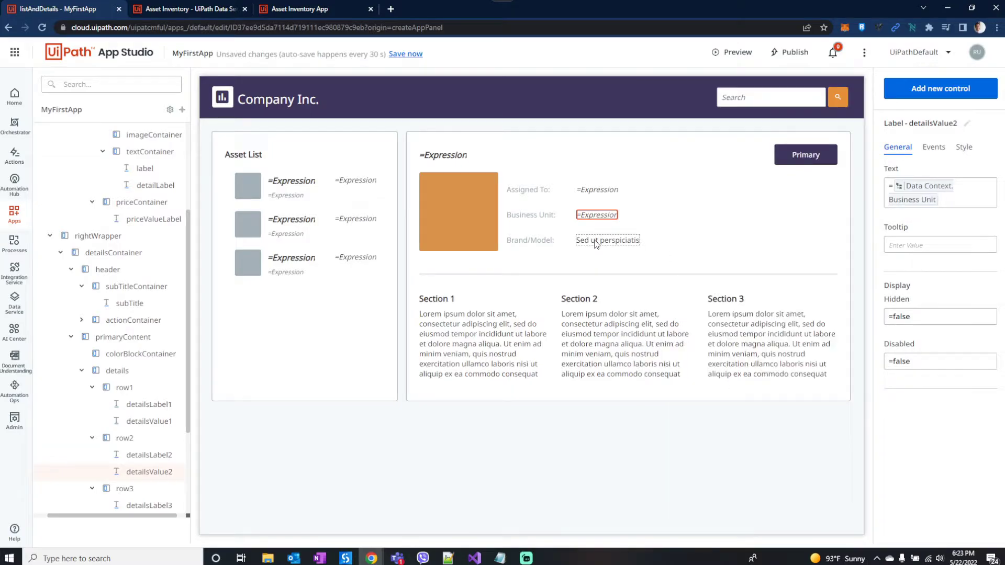
{"action": "left_click", "coordinate": [608, 240]}
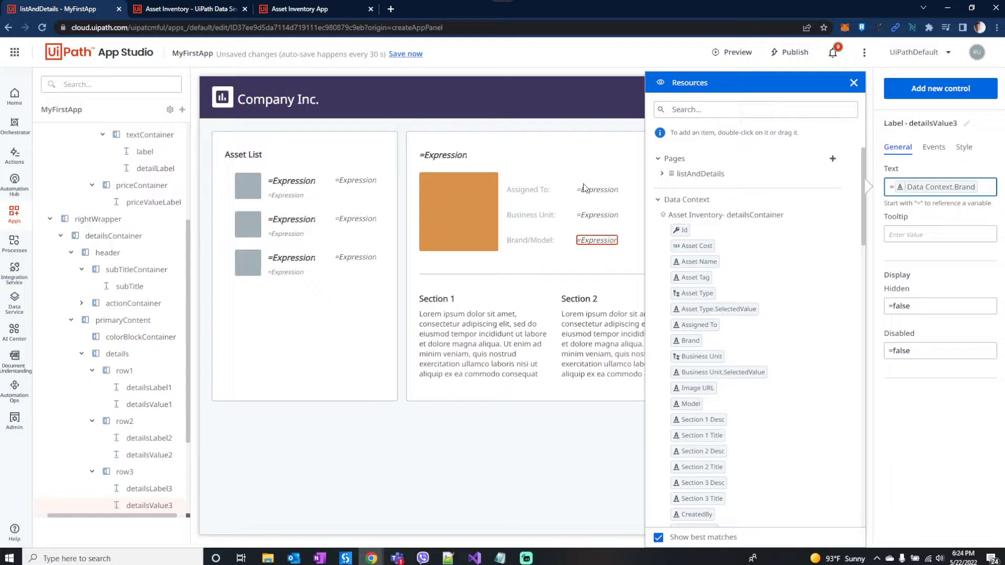
{"action": "left_click", "coordinate": [853, 82]}
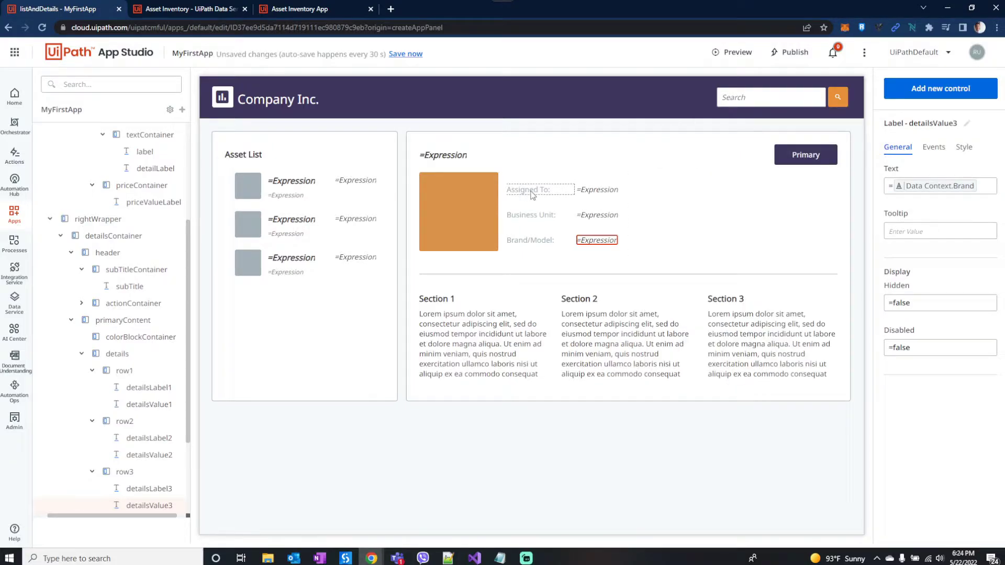
{"action": "left_click", "coordinate": [596, 190]}
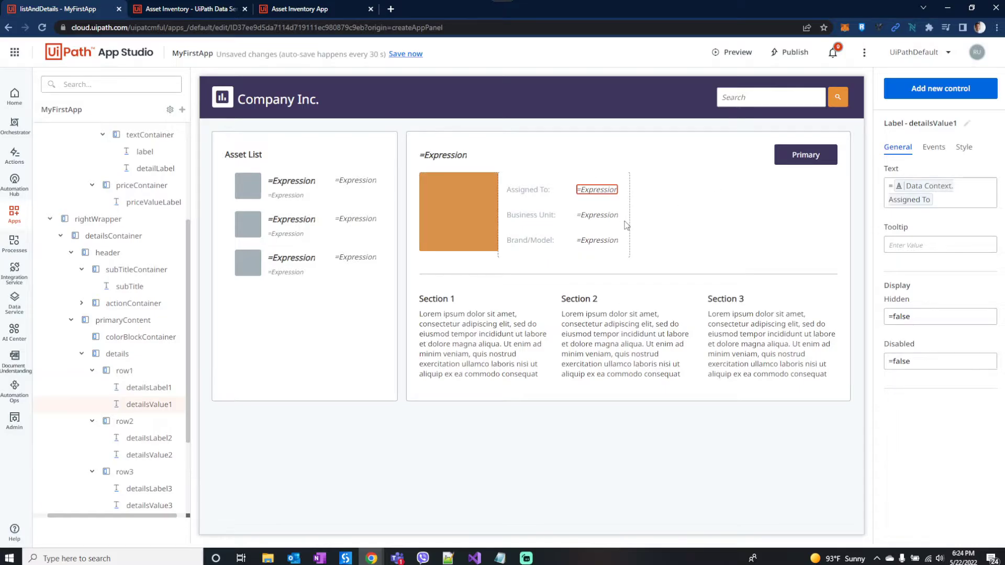
{"action": "left_click", "coordinate": [436, 299]}
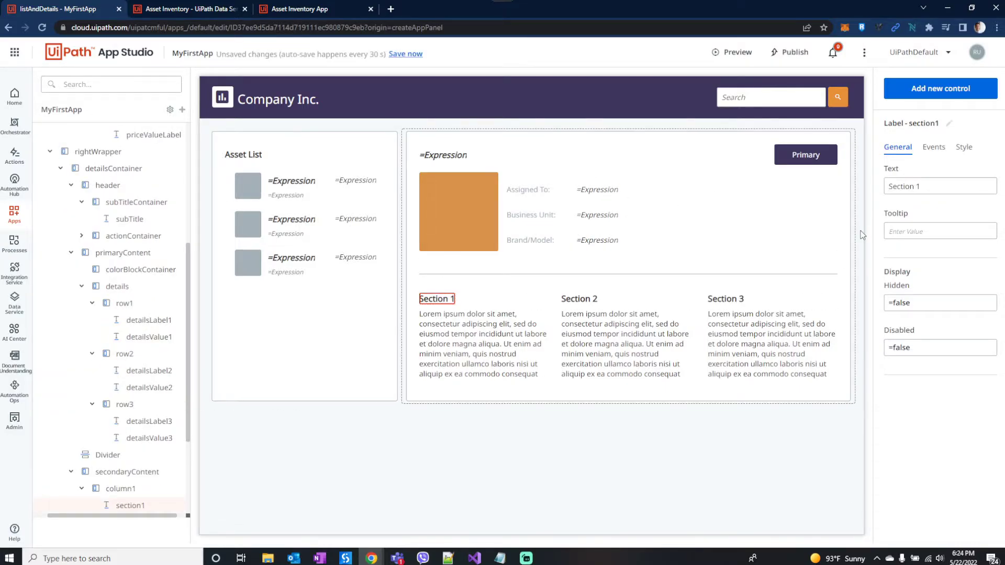
- Bind the Section 1, 2 and 3 headings and descriptions to Section Title/Desc expressions
{"action": "left_click", "coordinate": [940, 186]}
{"action": "type", "text": "="}
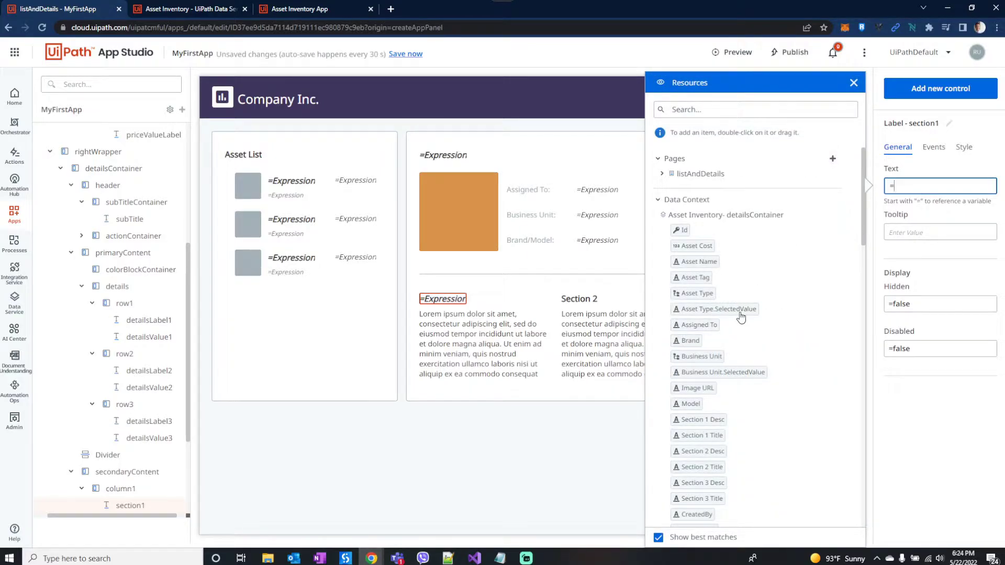
{"action": "scroll", "scroll_direction": "down", "scroll_amount": 3}
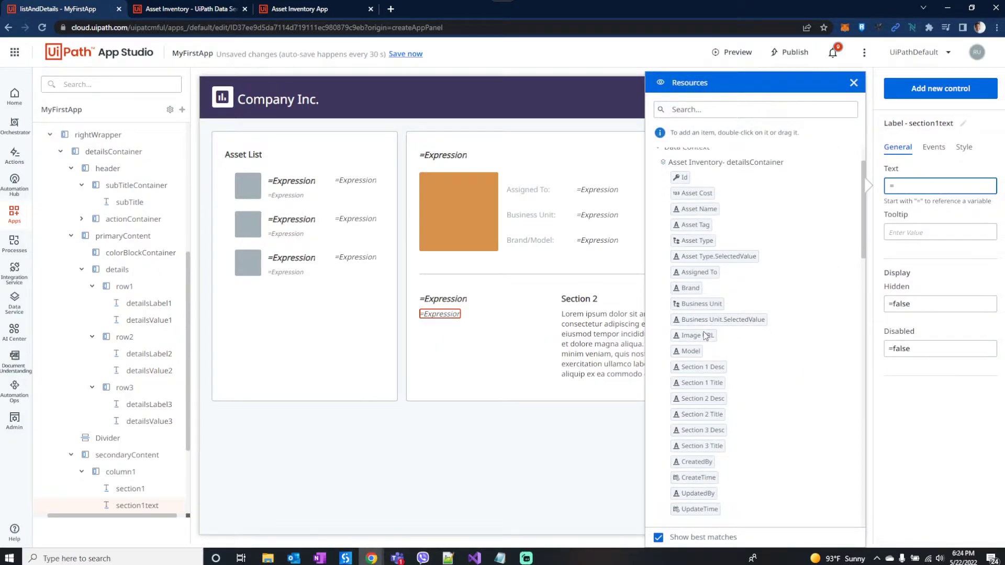
{"action": "mouse_move", "coordinate": [710, 302]}
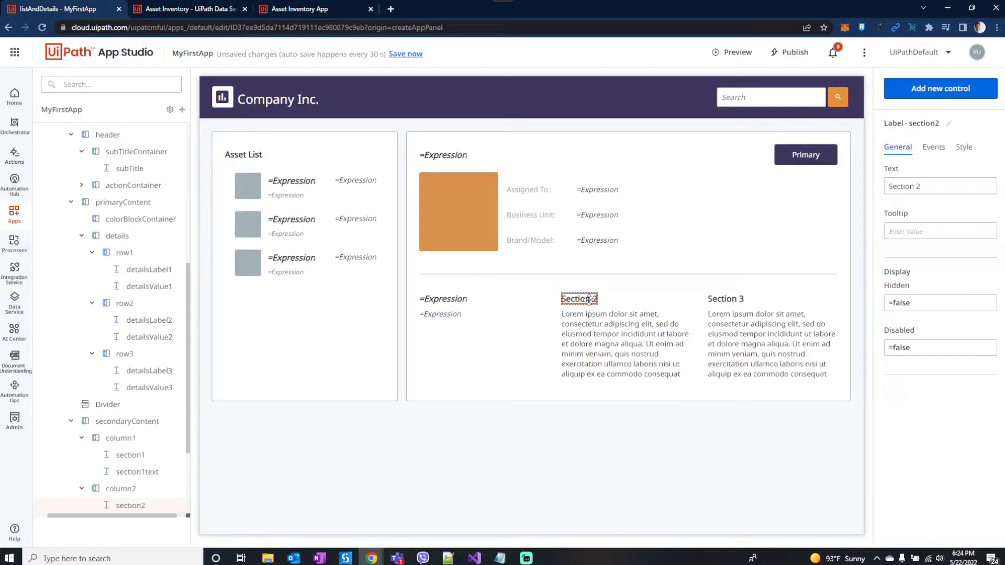
{"action": "left_click", "coordinate": [939, 187]}
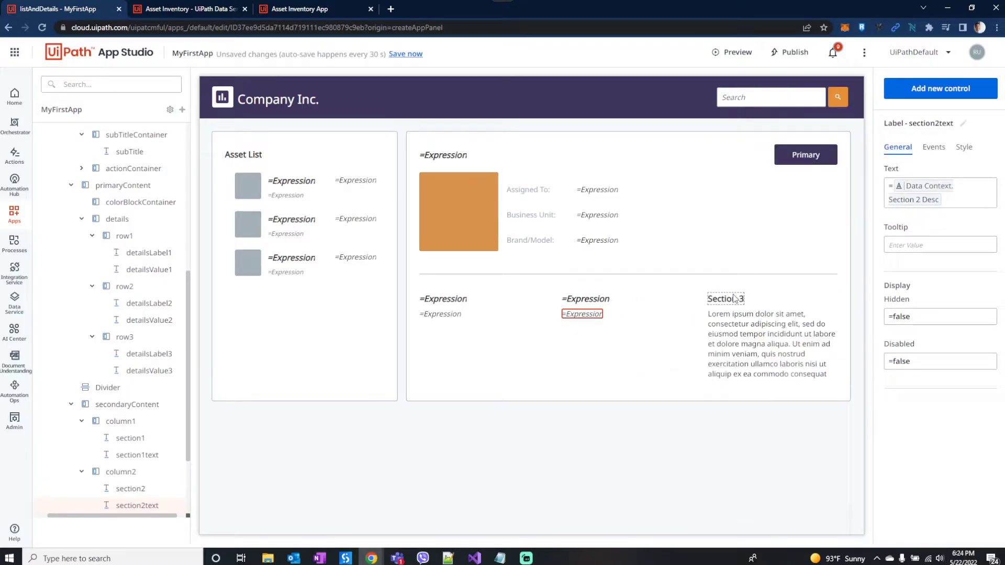
{"action": "left_click", "coordinate": [725, 298]}
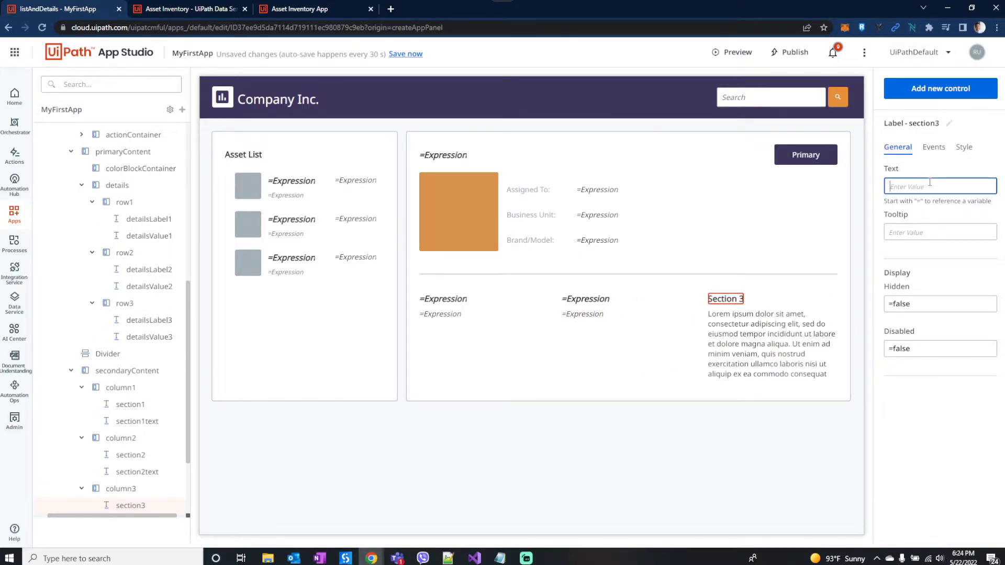
{"action": "left_click", "coordinate": [939, 186]}
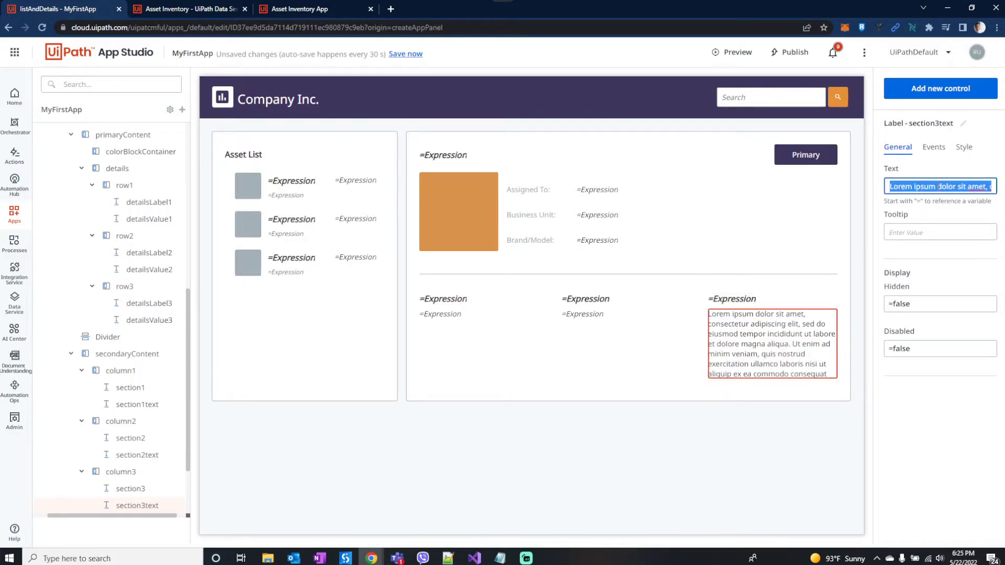
{"action": "type", "text": "="}
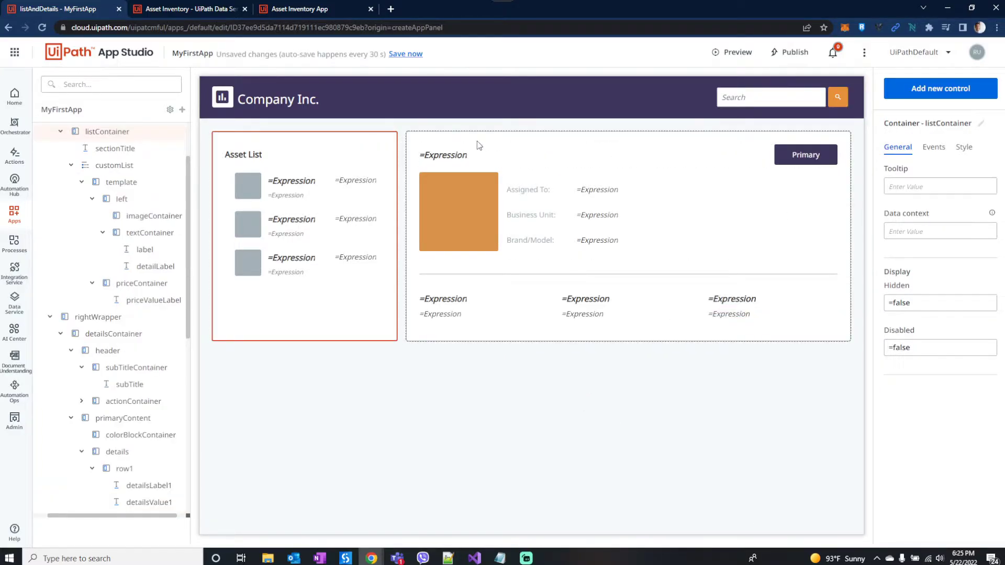
- Give the Primary button a click rule with an Open a Page action
{"action": "left_click", "coordinate": [114, 333]}
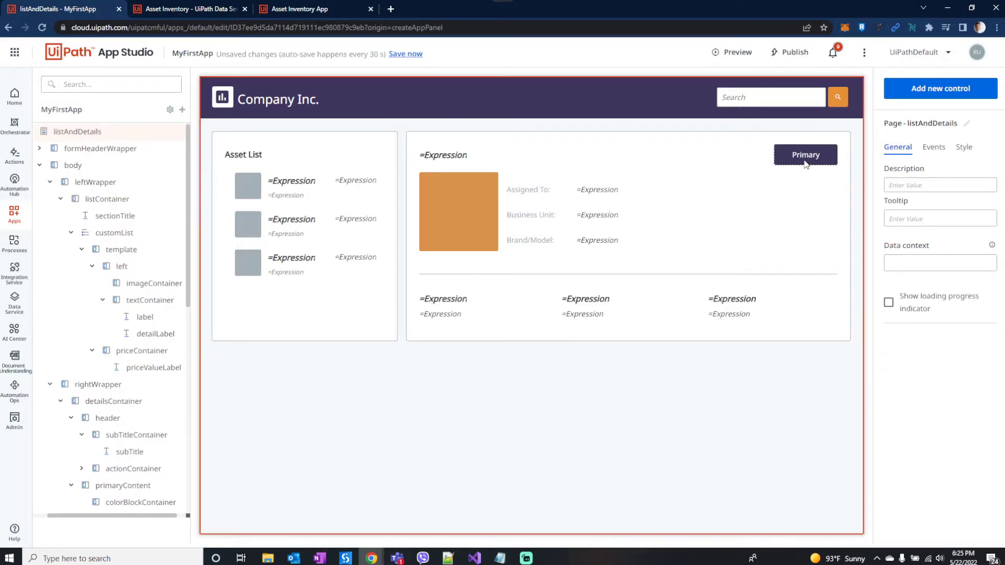
{"action": "left_click", "coordinate": [805, 155]}
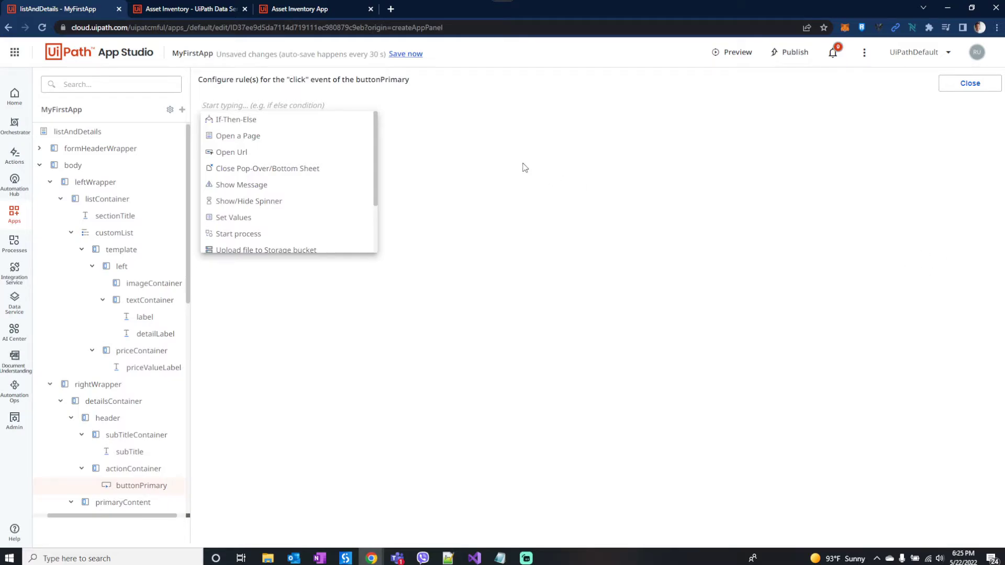
{"action": "mouse_move", "coordinate": [464, 156]}
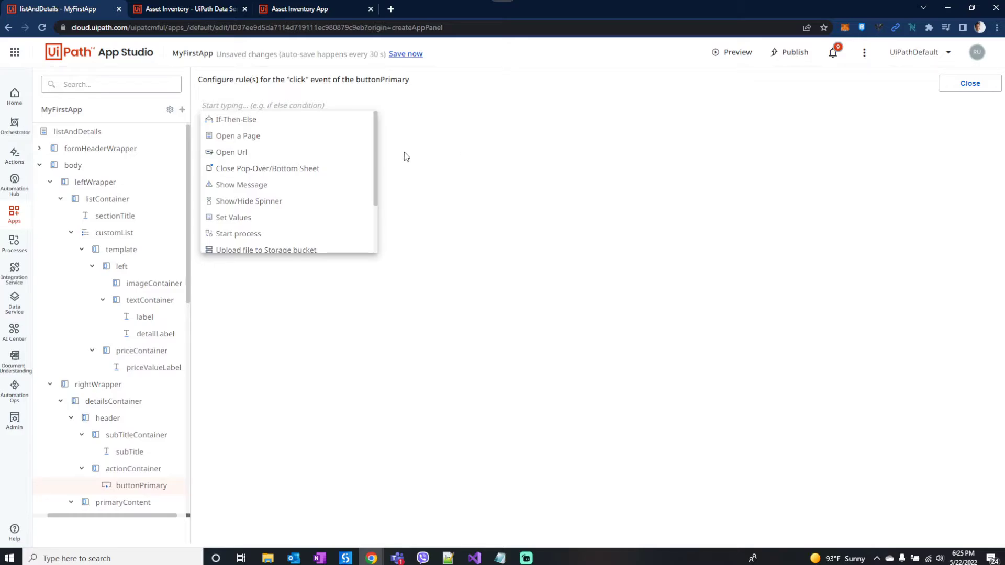
{"action": "left_click", "coordinate": [237, 136]}
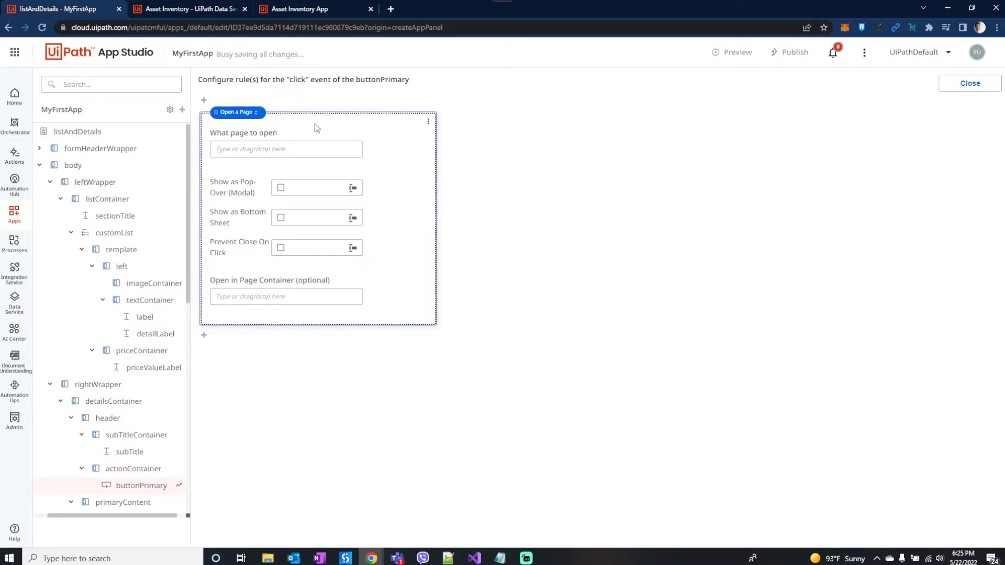
{"action": "left_click", "coordinate": [286, 149]}
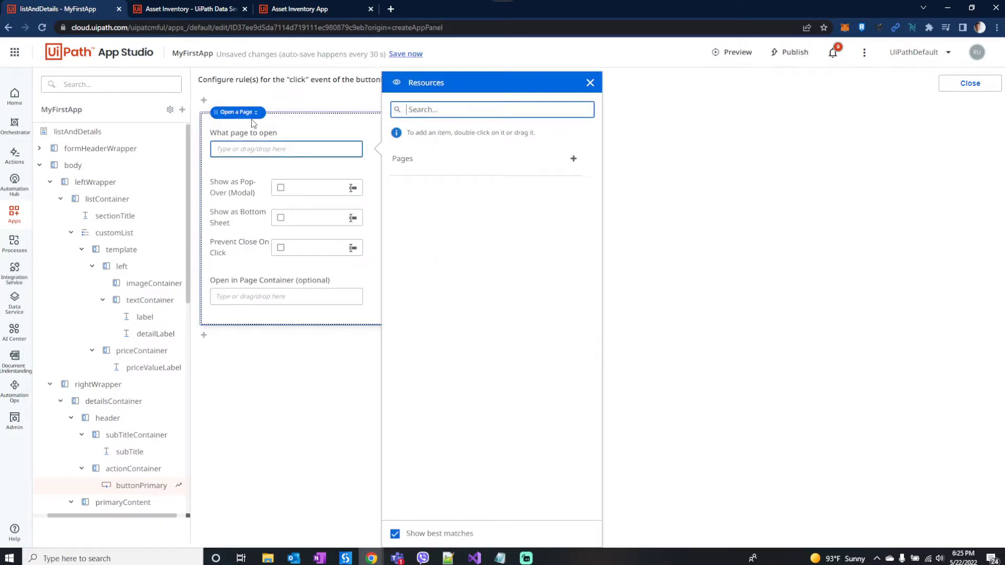
- Create New Page as the page to open, shown as a pop-over, and close the rule
{"action": "left_click", "coordinate": [572, 158]}
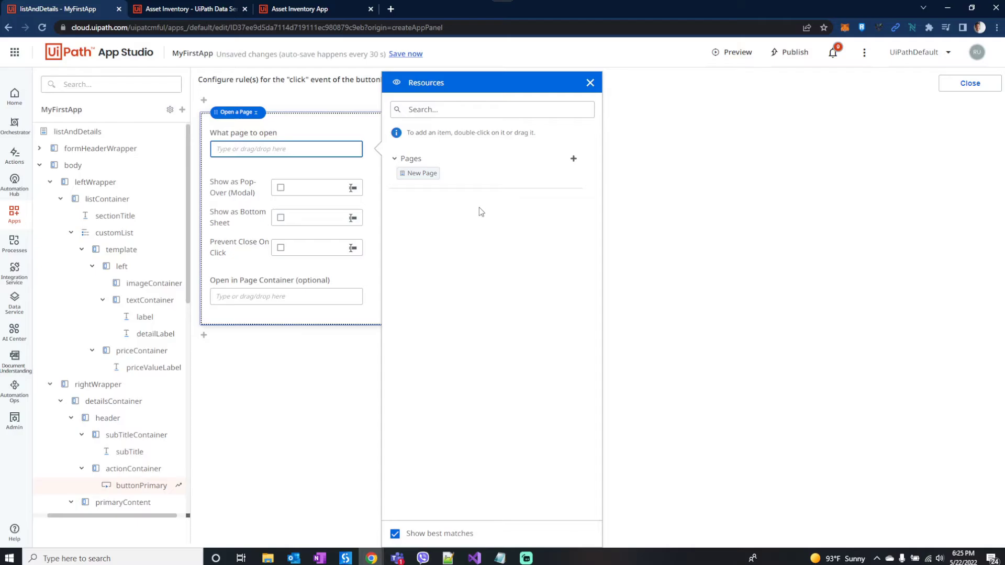
{"action": "double_click", "coordinate": [422, 173]}
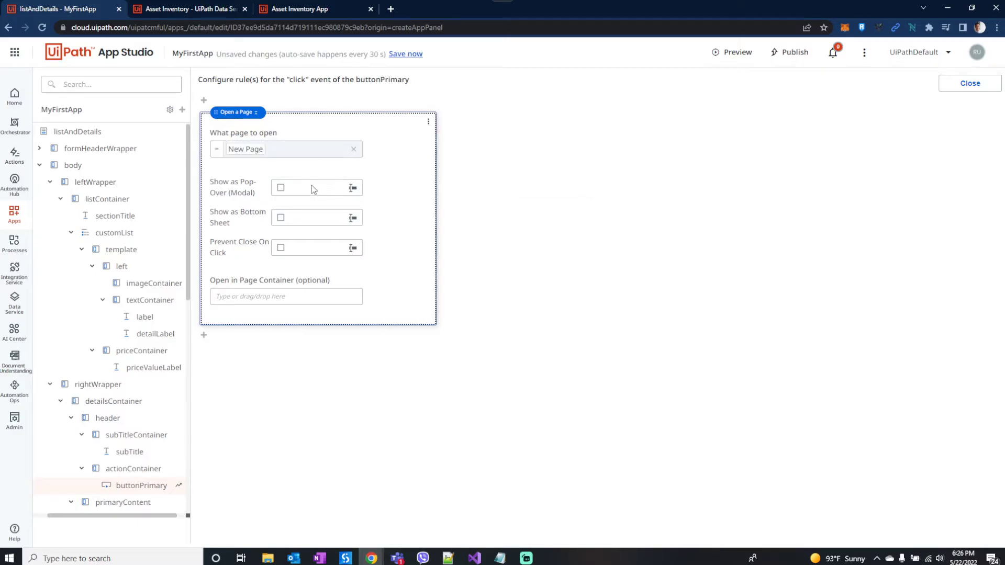
{"action": "left_click", "coordinate": [280, 188]}
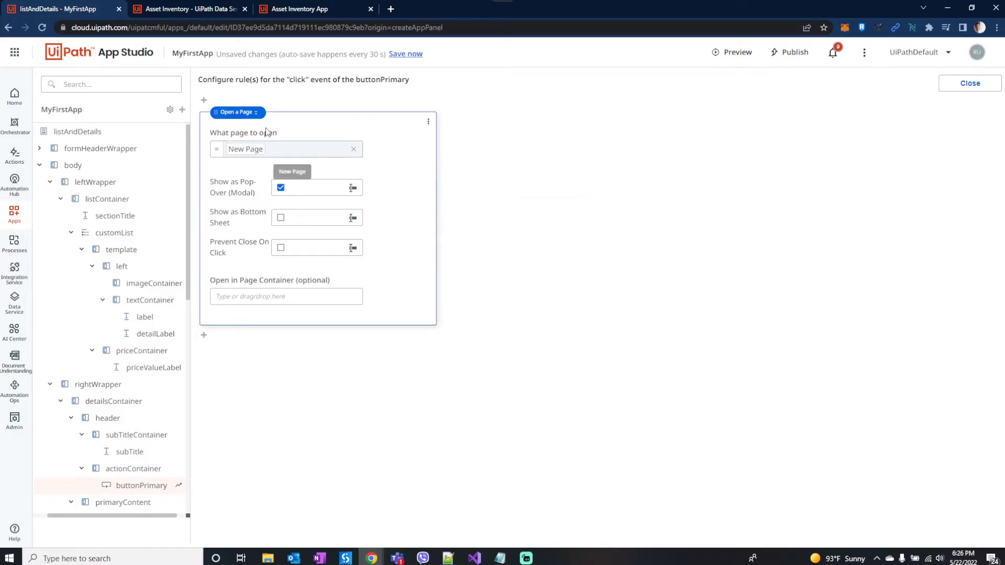
{"action": "mouse_move", "coordinate": [954, 87]}
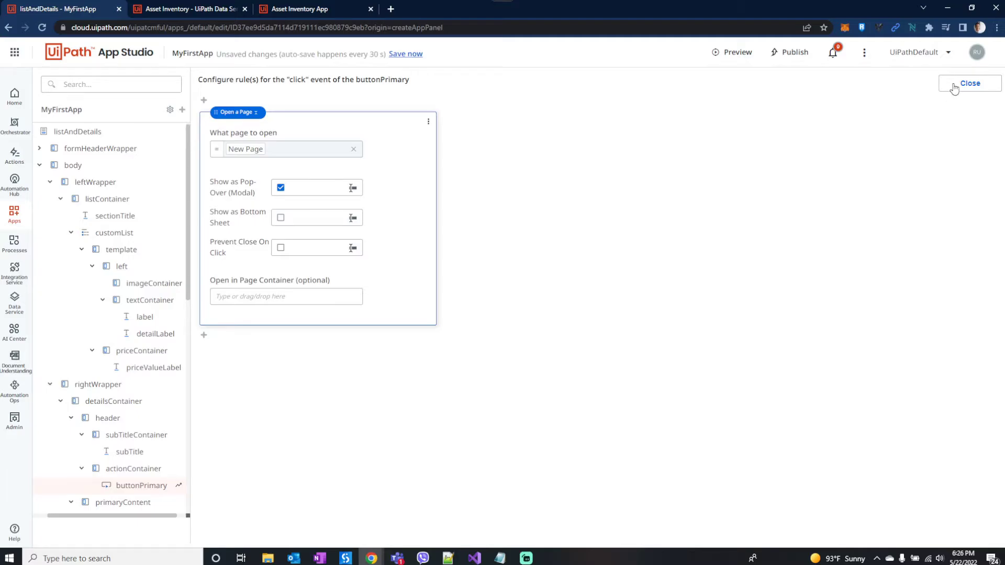
{"action": "left_click", "coordinate": [970, 84]}
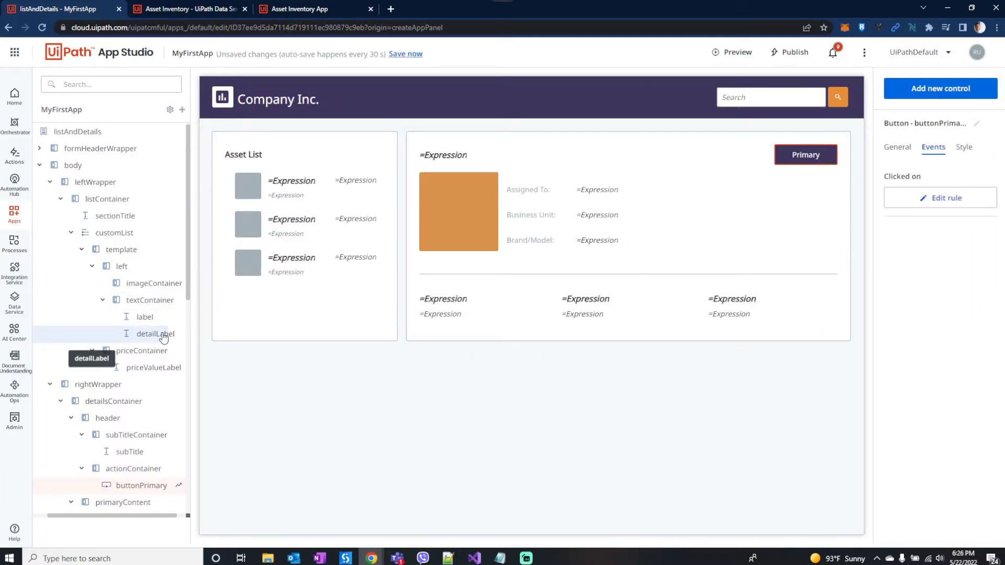
- On New Page, label the button Assign
{"action": "scroll", "scroll_direction": "down", "scroll_amount": 3}
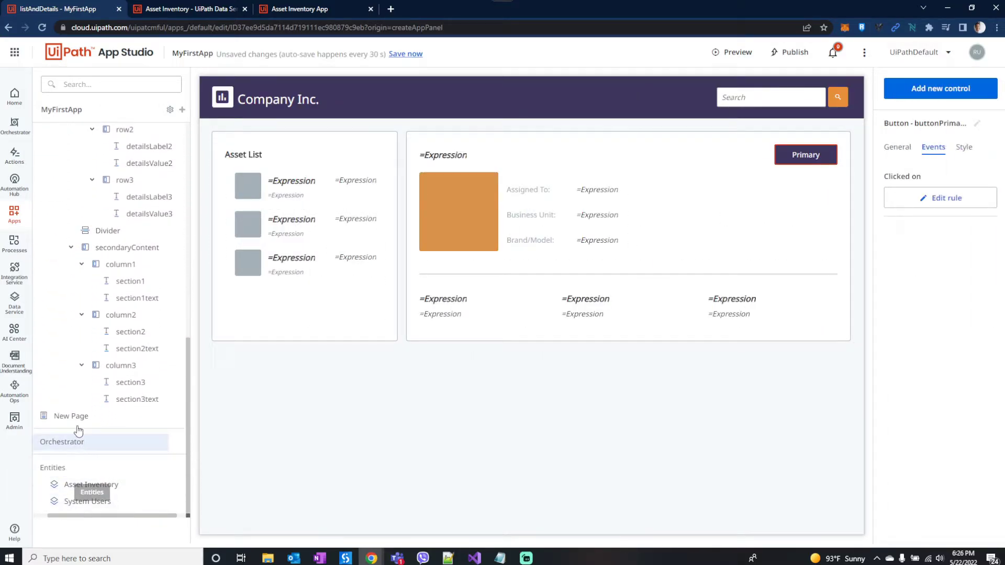
{"action": "left_click", "coordinate": [70, 415]}
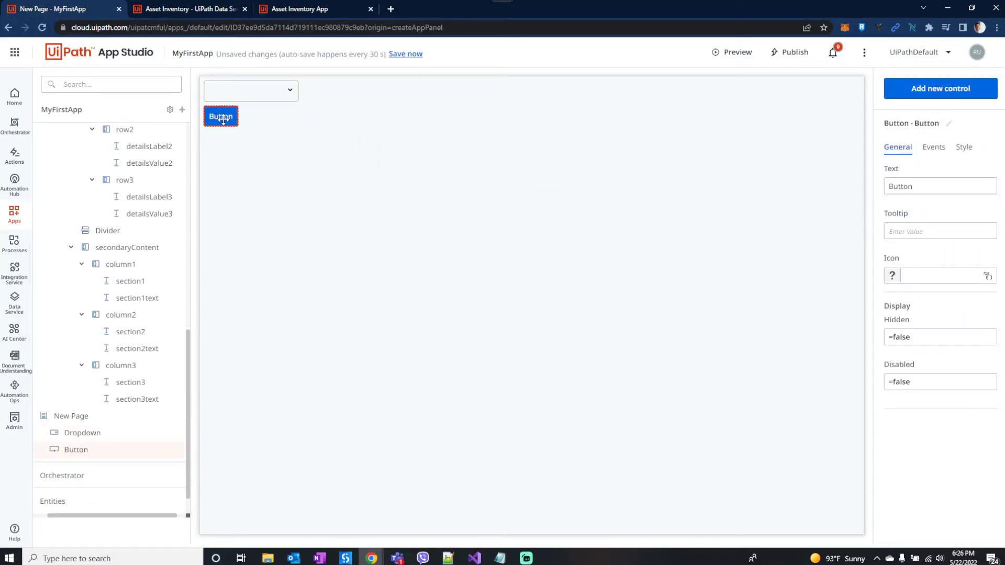
{"action": "type", "text": "Assign"}
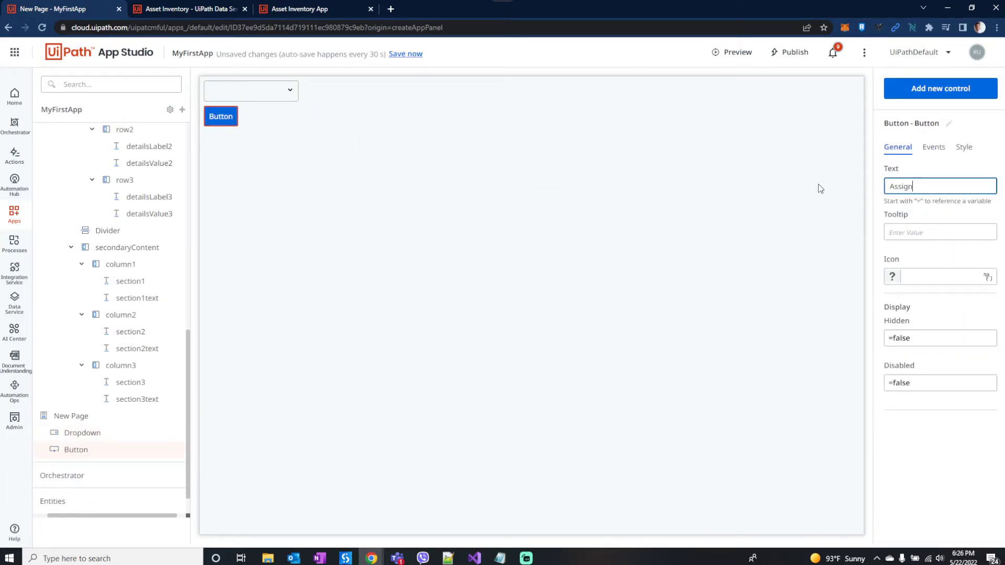
- Set the dropdown's list source to System Users showing the Name column
{"action": "left_click", "coordinate": [250, 90]}
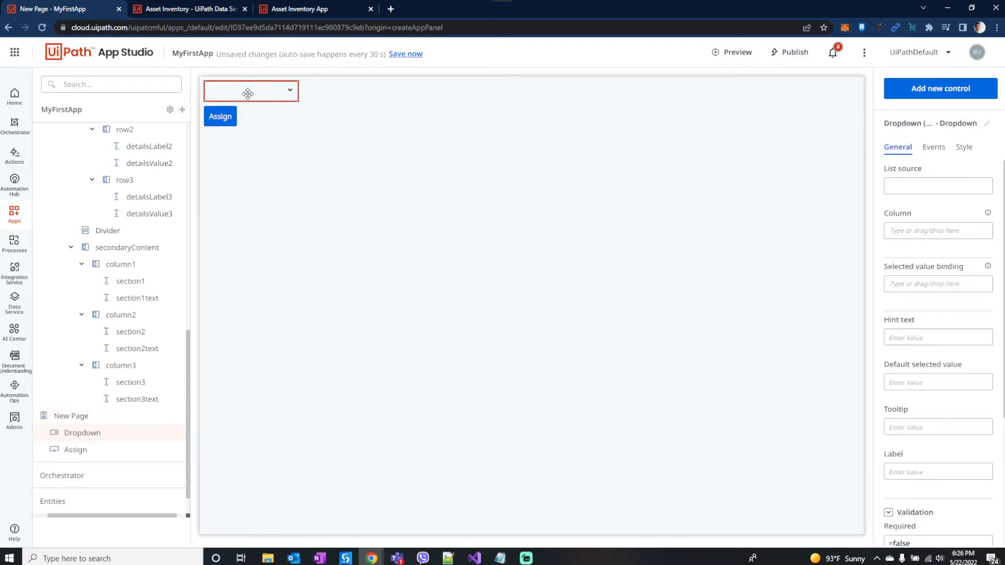
{"action": "left_click", "coordinate": [937, 187]}
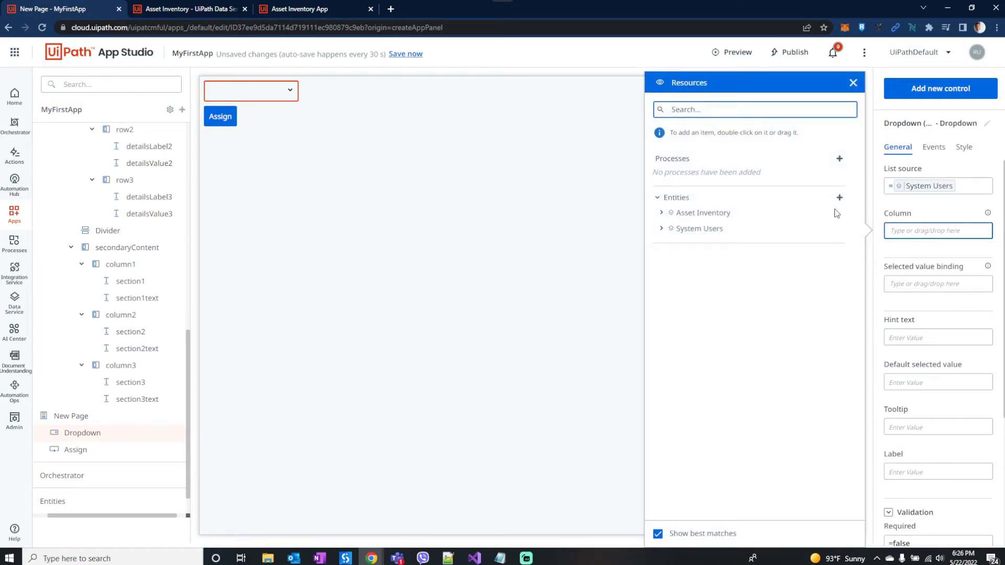
{"action": "left_click", "coordinate": [698, 229]}
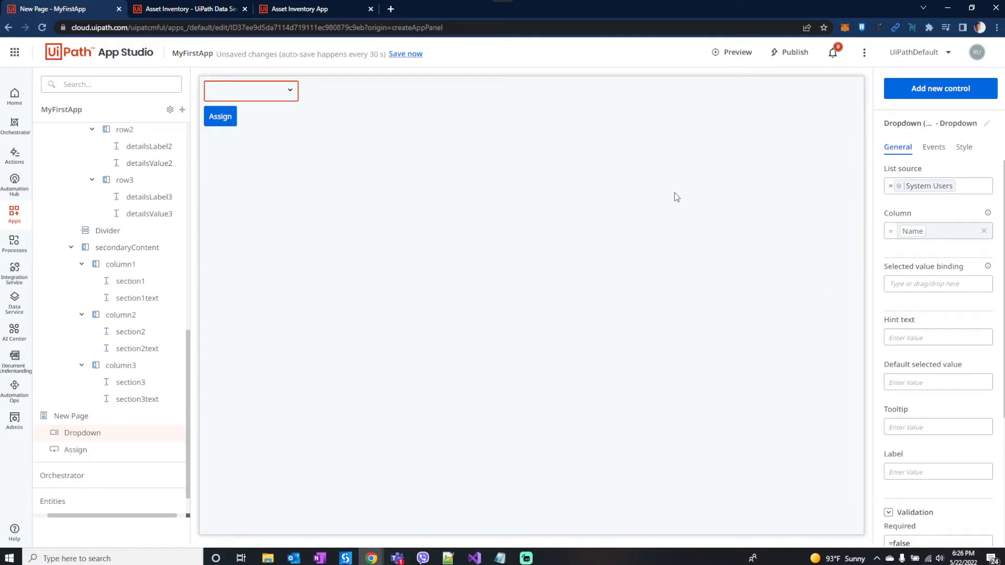
{"action": "left_click", "coordinate": [220, 117]}
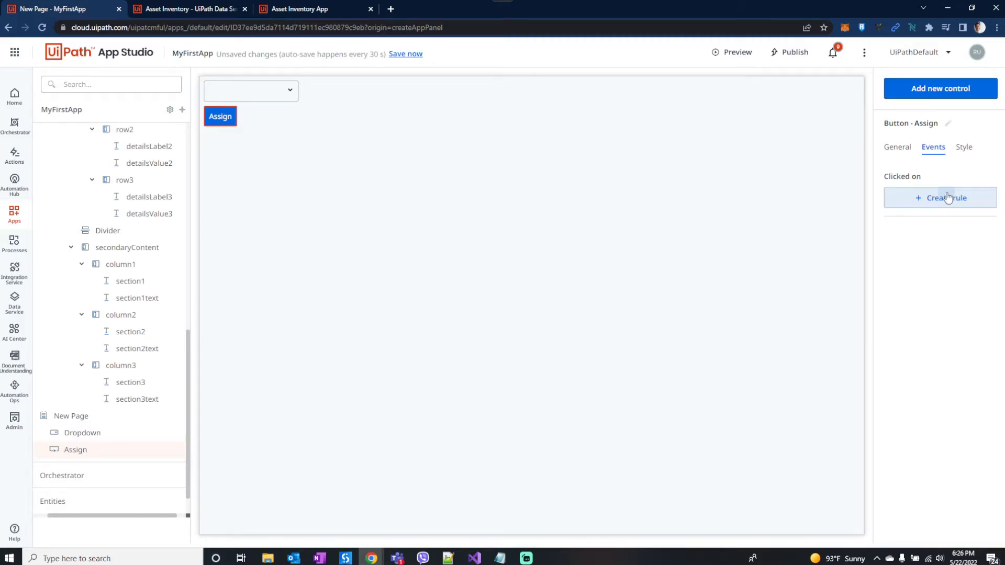
- Start the Assign button's click rule with a Create/Update Entity Record action and Lookup on Asset Inventory Id
{"action": "left_click", "coordinate": [941, 198]}
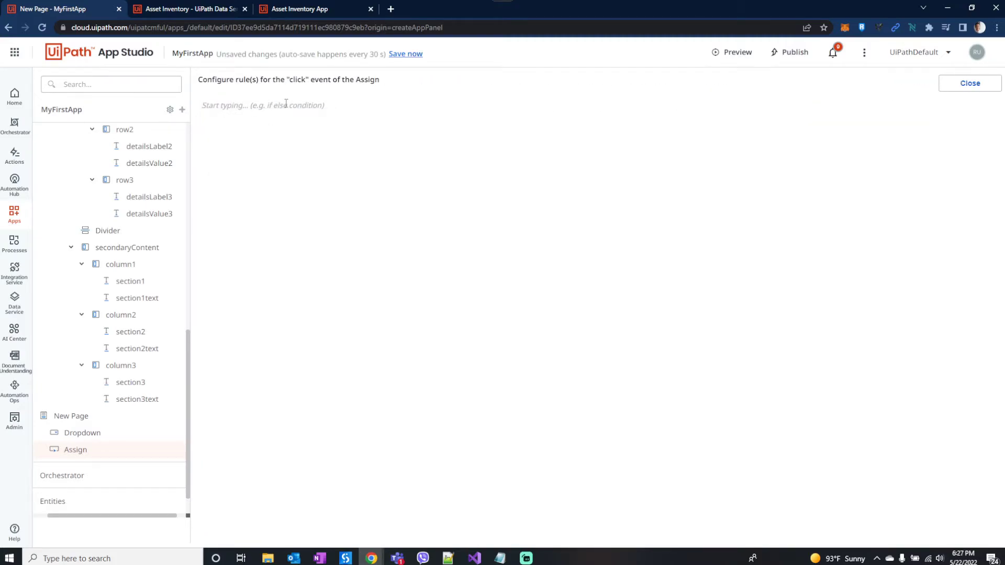
{"action": "left_click", "coordinate": [263, 105]}
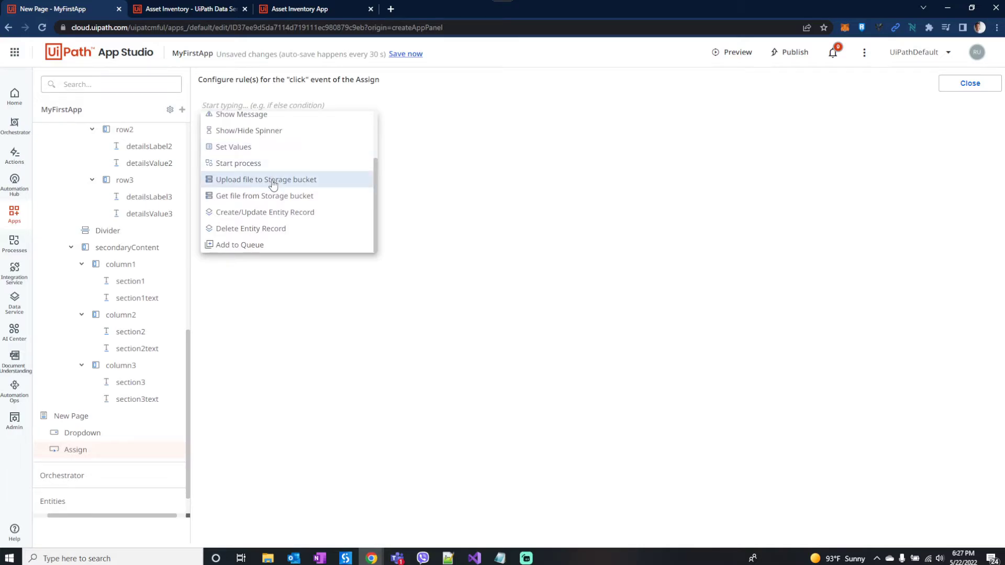
{"action": "left_click", "coordinate": [264, 213]}
{"action": "type", "text": "Lookup"}
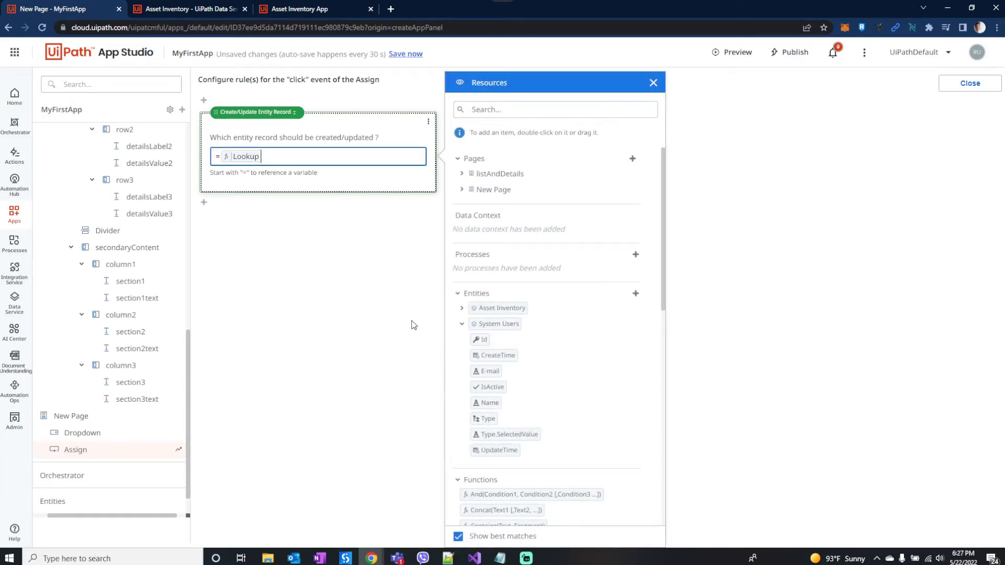
{"action": "type", "text": "( Asset Inventory ,["}
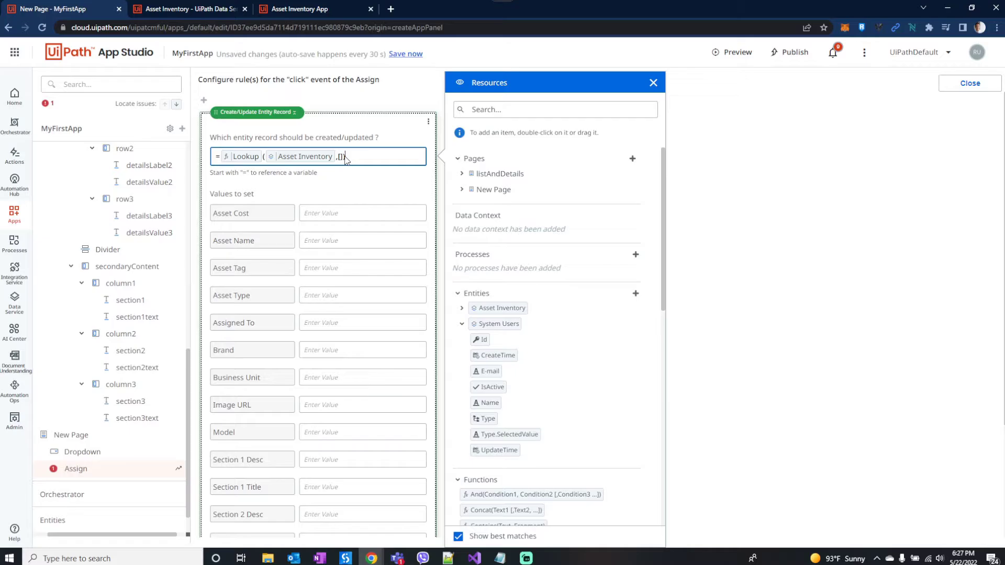
{"action": "left_click", "coordinate": [653, 82]}
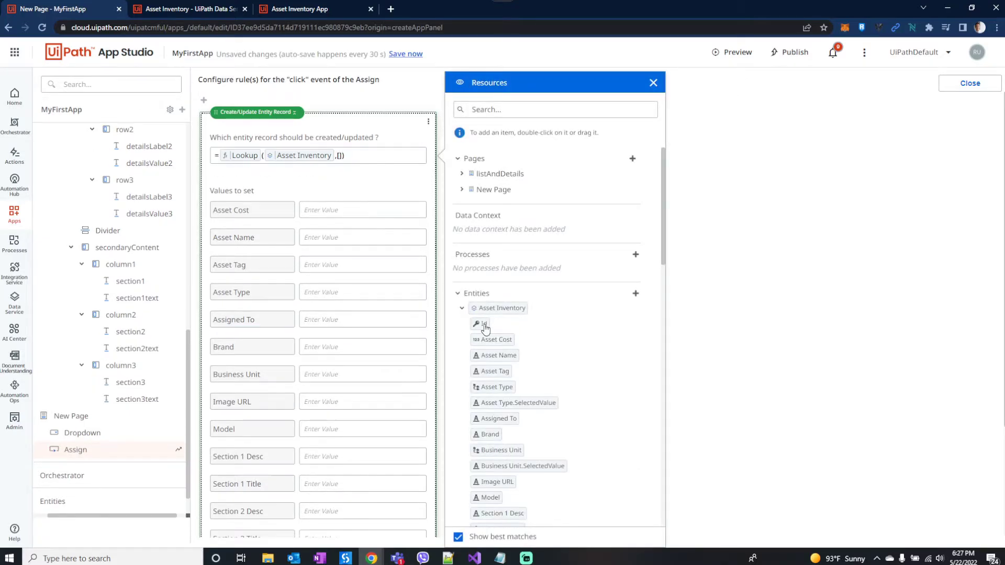
{"action": "double_click", "coordinate": [484, 323]}
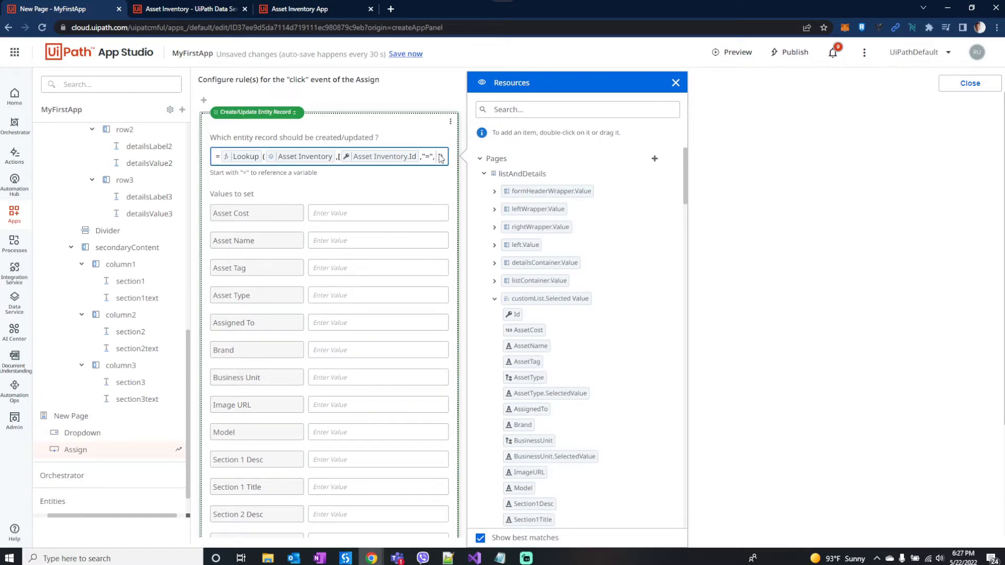
{"action": "left_click", "coordinate": [676, 82]}
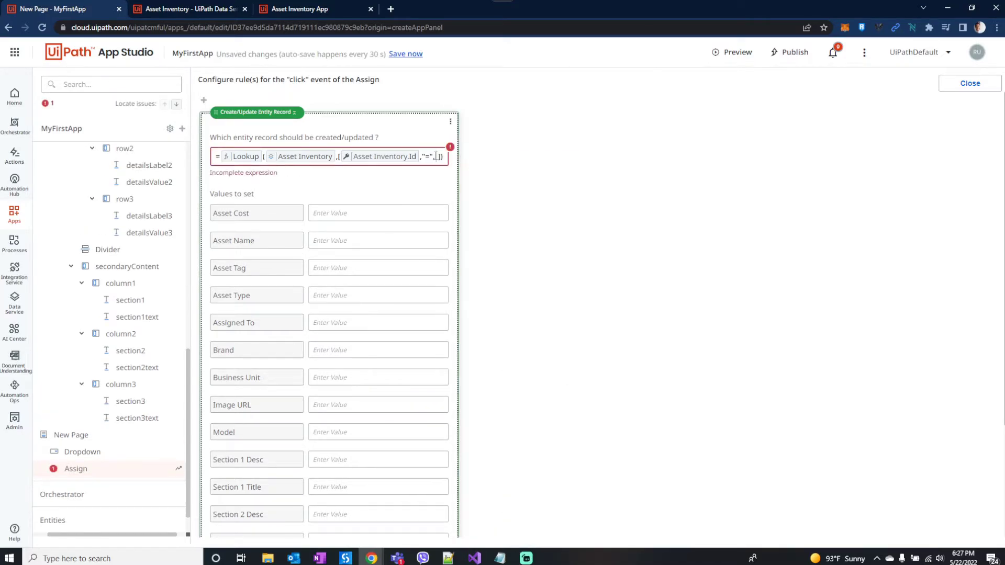
- Match the lookup Id to customList_SelectedId, set Assigned To to the dropdown's selected Id, and close the rule
{"action": "left_click", "coordinate": [439, 156]}
{"action": "type", "text": ","}
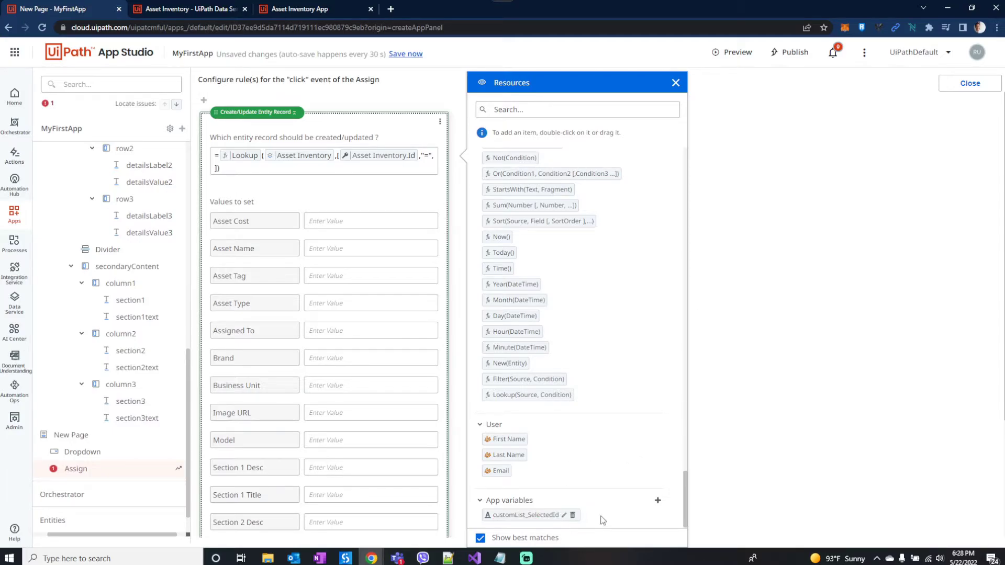
{"action": "left_click", "coordinate": [676, 81]}
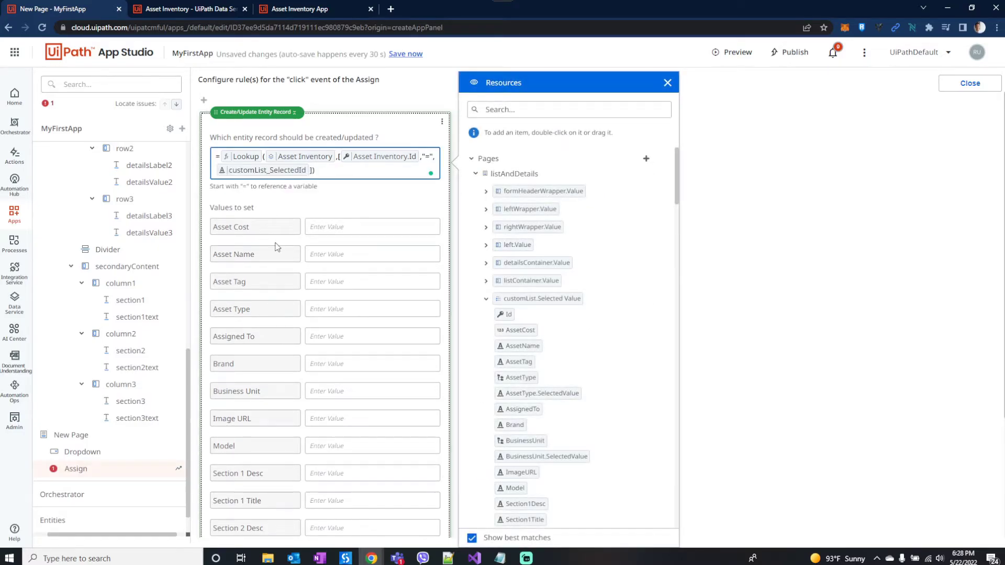
{"action": "left_click", "coordinate": [667, 82]}
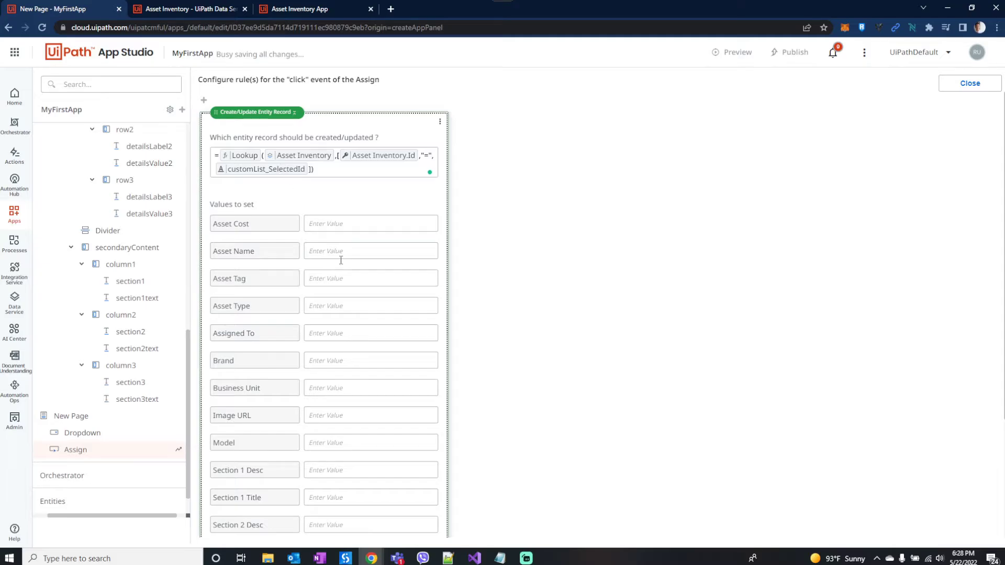
{"action": "left_click", "coordinate": [370, 333]}
{"action": "type", "text": "="}
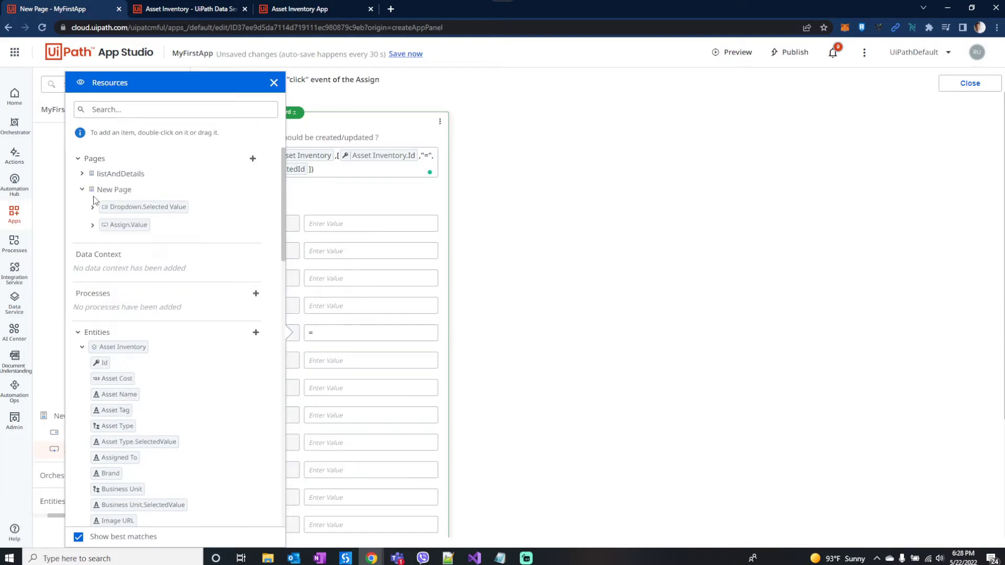
{"action": "left_click", "coordinate": [93, 207]}
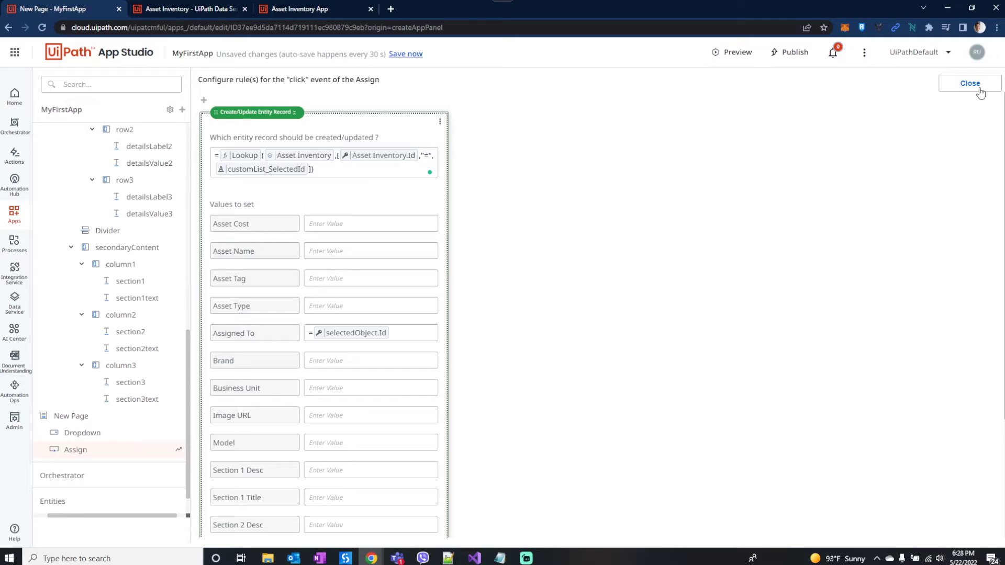
{"action": "left_click", "coordinate": [969, 84]}
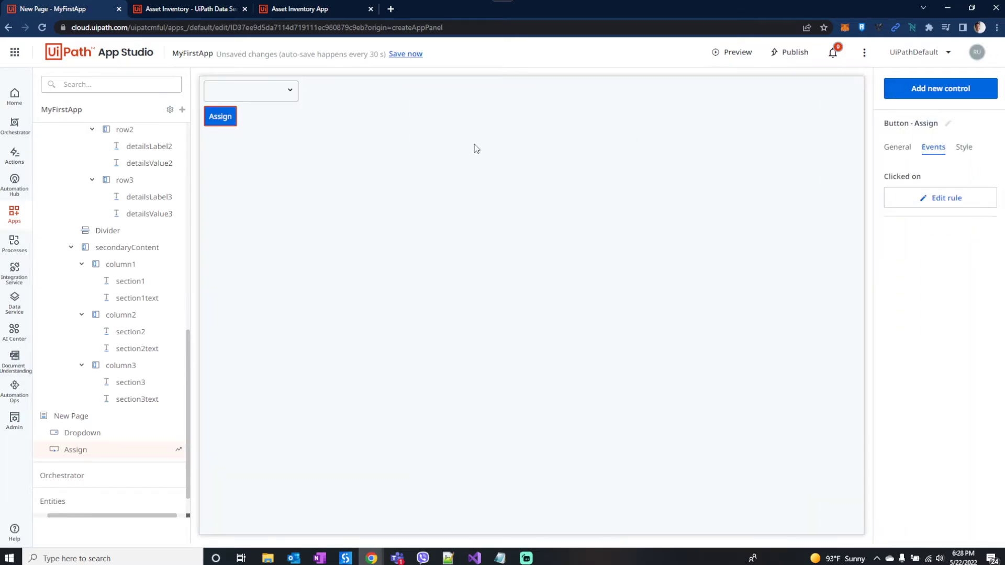
{"action": "mouse_move", "coordinate": [296, 139]}
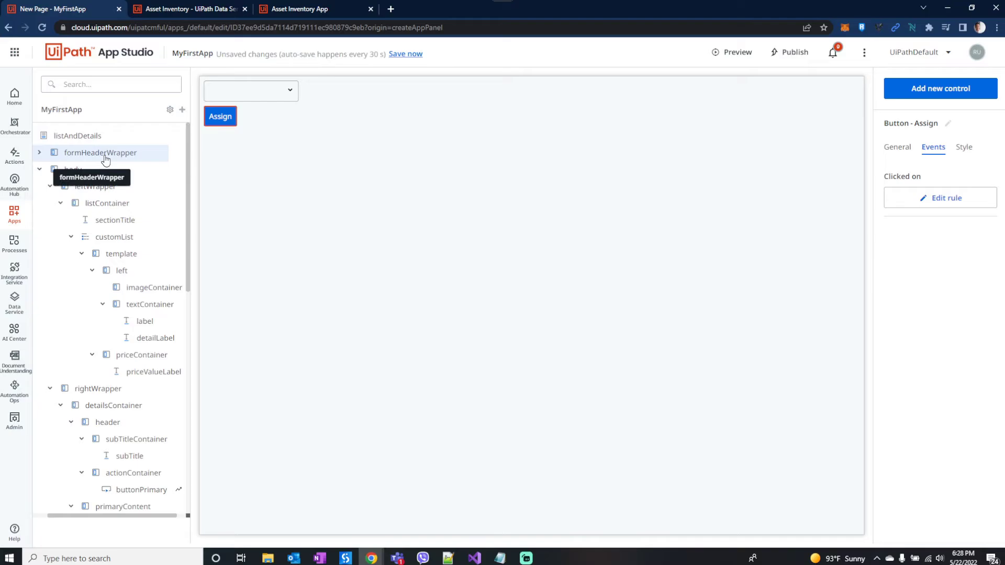
- Give customList a value-change rule setting customList_SelectedId = customList.Id, then return to the page
{"action": "left_click", "coordinate": [100, 153]}
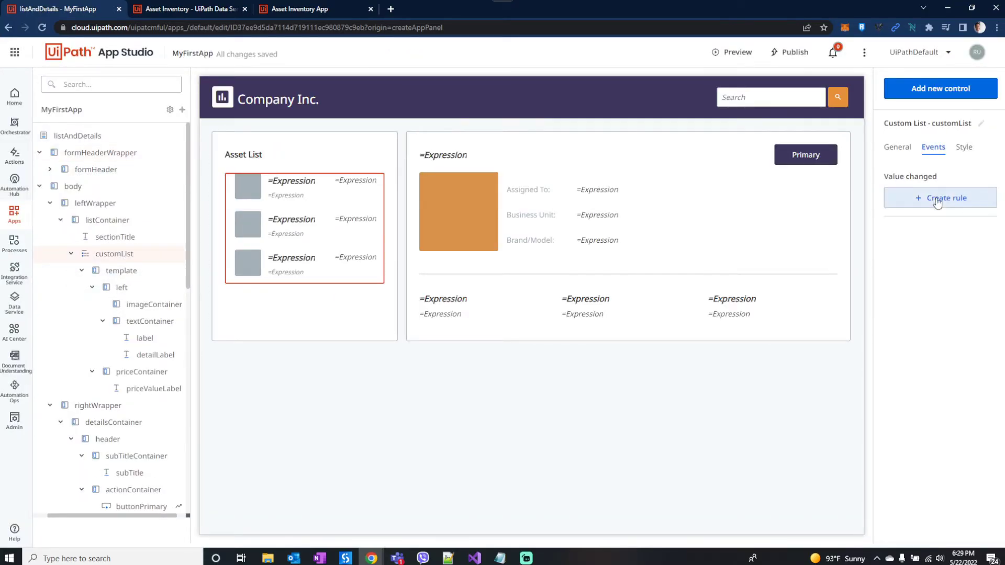
{"action": "left_click", "coordinate": [939, 198]}
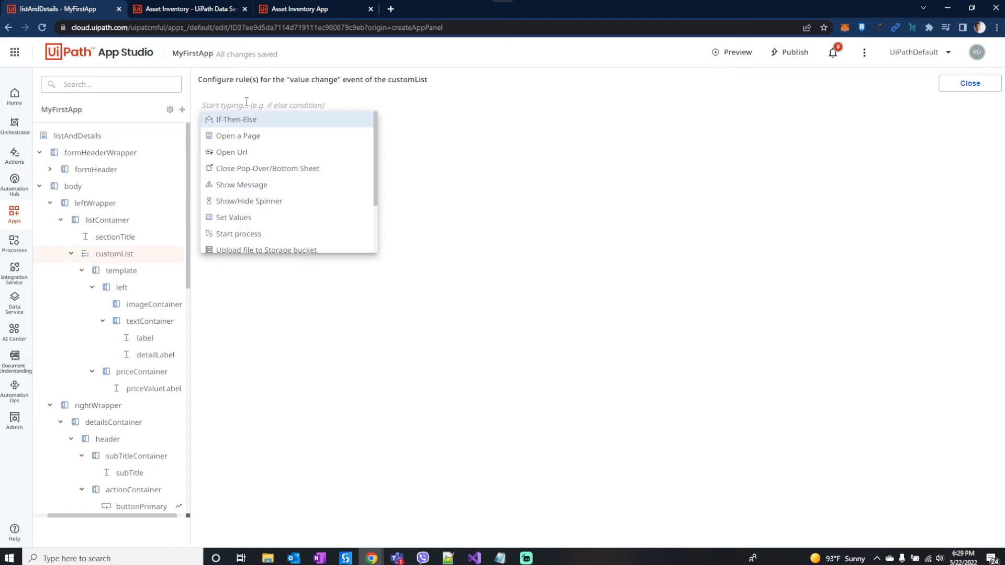
{"action": "left_click", "coordinate": [234, 218]}
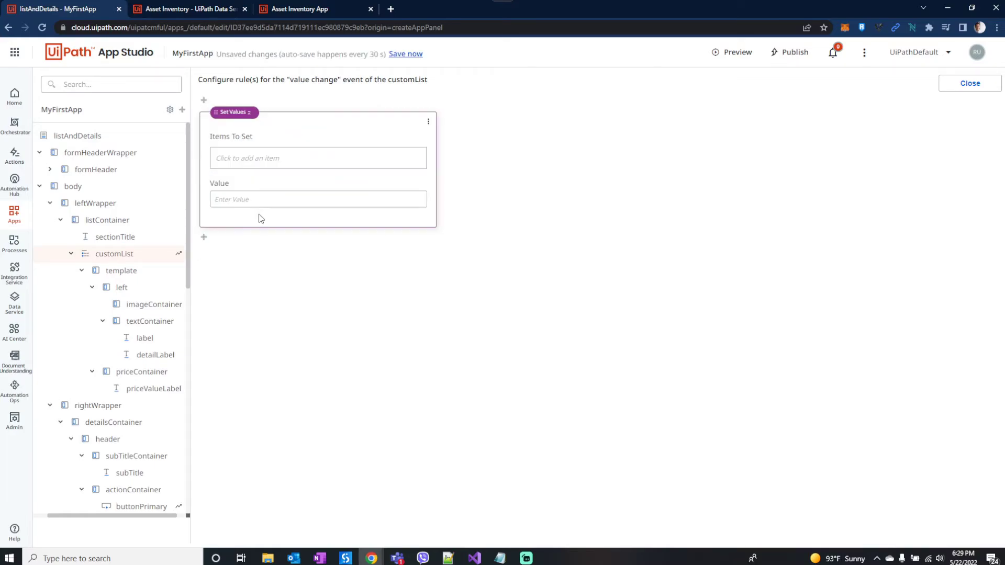
{"action": "left_click", "coordinate": [317, 158]}
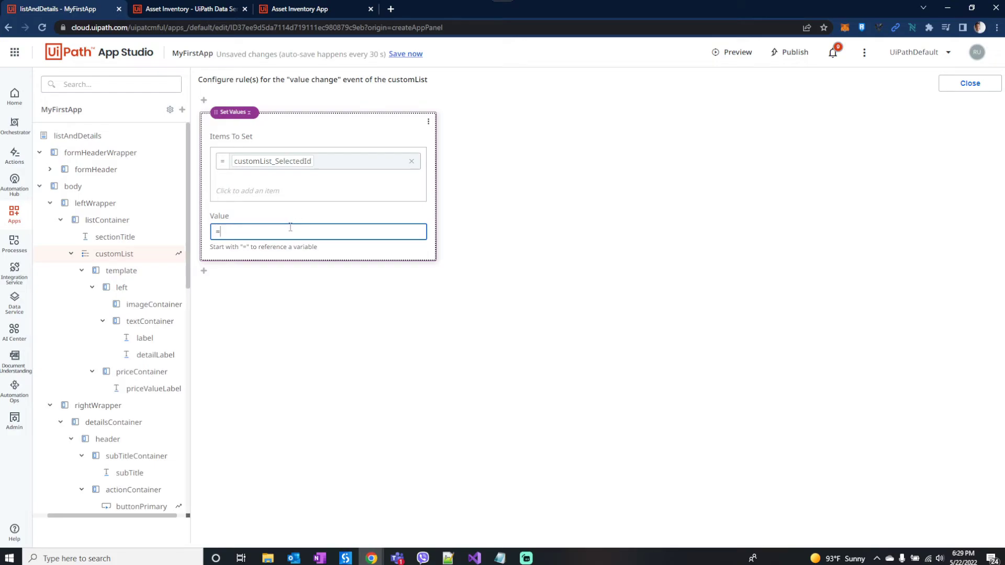
{"action": "type", "text": "="}
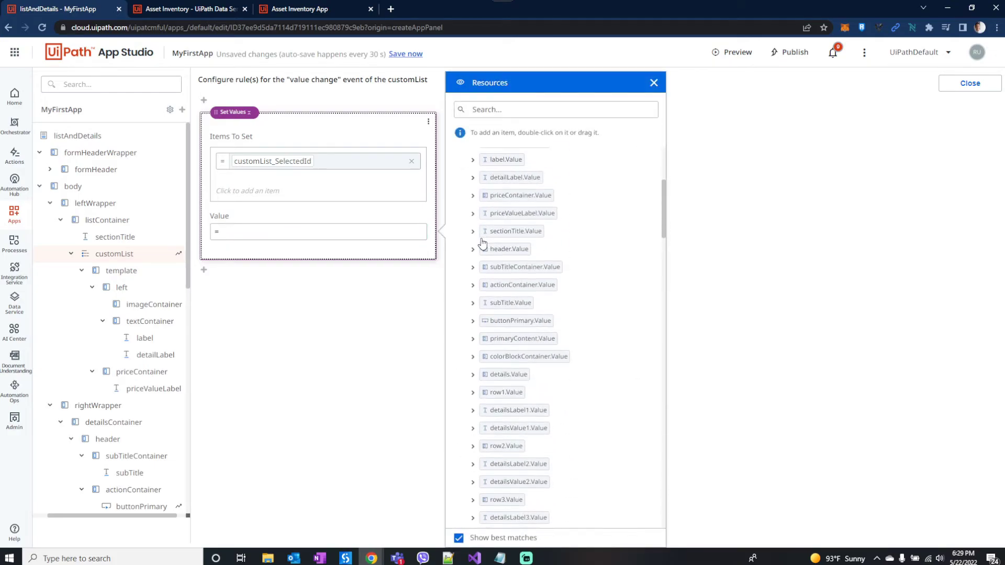
{"action": "left_click", "coordinate": [473, 193]}
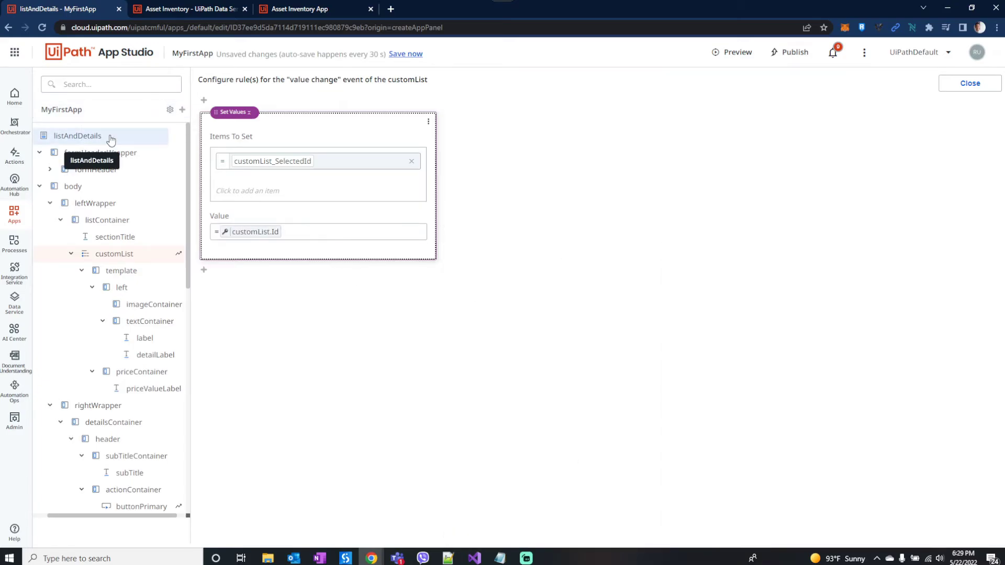
{"action": "left_click", "coordinate": [968, 84]}
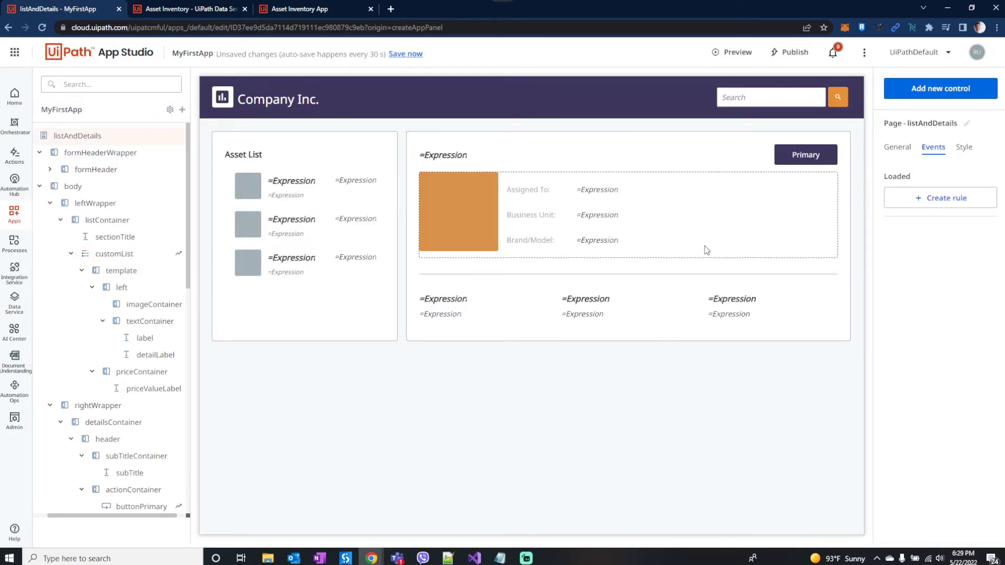
- Add an Image control to the details colour block and centre it
{"action": "left_click", "coordinate": [805, 155]}
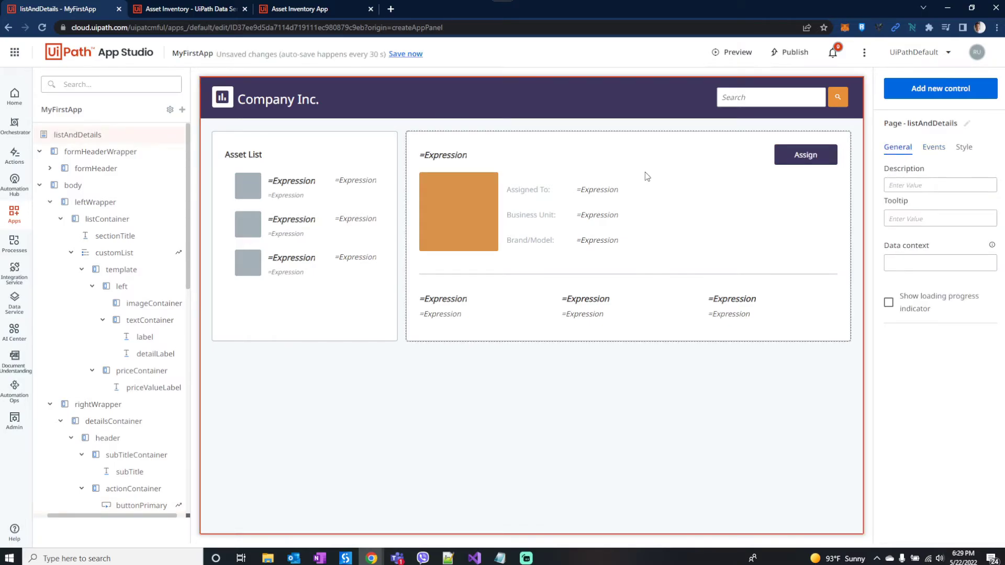
{"action": "left_click", "coordinate": [458, 212]}
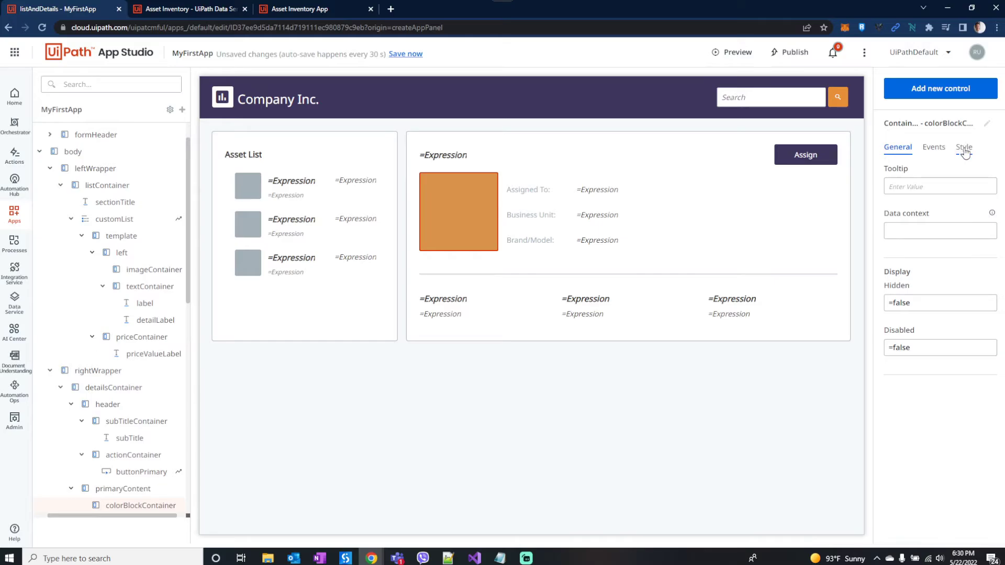
{"action": "left_click", "coordinate": [941, 88]}
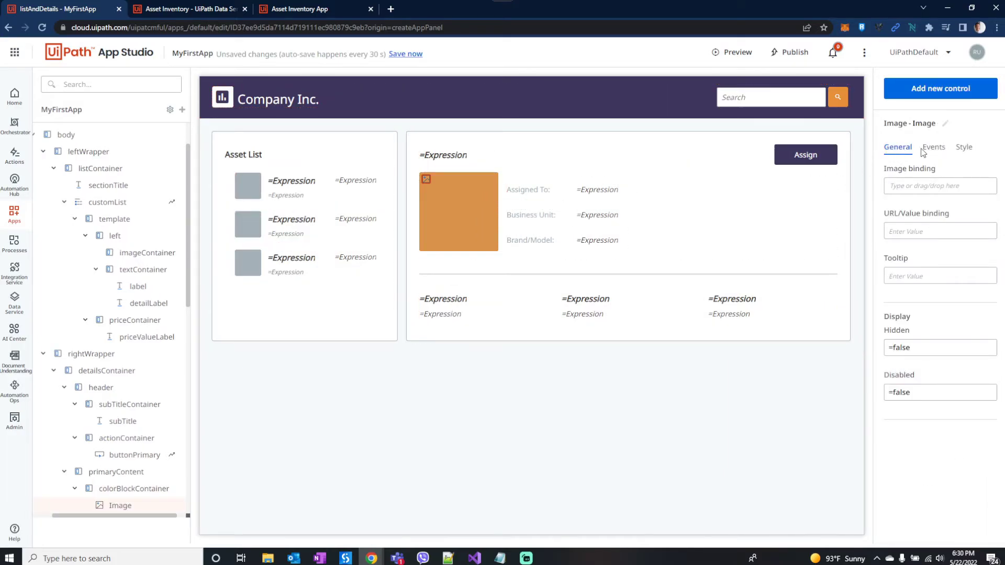
{"action": "left_click", "coordinate": [963, 147]}
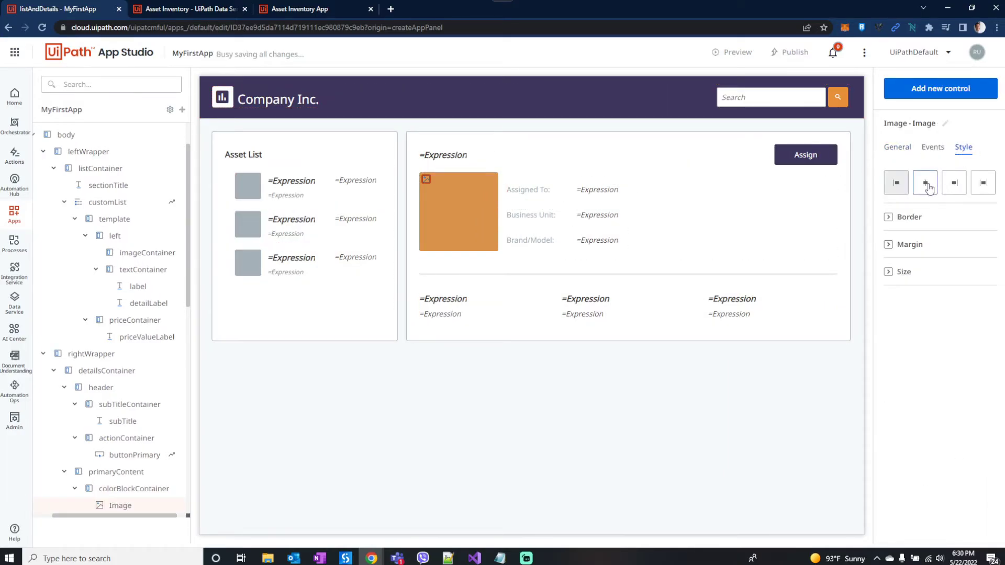
{"action": "left_click", "coordinate": [133, 489]}
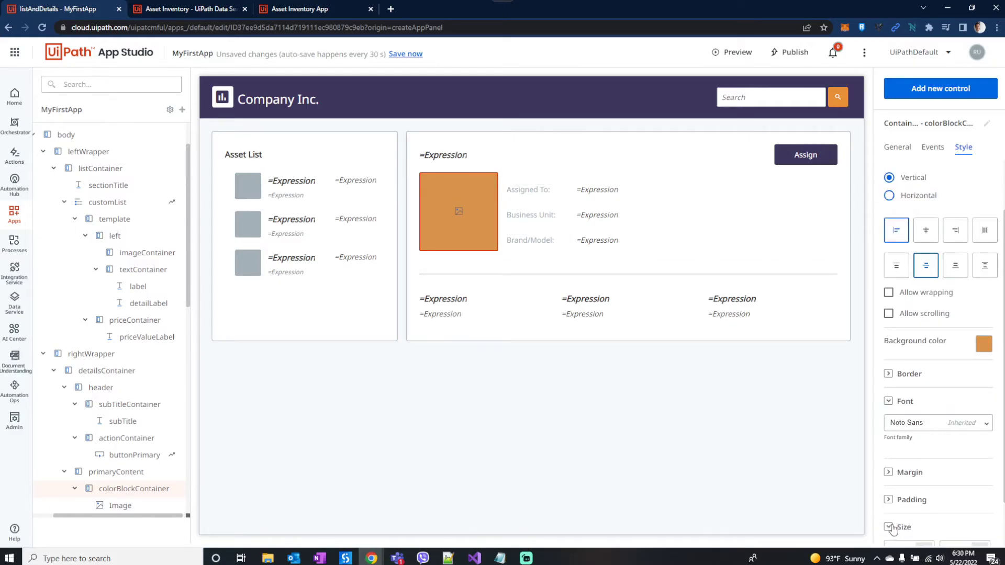
- Set the details image's width to 150 px
{"action": "left_click", "coordinate": [905, 527]}
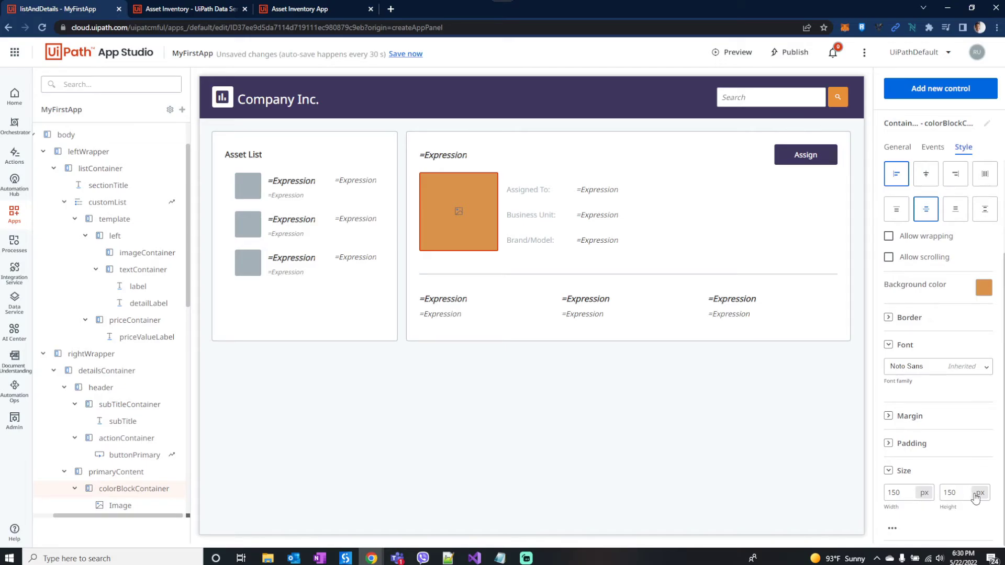
{"action": "left_click", "coordinate": [978, 492]}
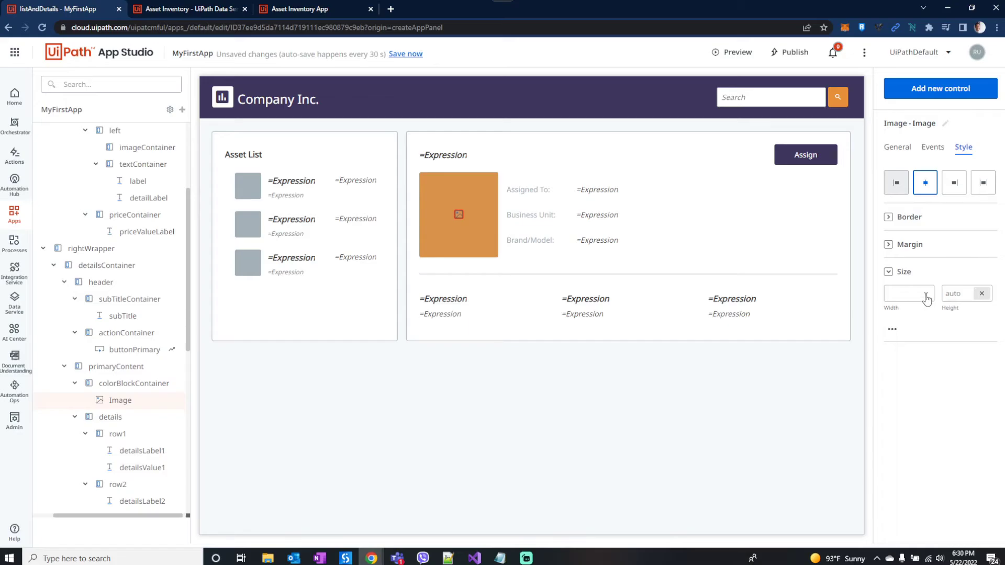
{"action": "type", "text": "1"}
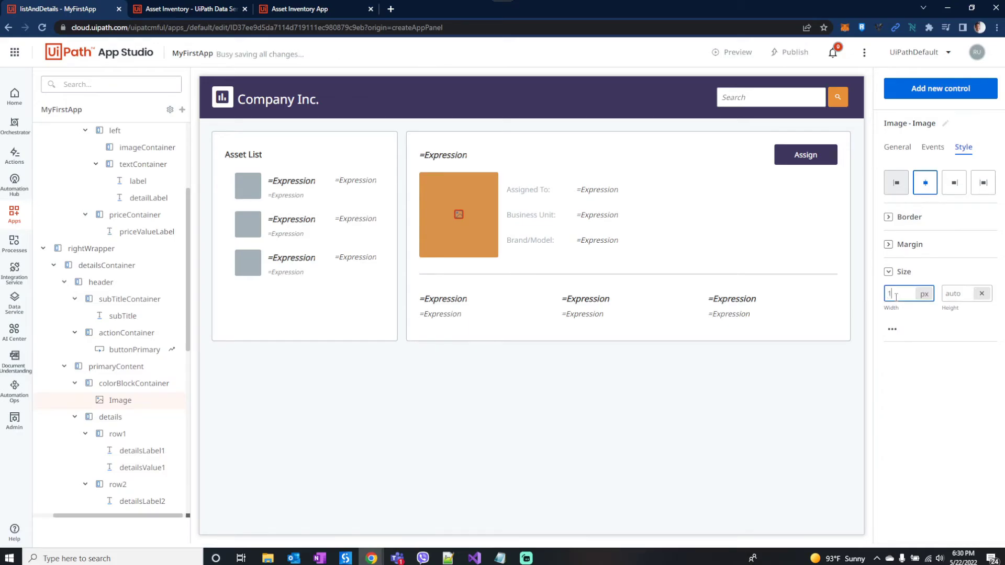
{"action": "type", "text": "150"}
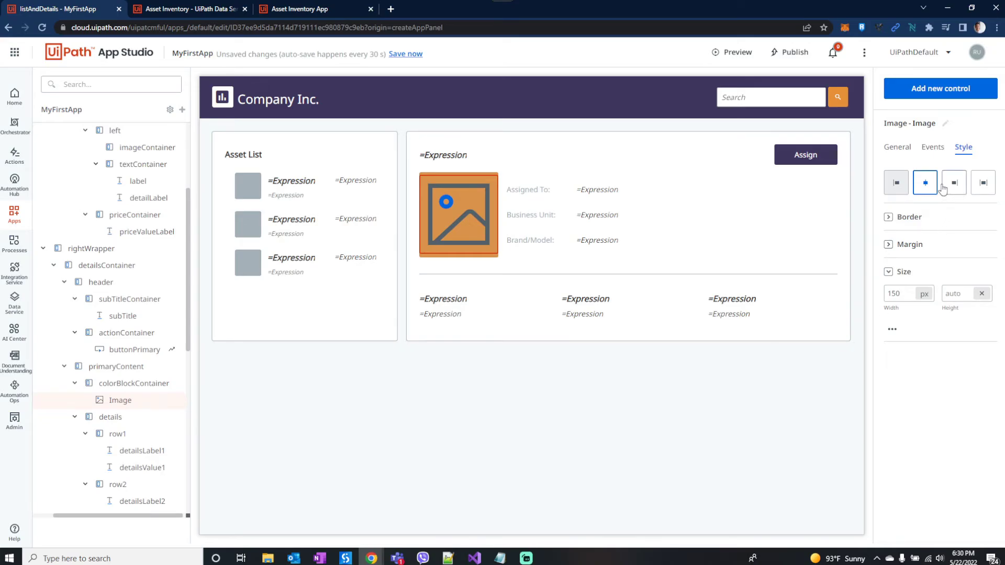
- Add a centred 50 × 50 px Image control to the list item's thumbnail container
{"action": "left_click", "coordinate": [146, 147]}
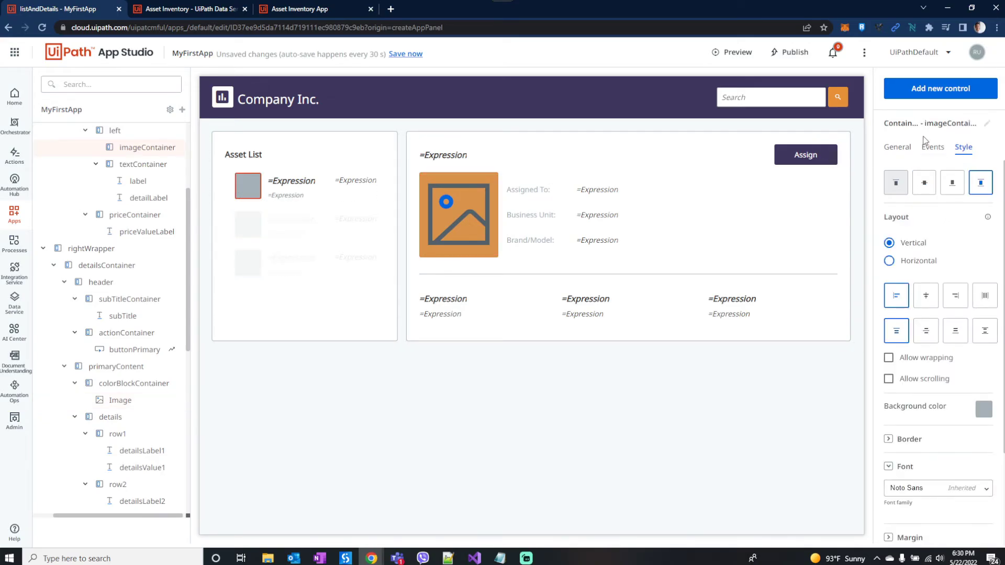
{"action": "left_click", "coordinate": [941, 88]}
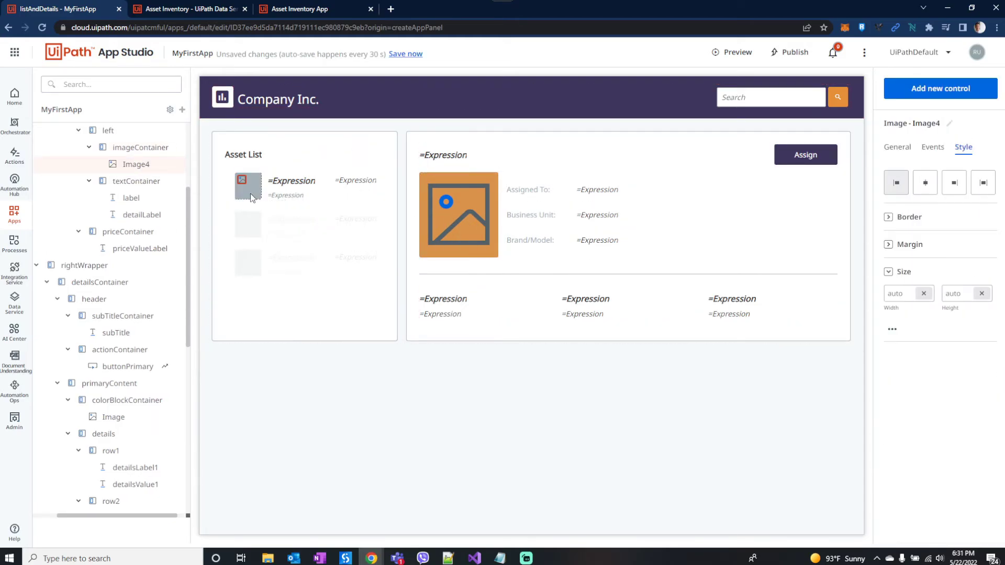
{"action": "left_click", "coordinate": [143, 146]}
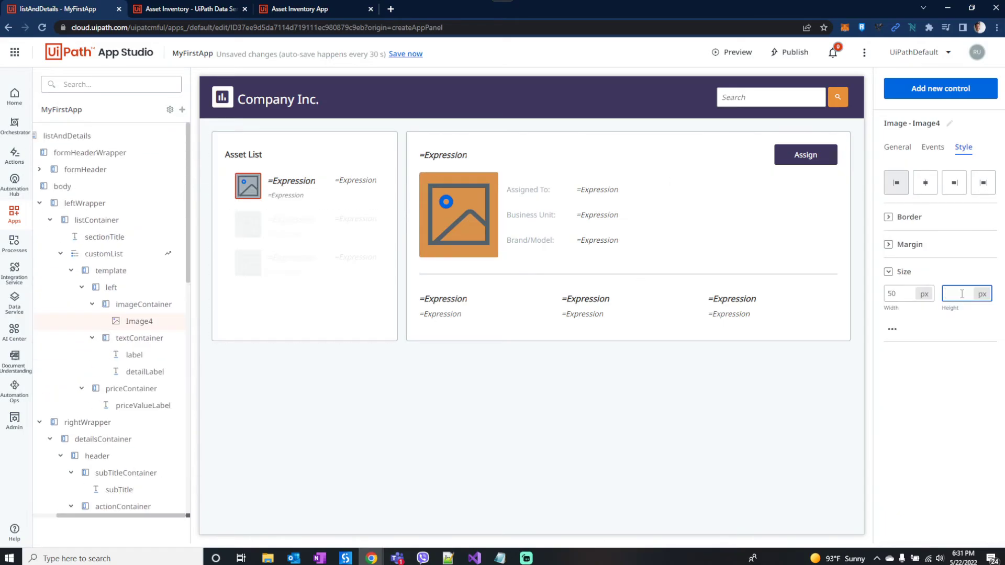
{"action": "type", "text": "50"}
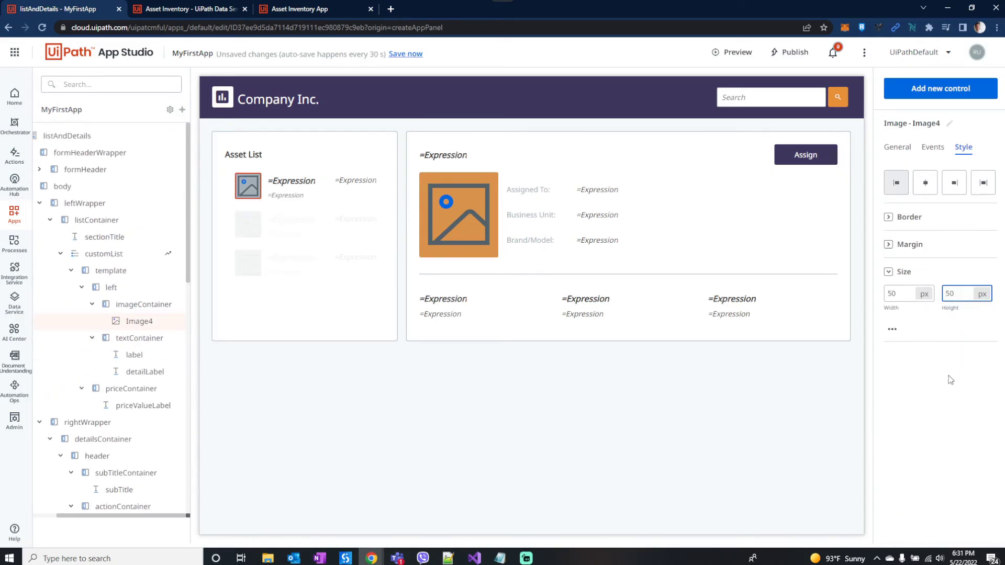
{"action": "left_click", "coordinate": [140, 303]}
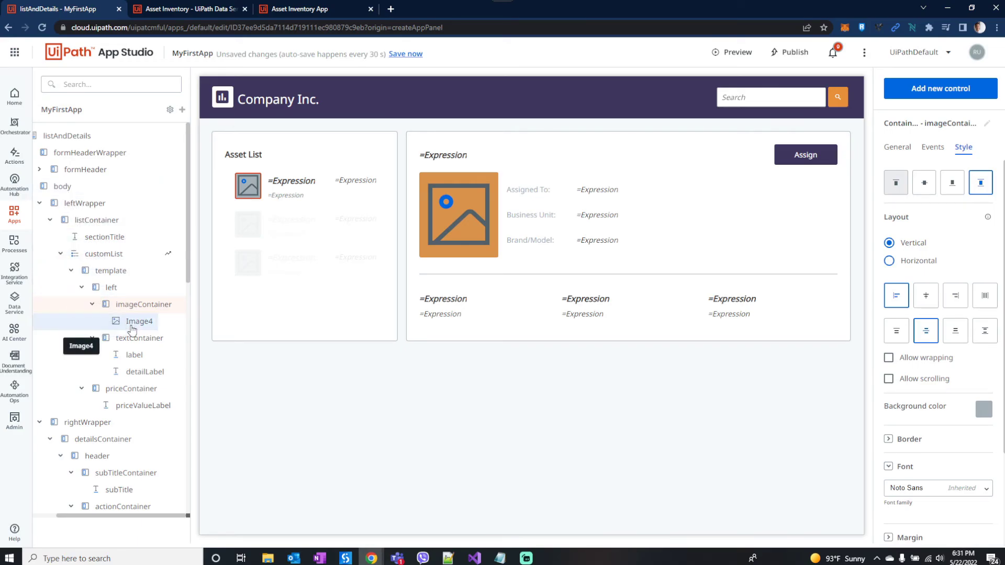
{"action": "left_click", "coordinate": [138, 322]}
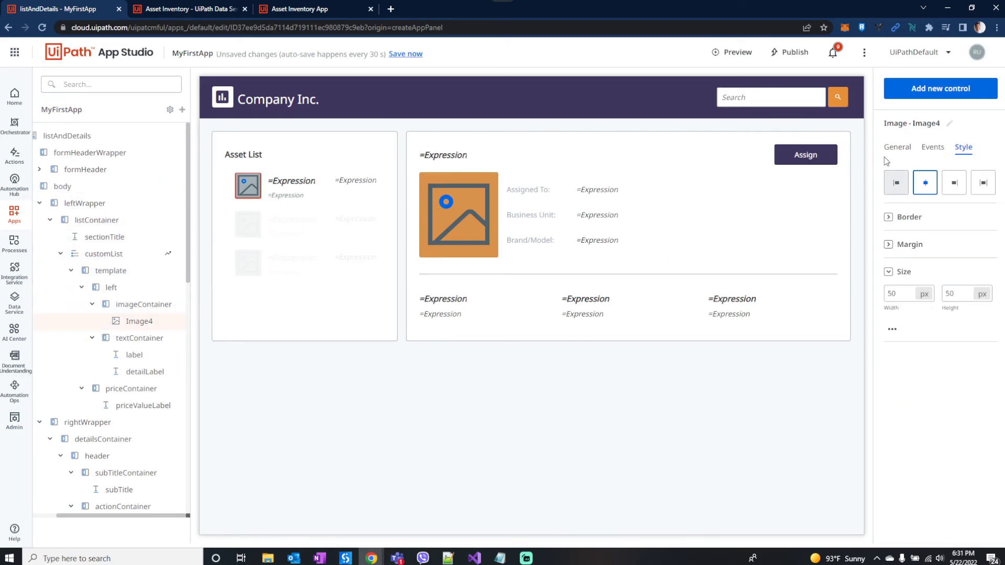
{"action": "left_click", "coordinate": [897, 147]}
{"action": "type", "text": "="}
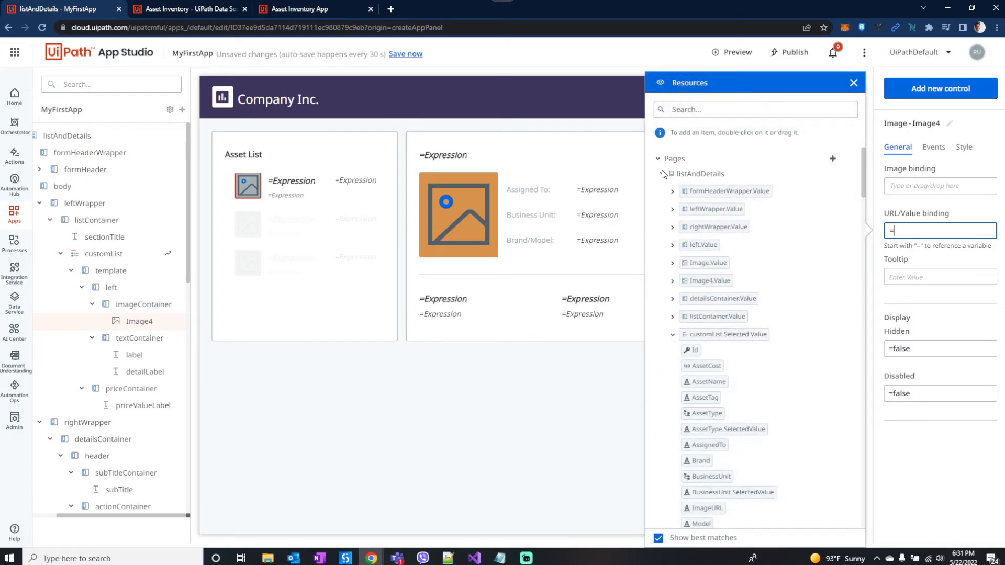
- Bind the details image's URL to the Data Context's Image URL field
{"action": "scroll", "scroll_direction": "down", "scroll_amount": 3}
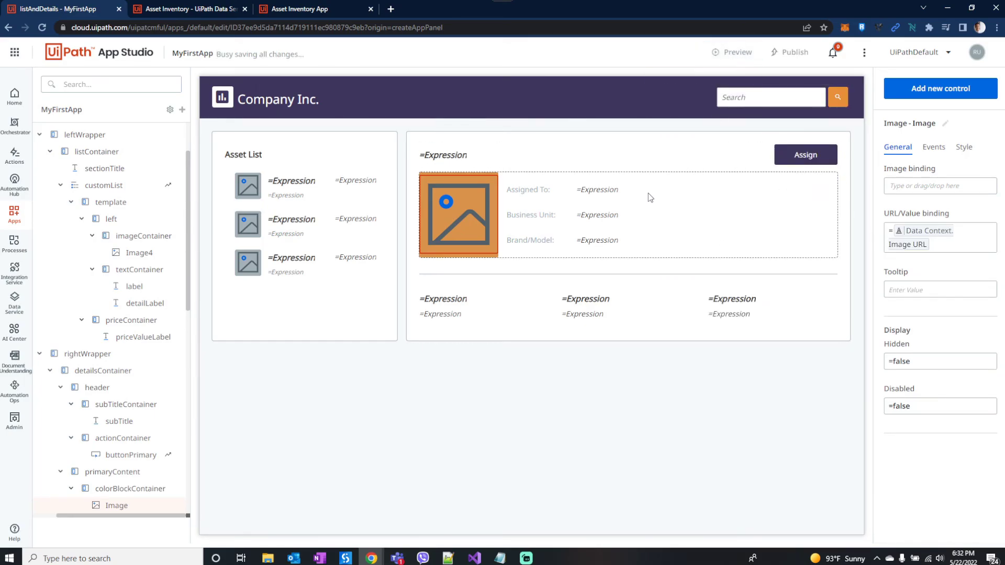
- Preview the app and assign asset MB-0012 to a different user through the pop-up
{"action": "left_click", "coordinate": [732, 53]}
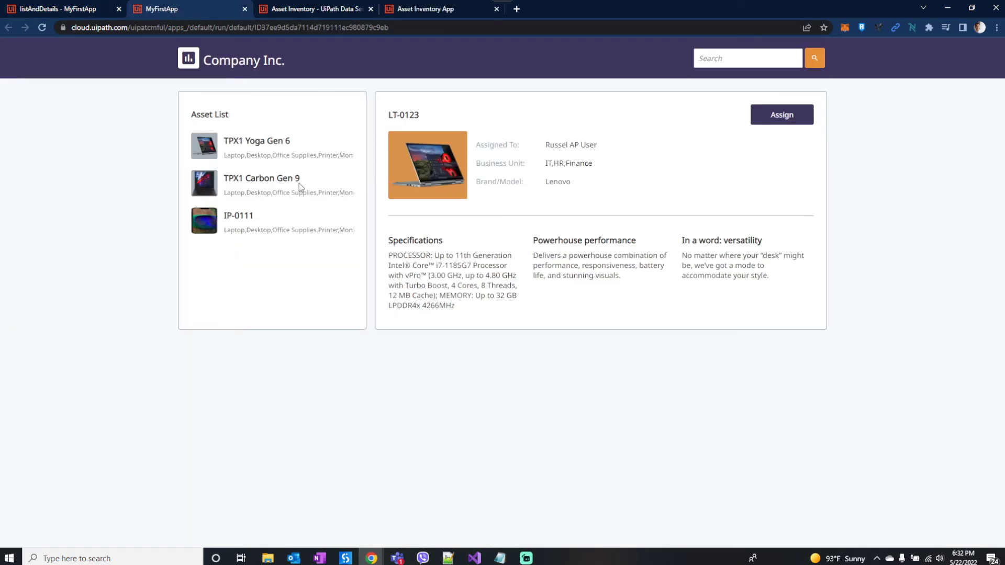
{"action": "left_click", "coordinate": [261, 184]}
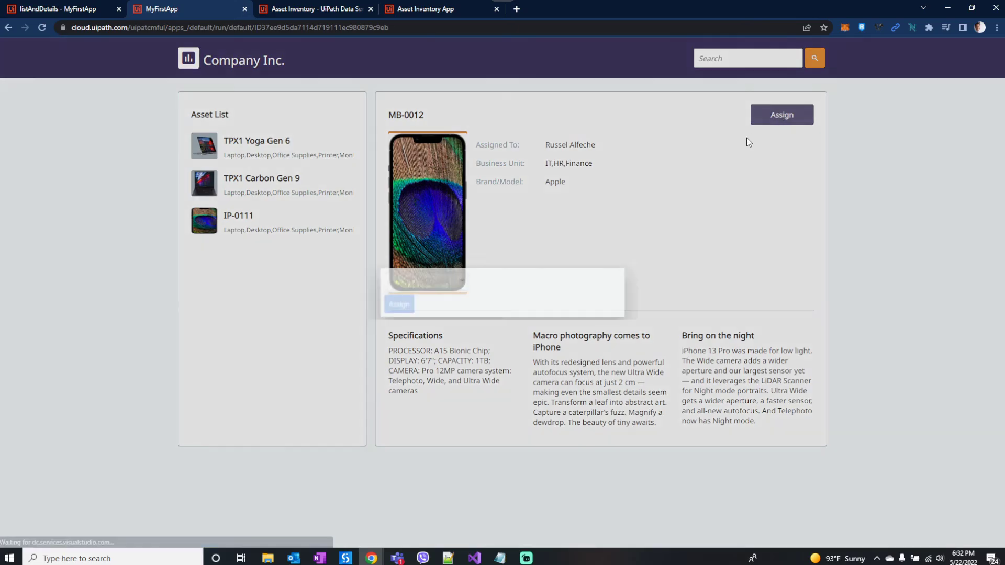
{"action": "left_click", "coordinate": [418, 280]}
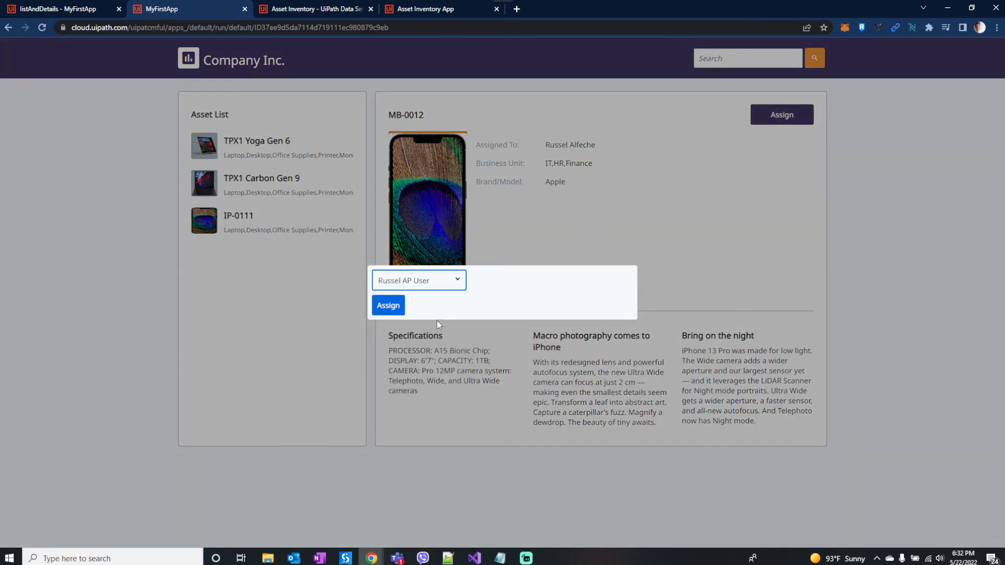
{"action": "left_click", "coordinate": [388, 305]}
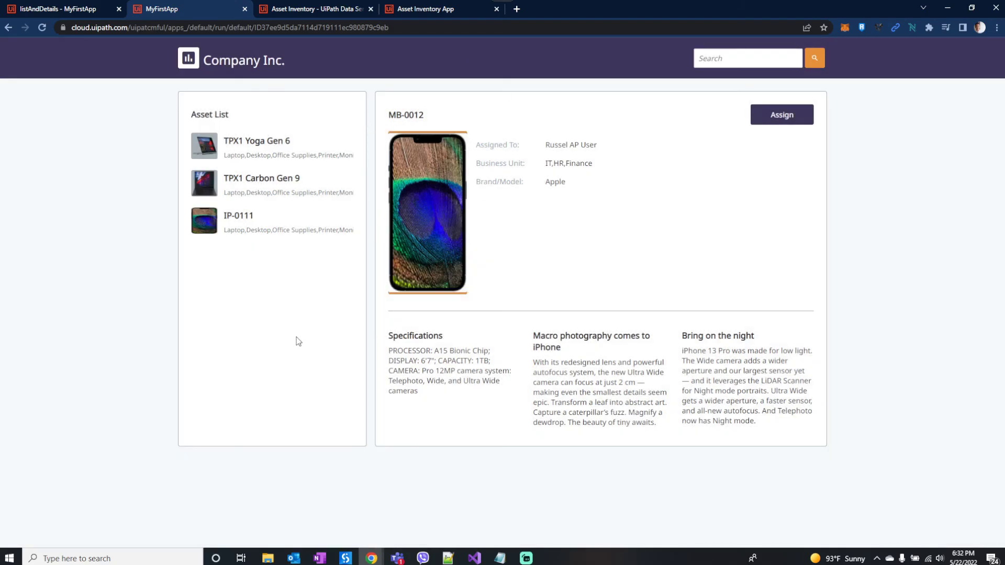
{"action": "mouse_move", "coordinate": [332, 262]}
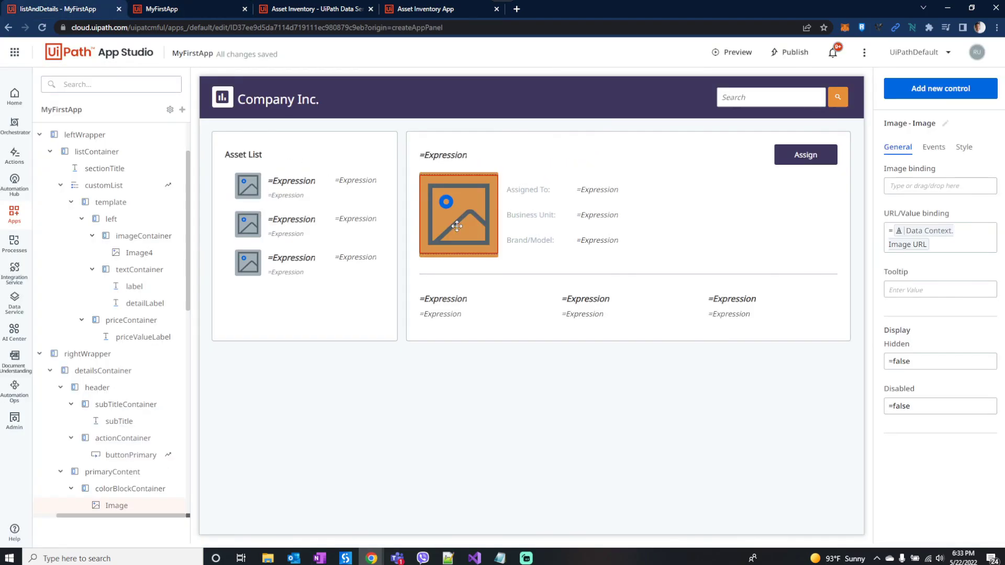
- Add a Start process step after Open a Page in the Assign button's click rules and browse for the process
{"action": "left_click", "coordinate": [805, 155]}
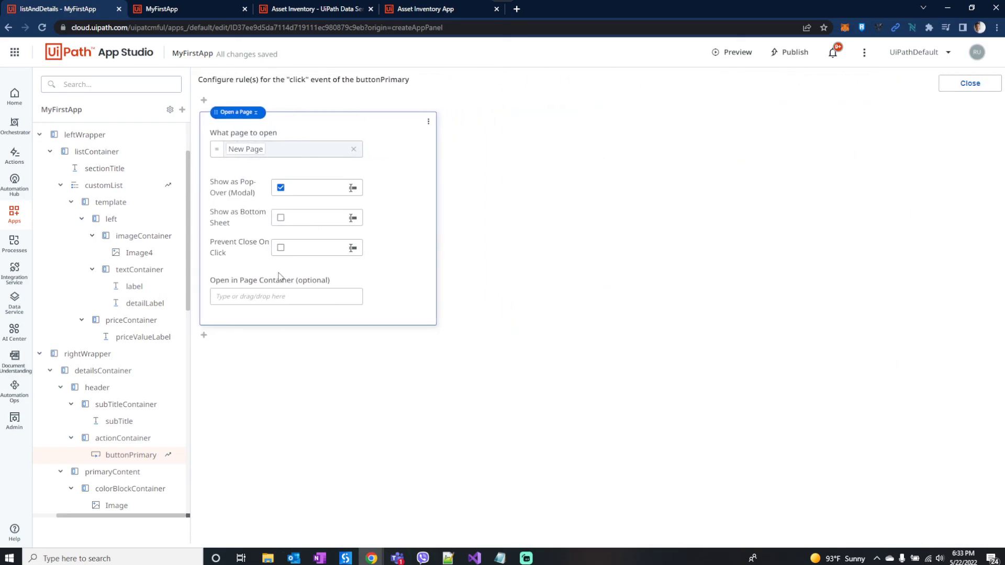
{"action": "left_click", "coordinate": [204, 335]}
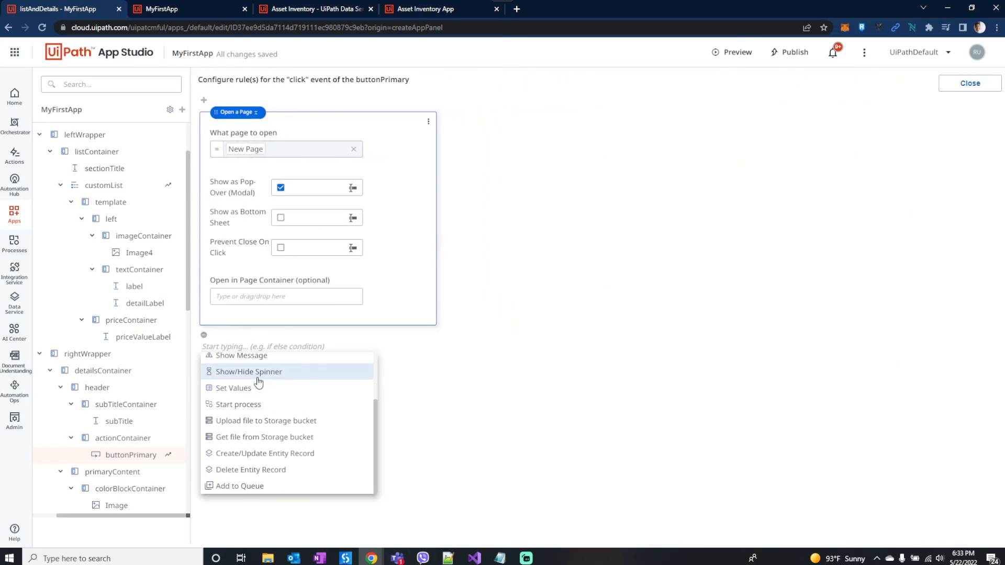
{"action": "left_click", "coordinate": [238, 404]}
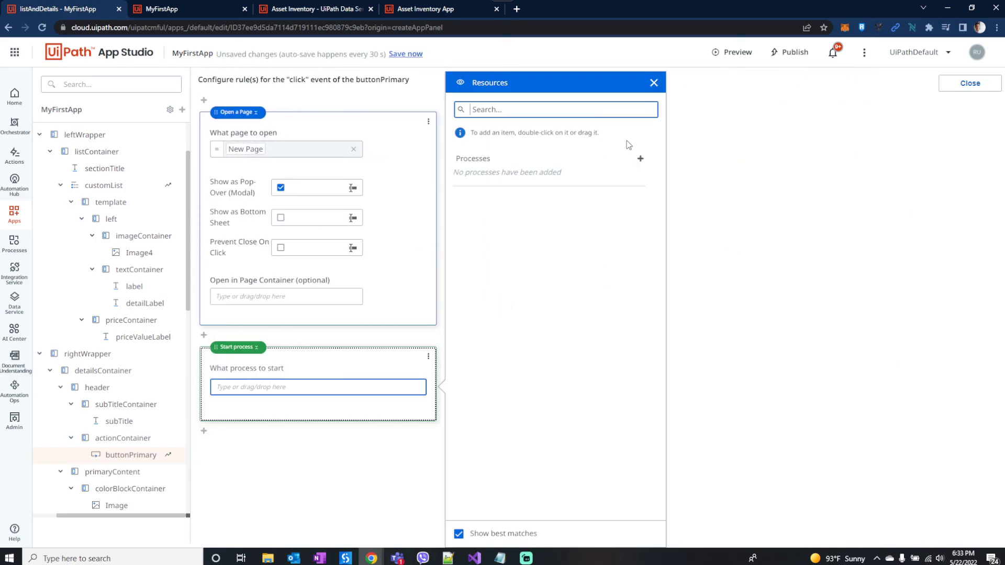
{"action": "left_click", "coordinate": [639, 158]}
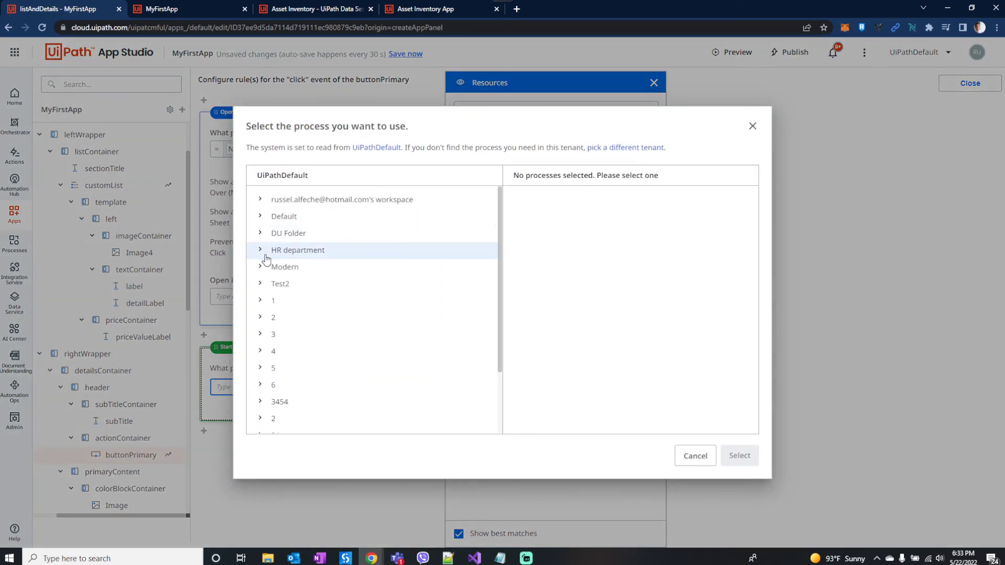